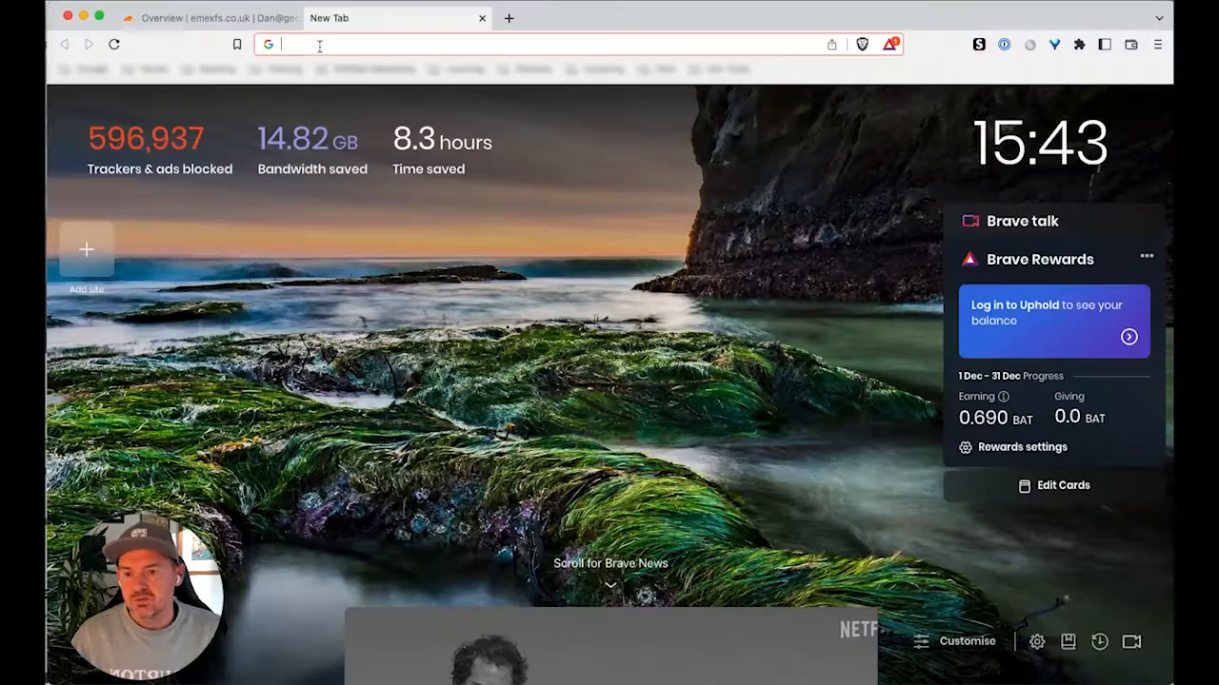
Load emexfs.co.uk and emexfs.com, proceeding past the warning, then return to Cloudflare
type("eme")
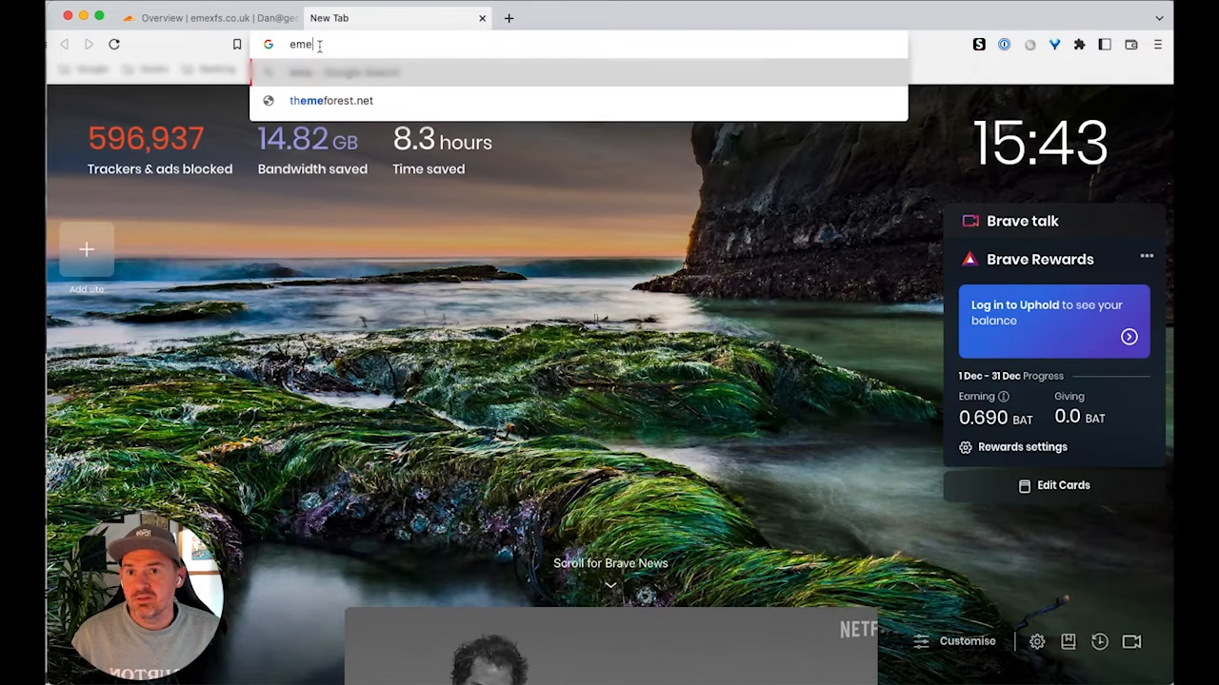
type("mexfs.co.uk")
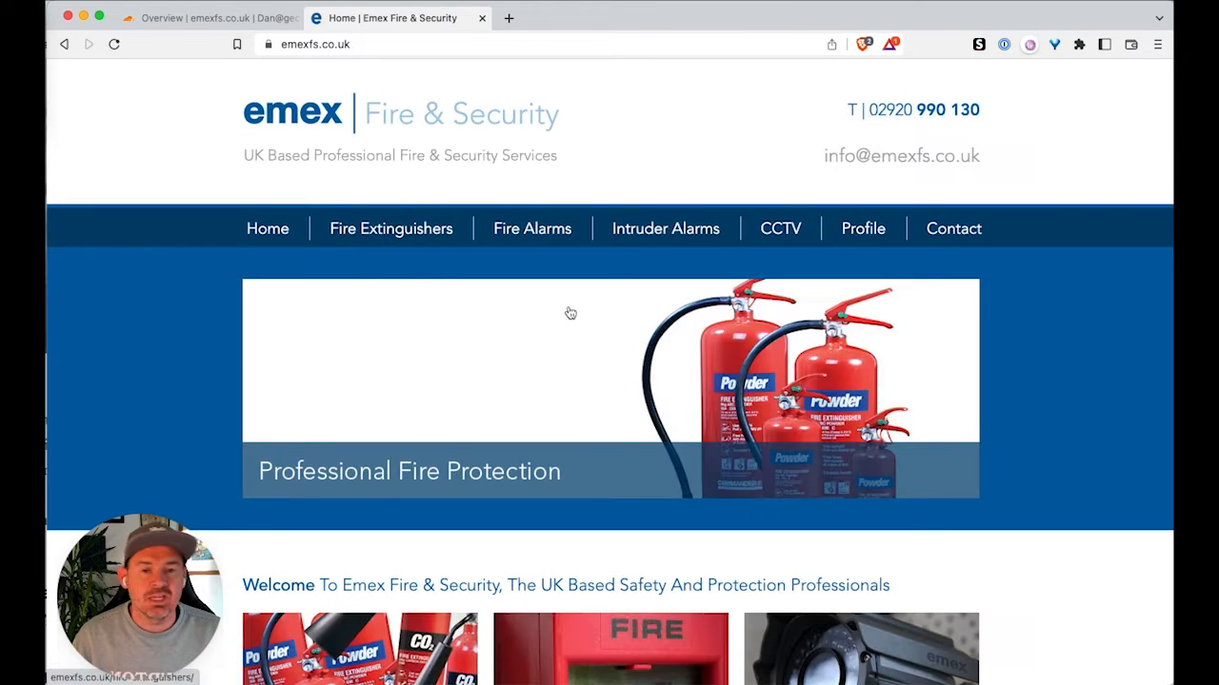
mouse_move(938, 257)
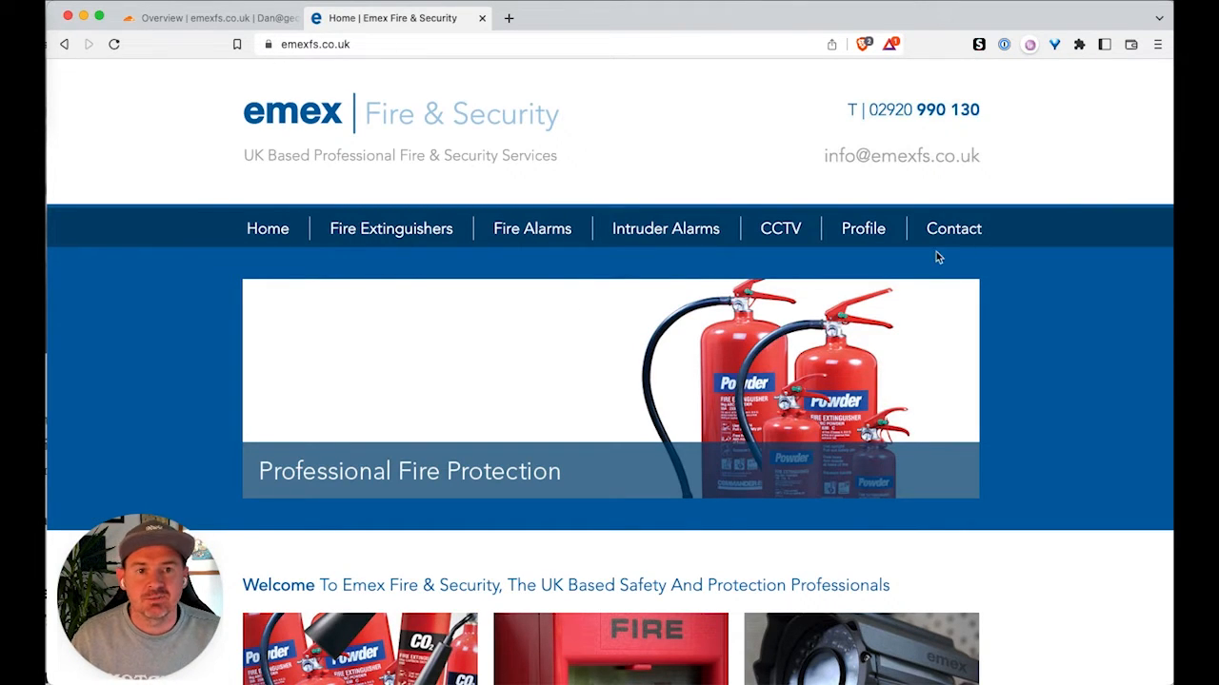
left_click(508, 18)
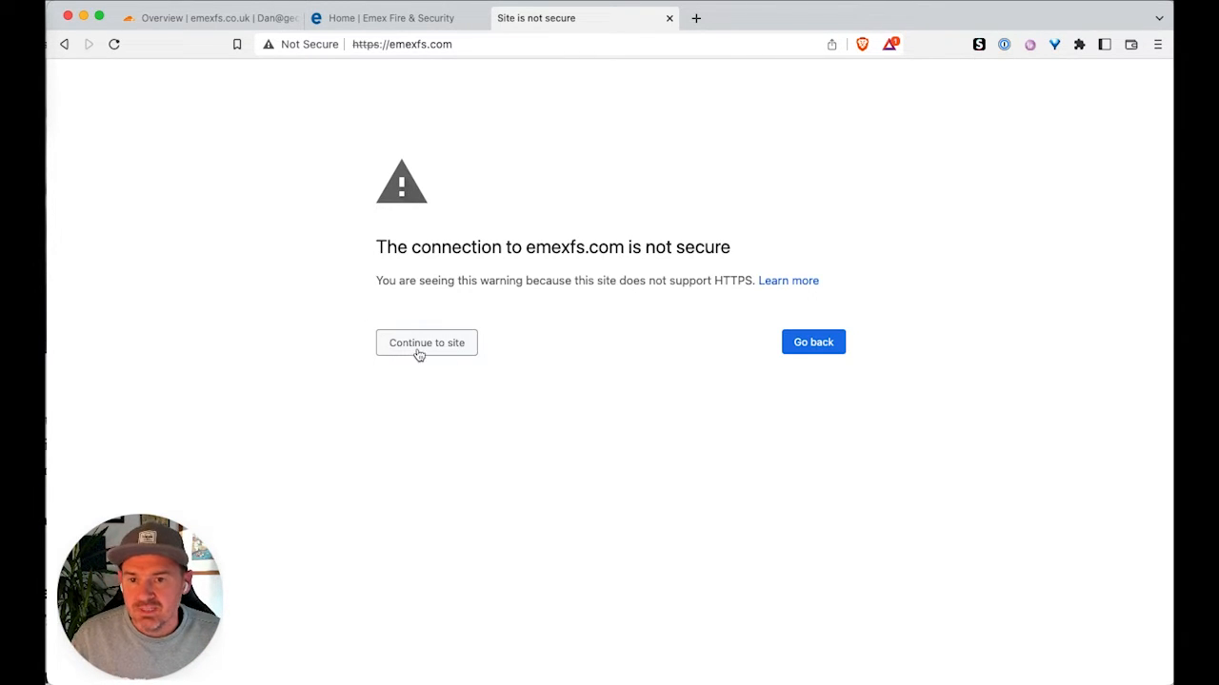
left_click(427, 343)
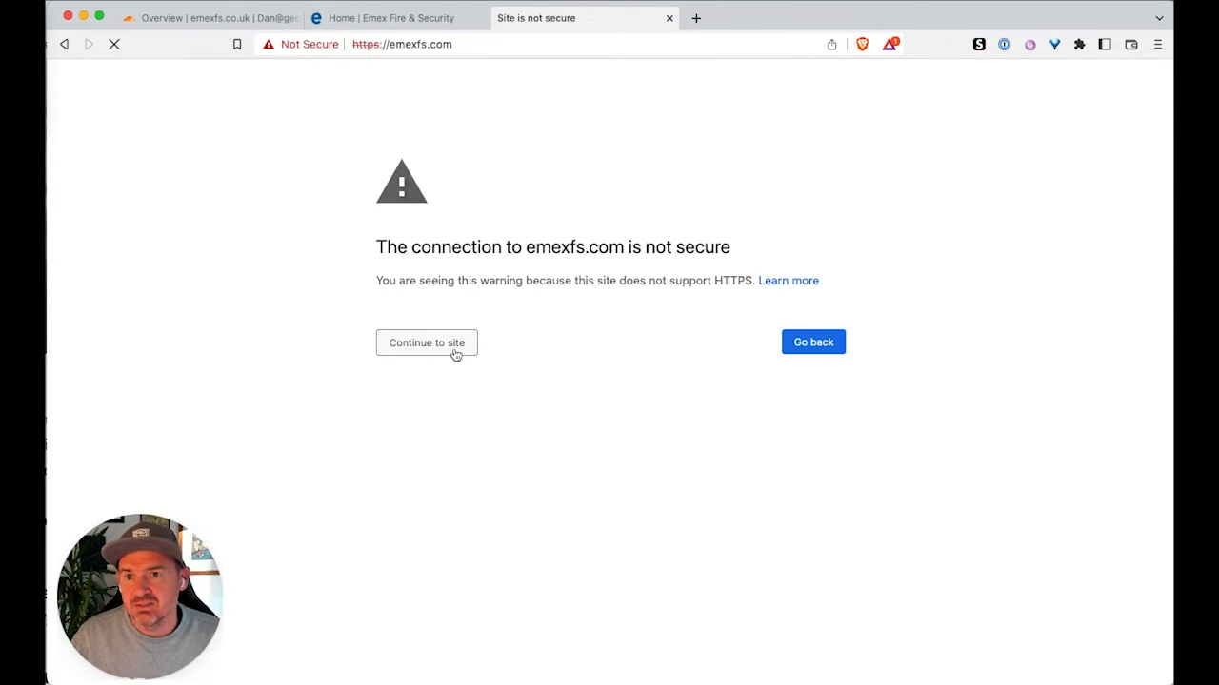
left_click(427, 343)
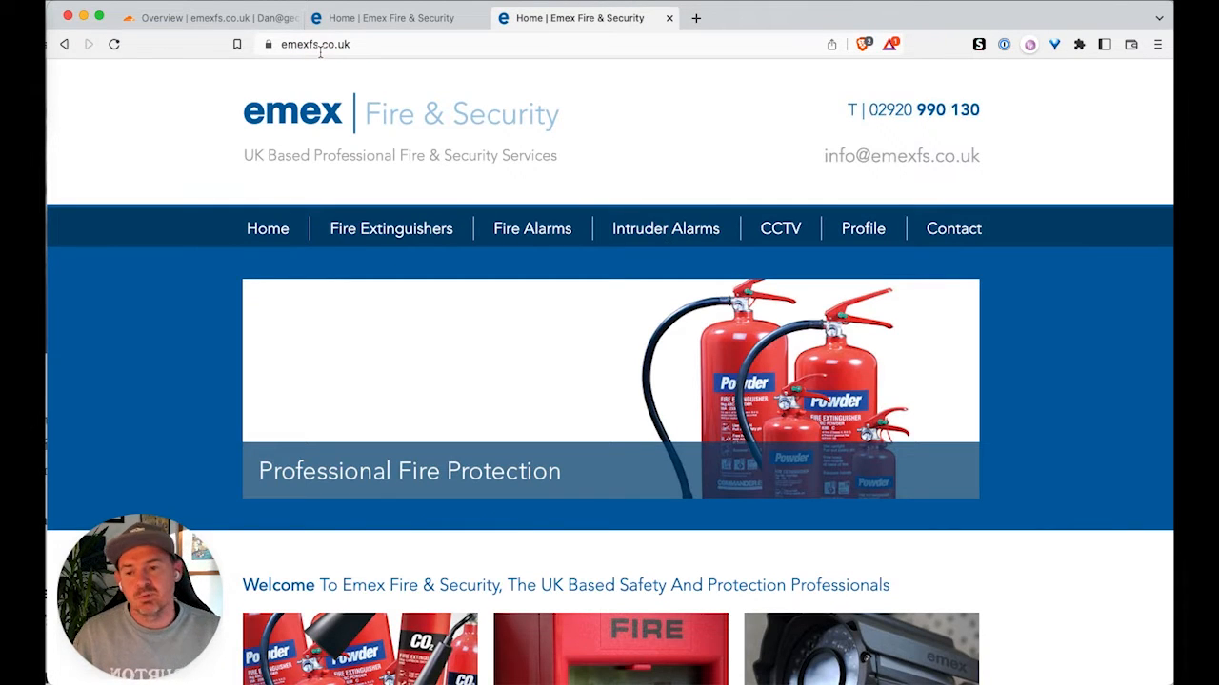
mouse_move(357, 8)
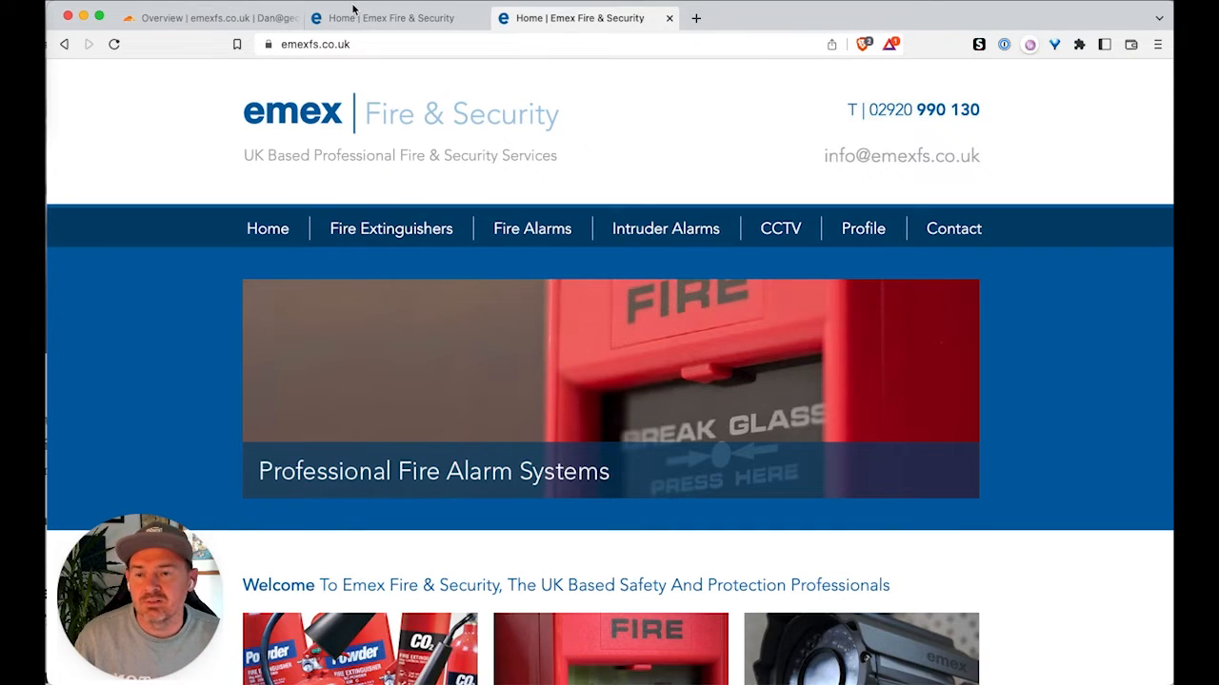
left_click(190, 17)
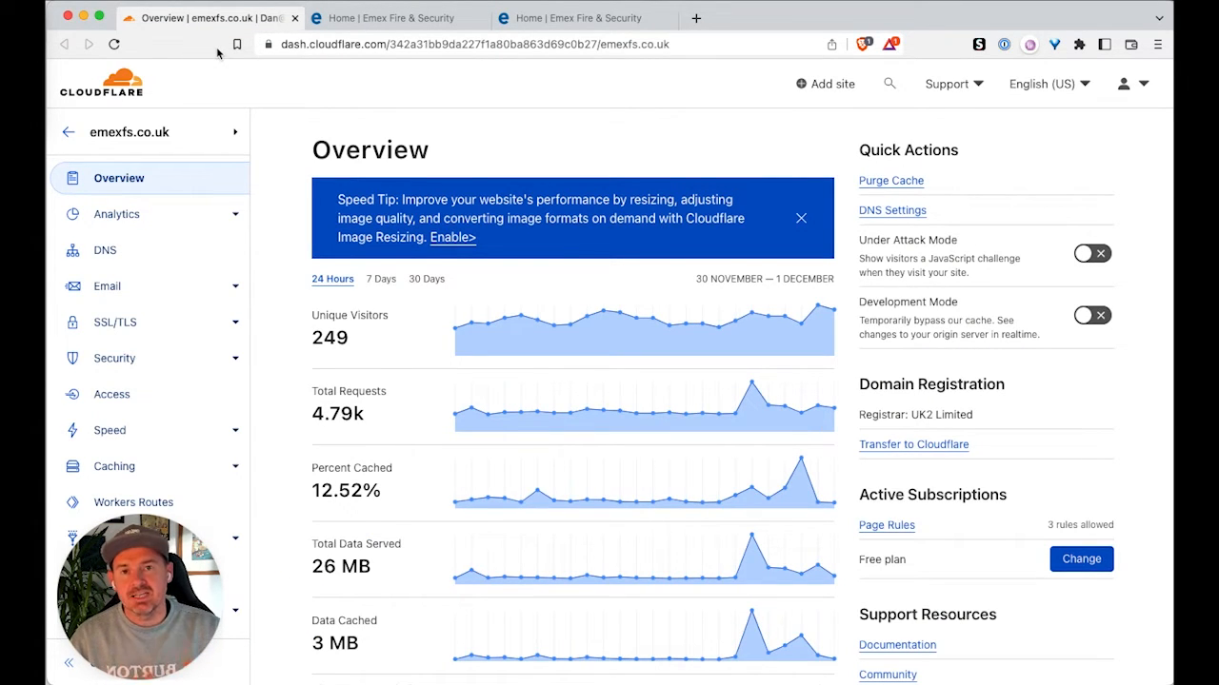
mouse_move(107, 143)
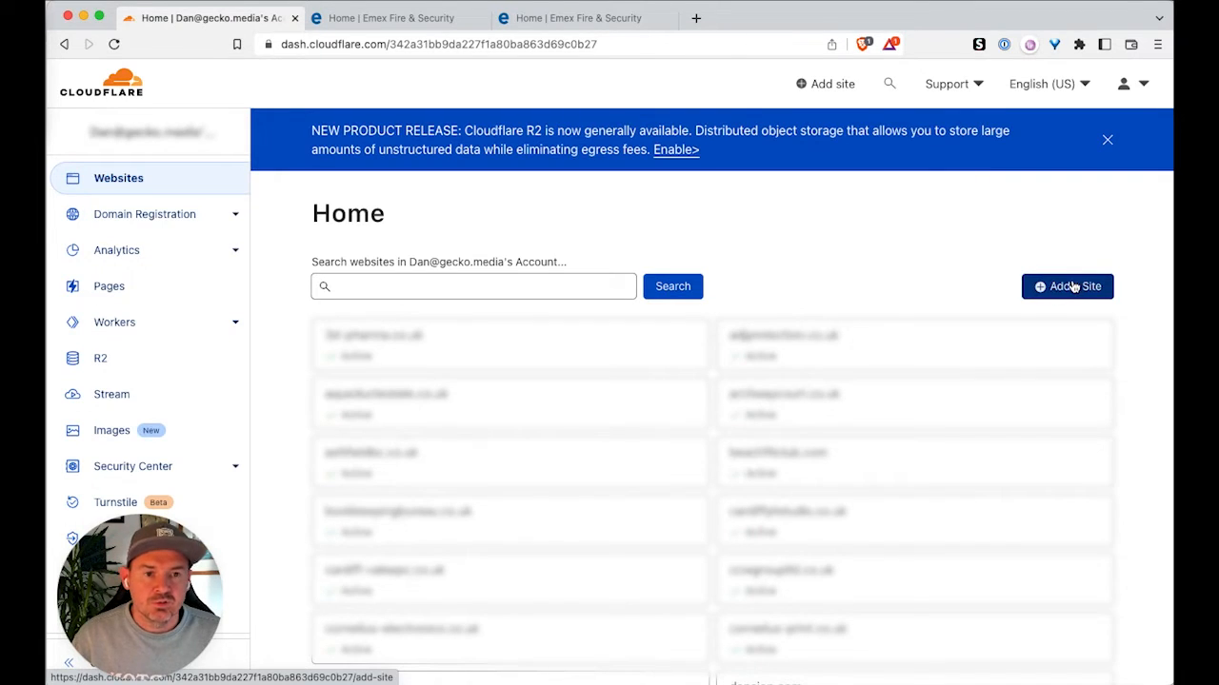
Submit emexfs.com through Add Site and continue with the Free plan
left_click(1067, 286)
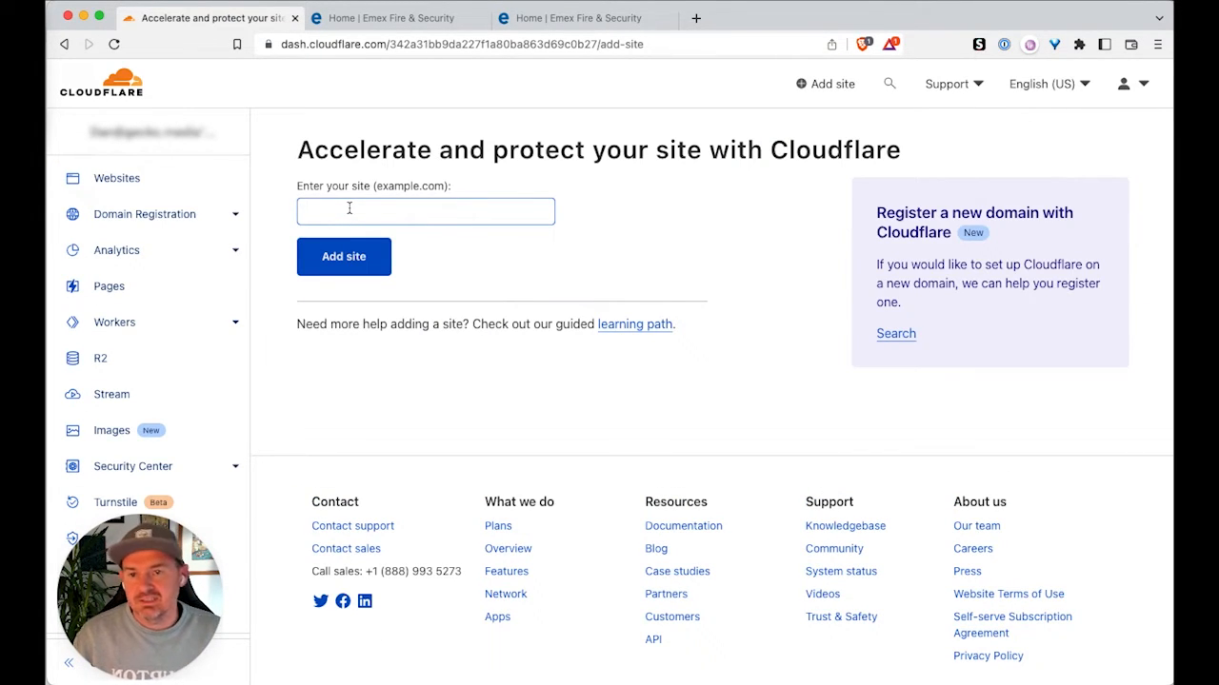
type("emexfs.com")
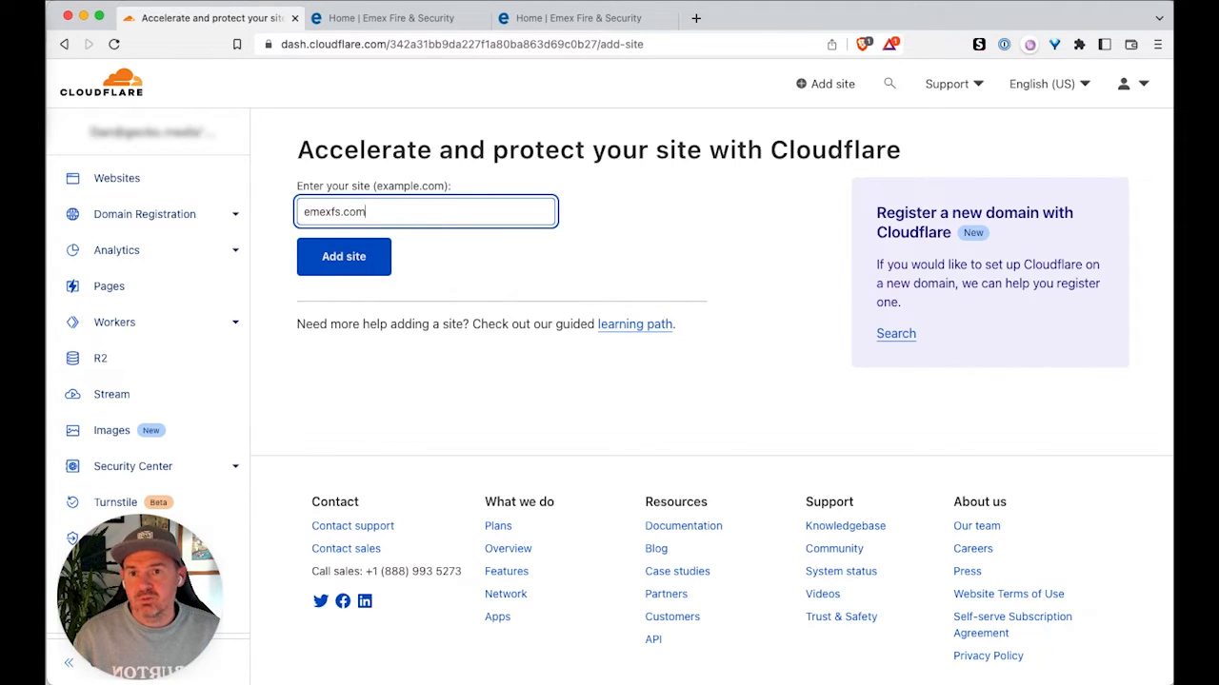
left_click(343, 256)
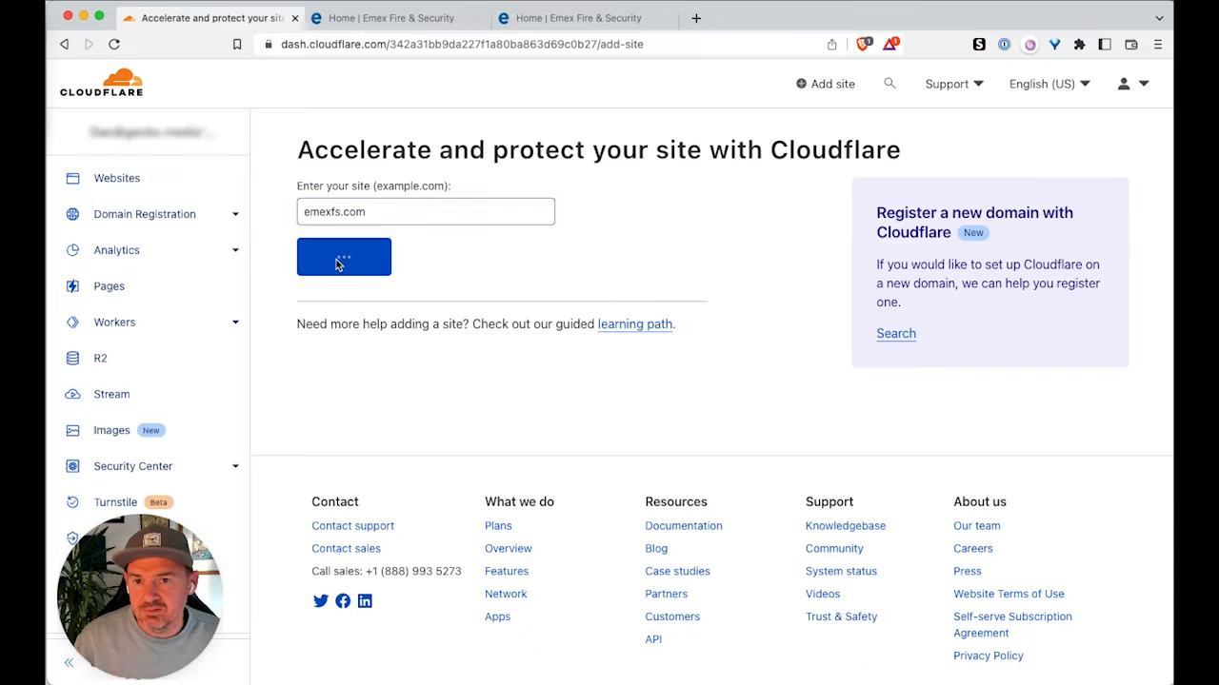
left_click(343, 256)
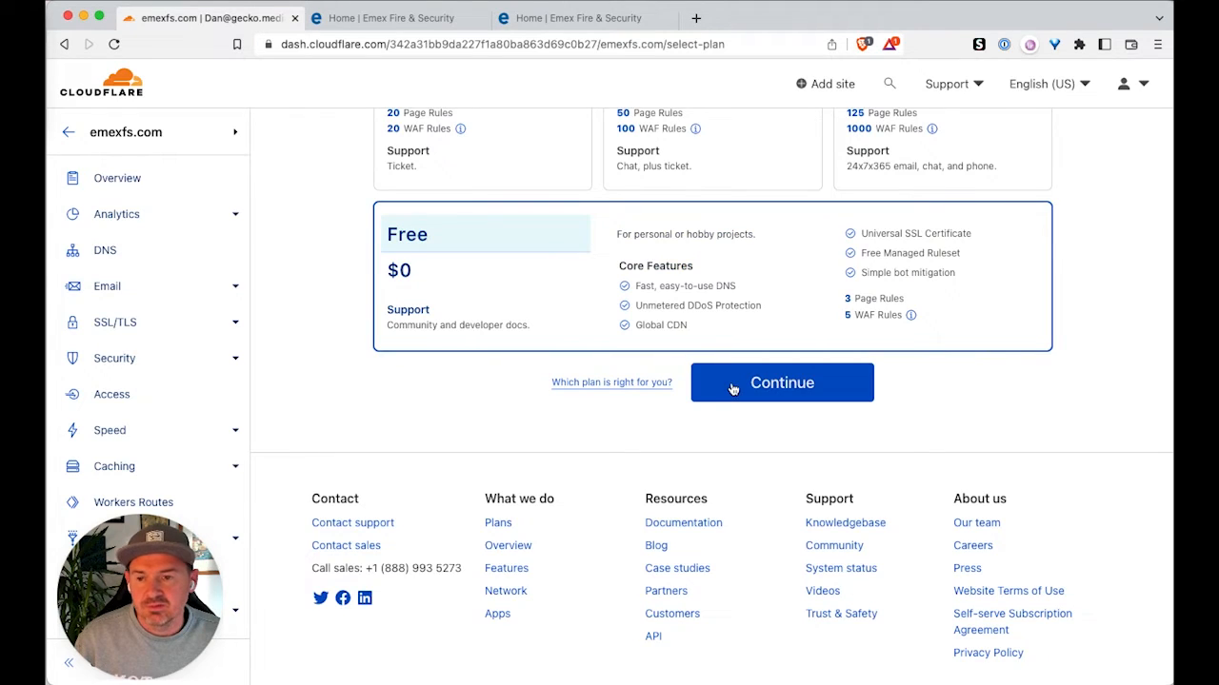
left_click(781, 382)
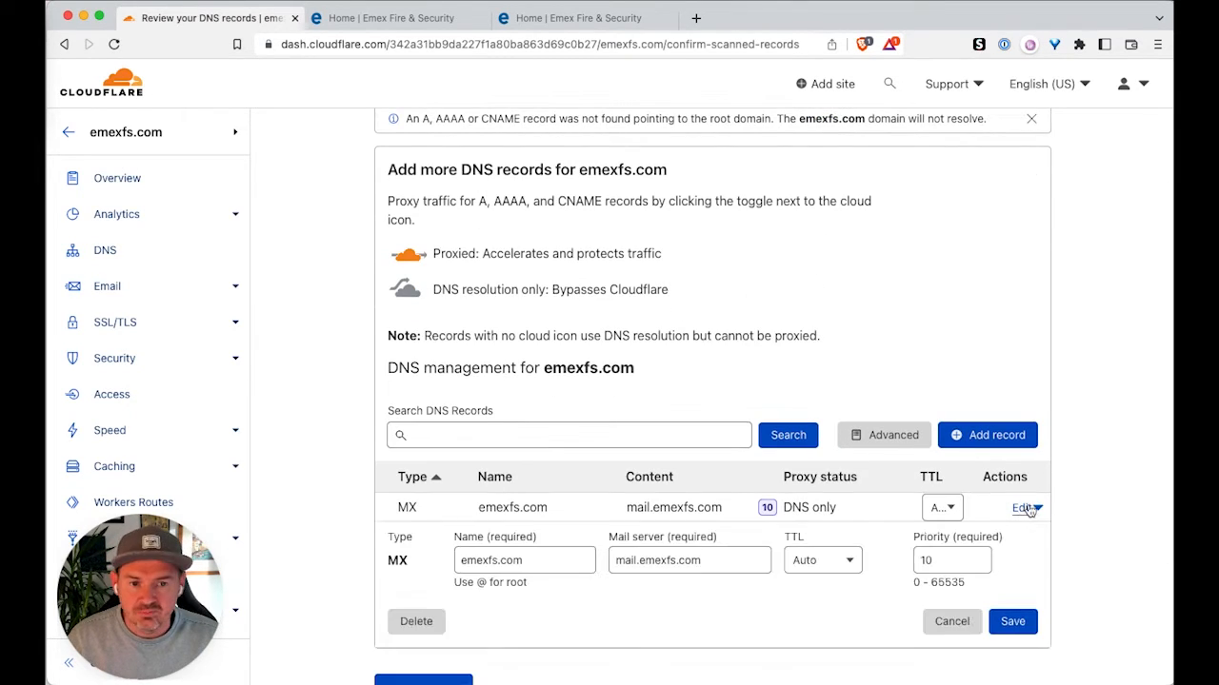
Delete the scanned MX record and add a root (@) A record pointing to 192.1.2.3
left_click(416, 621)
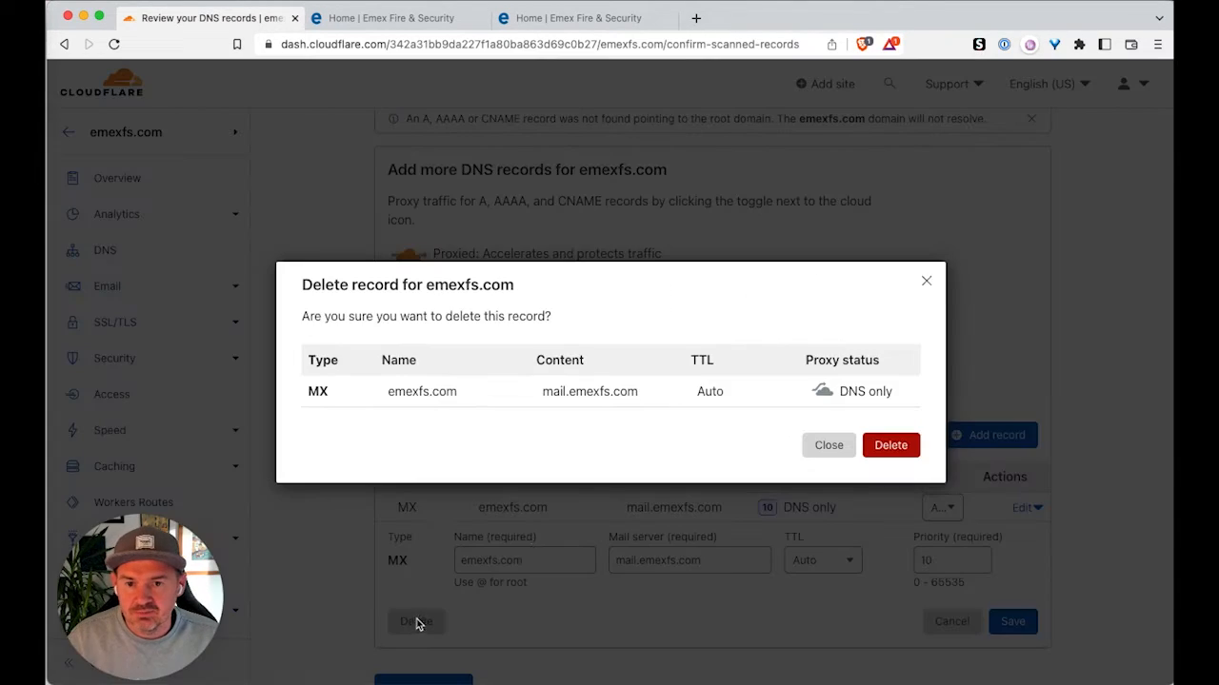
left_click(890, 445)
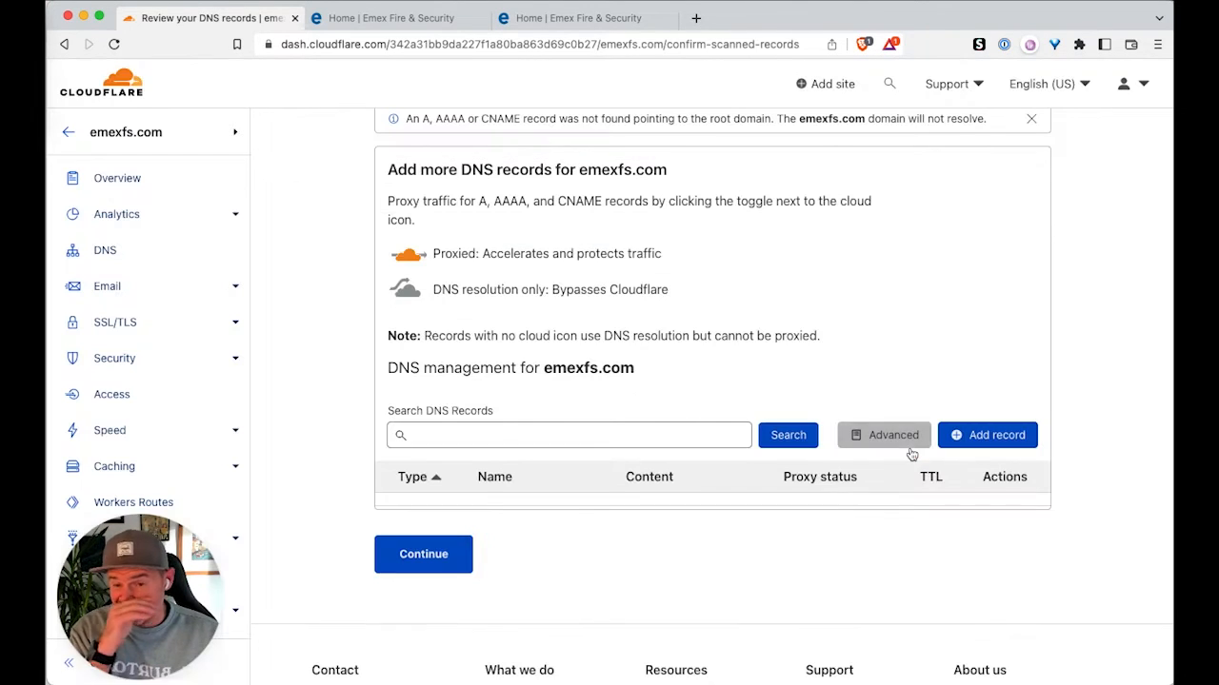
mouse_move(892, 378)
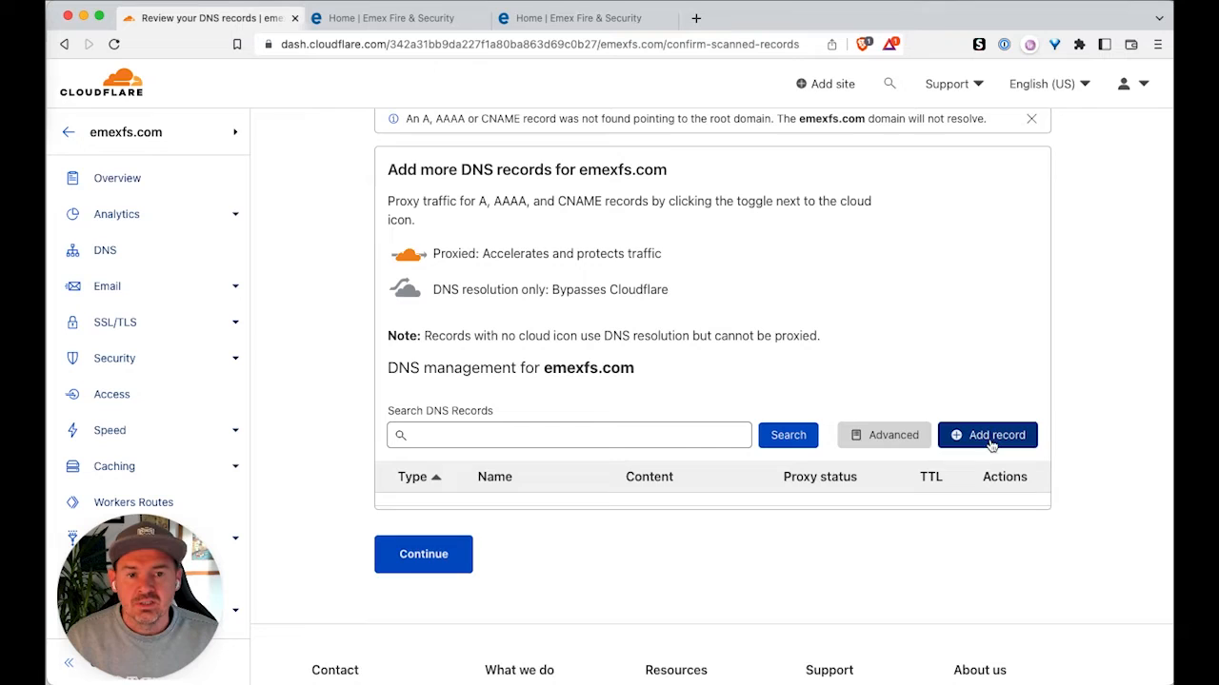
left_click(987, 435)
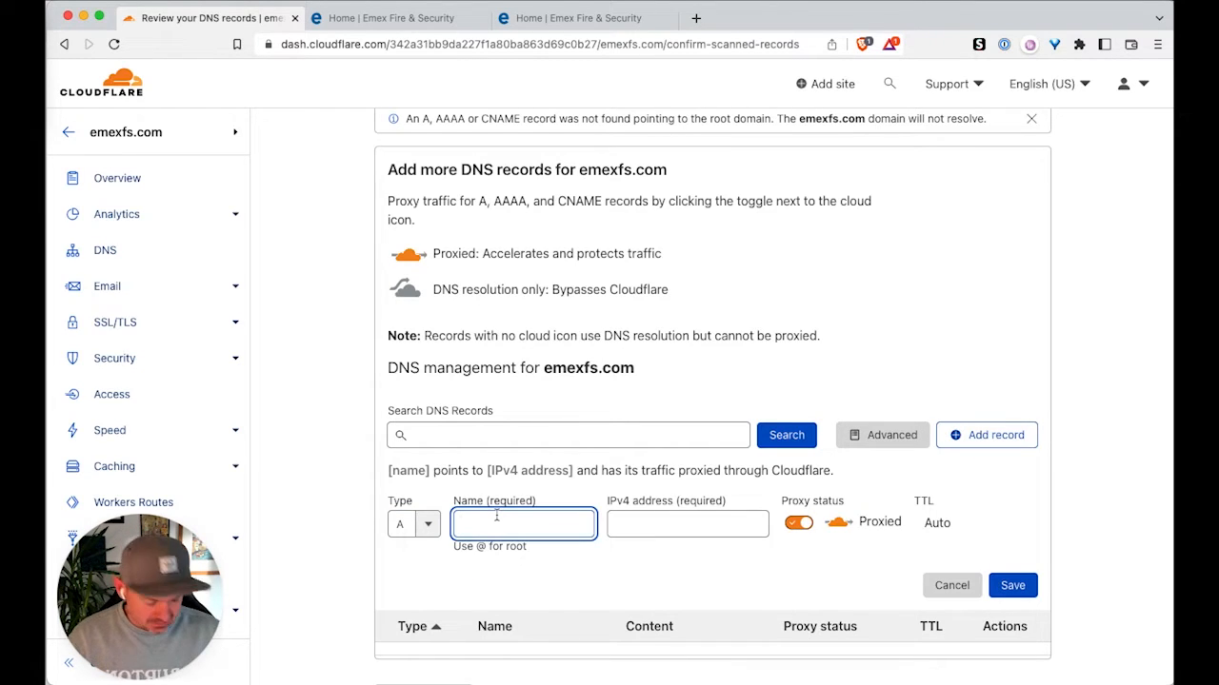
type("@")
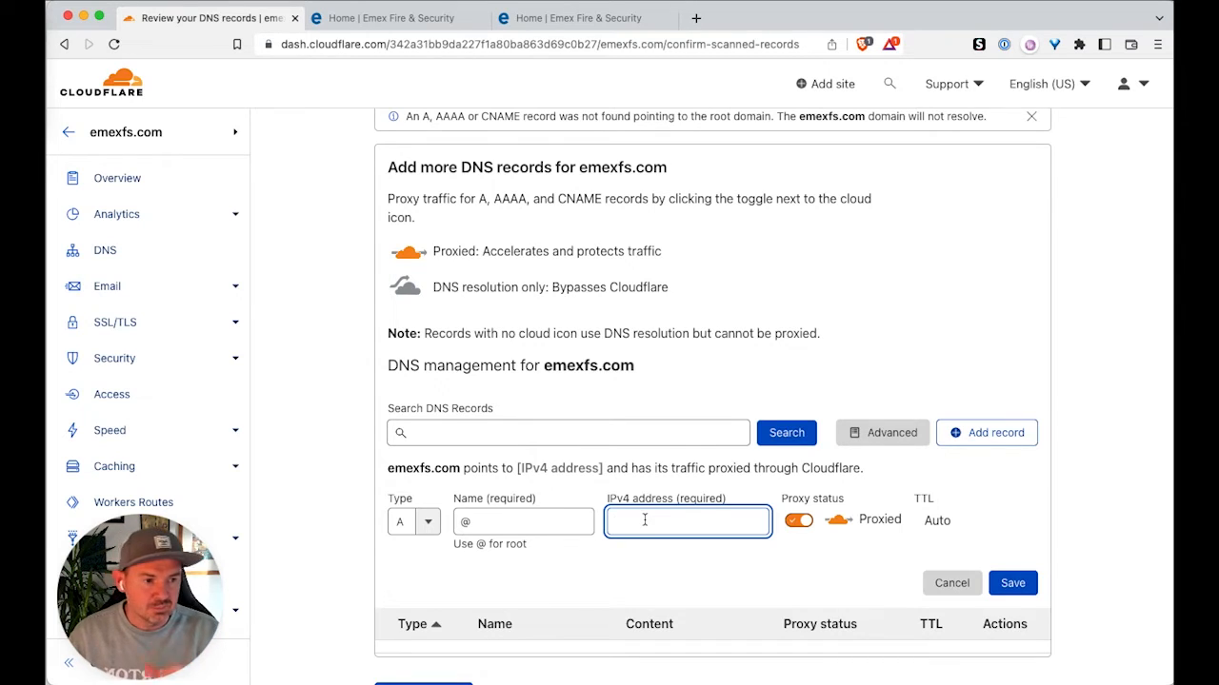
type("192.1.2.3")
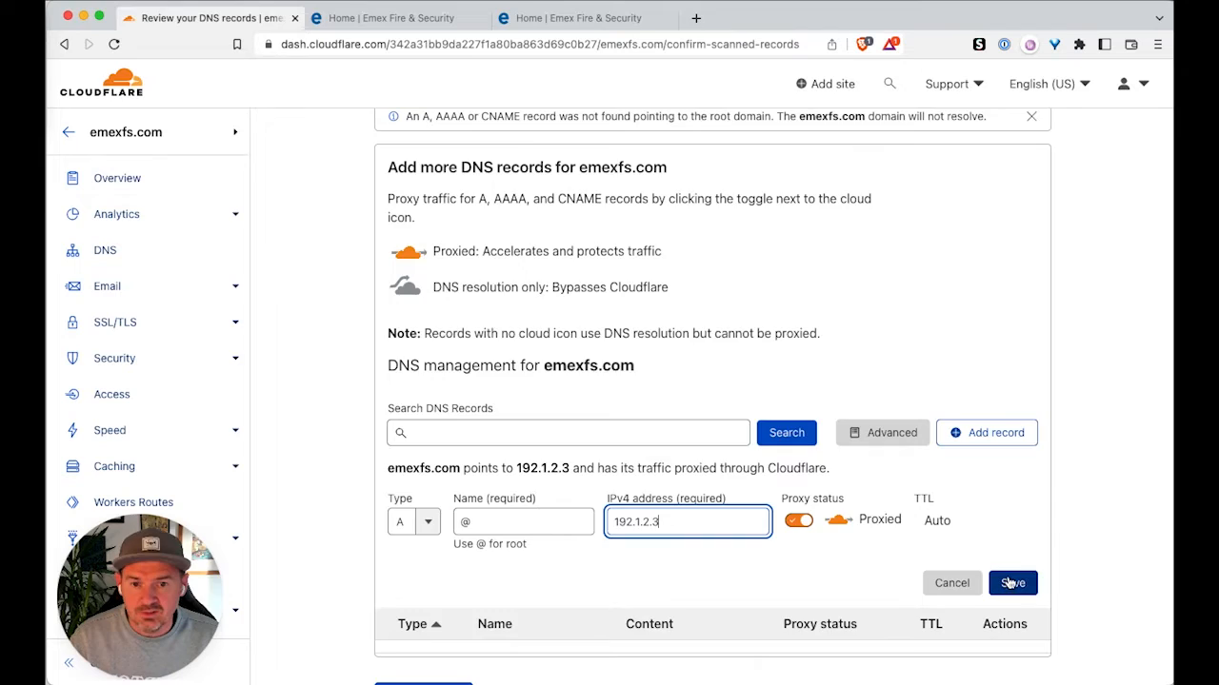
left_click(1011, 583)
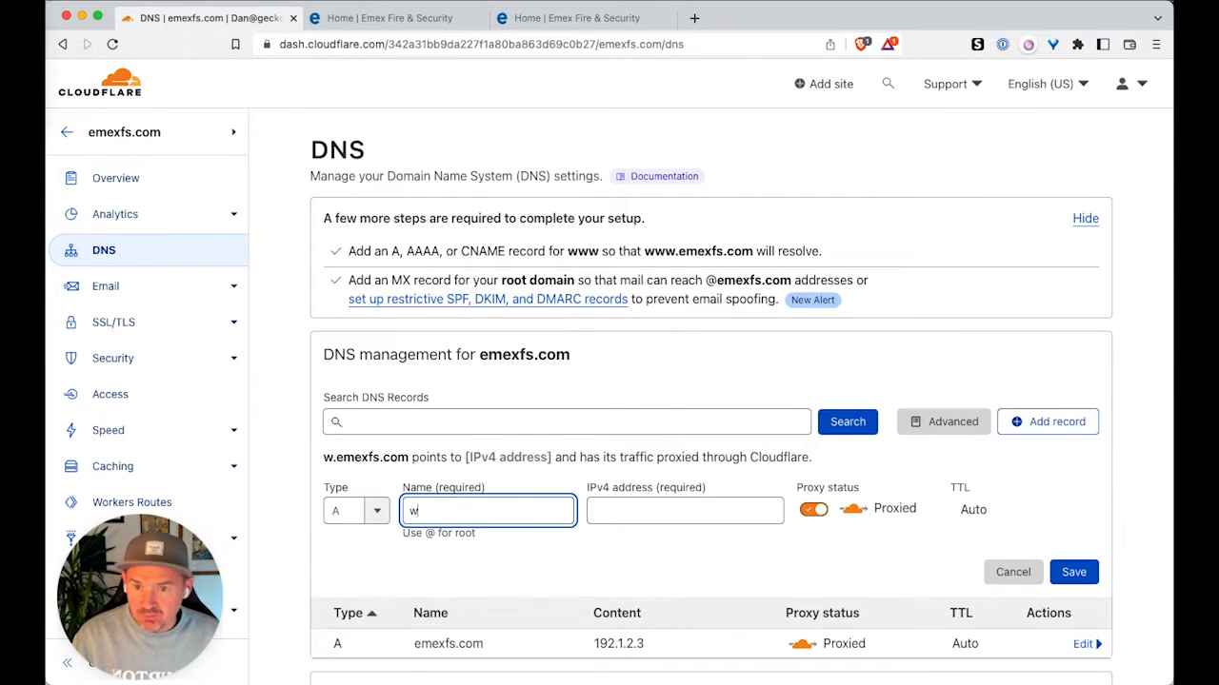
Add the www A record pointing to 192.1.2.3 and continue to the nameserver step
type("192.1.2.3")
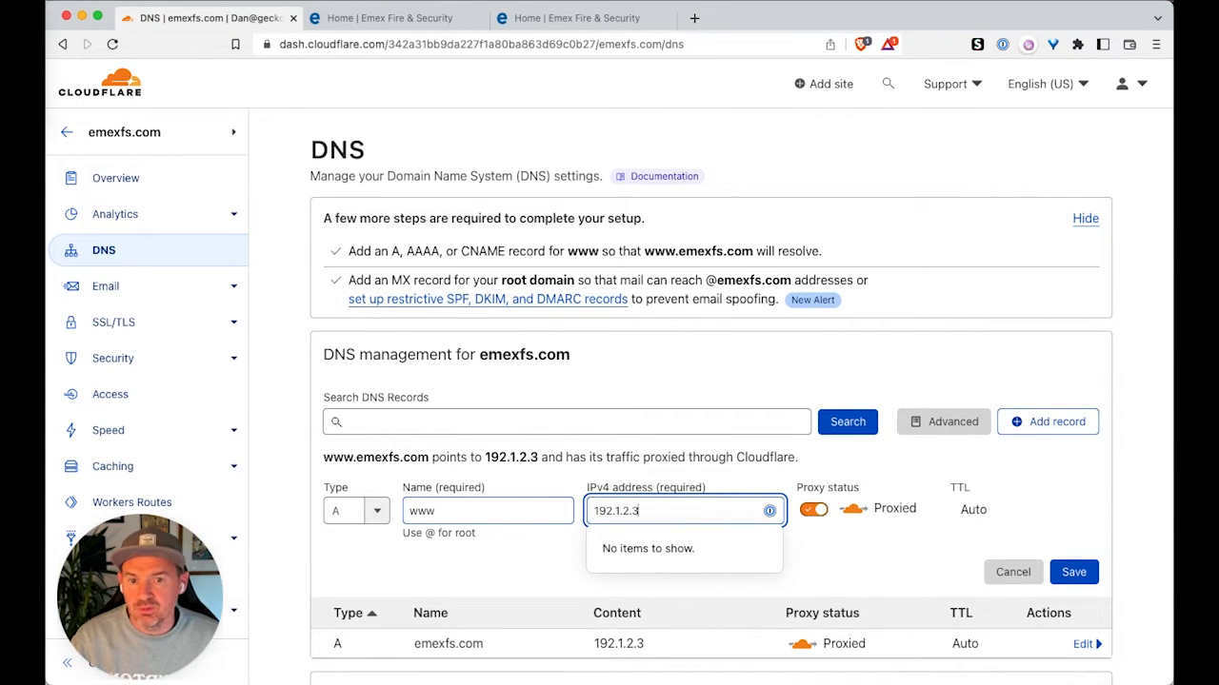
left_click(1073, 572)
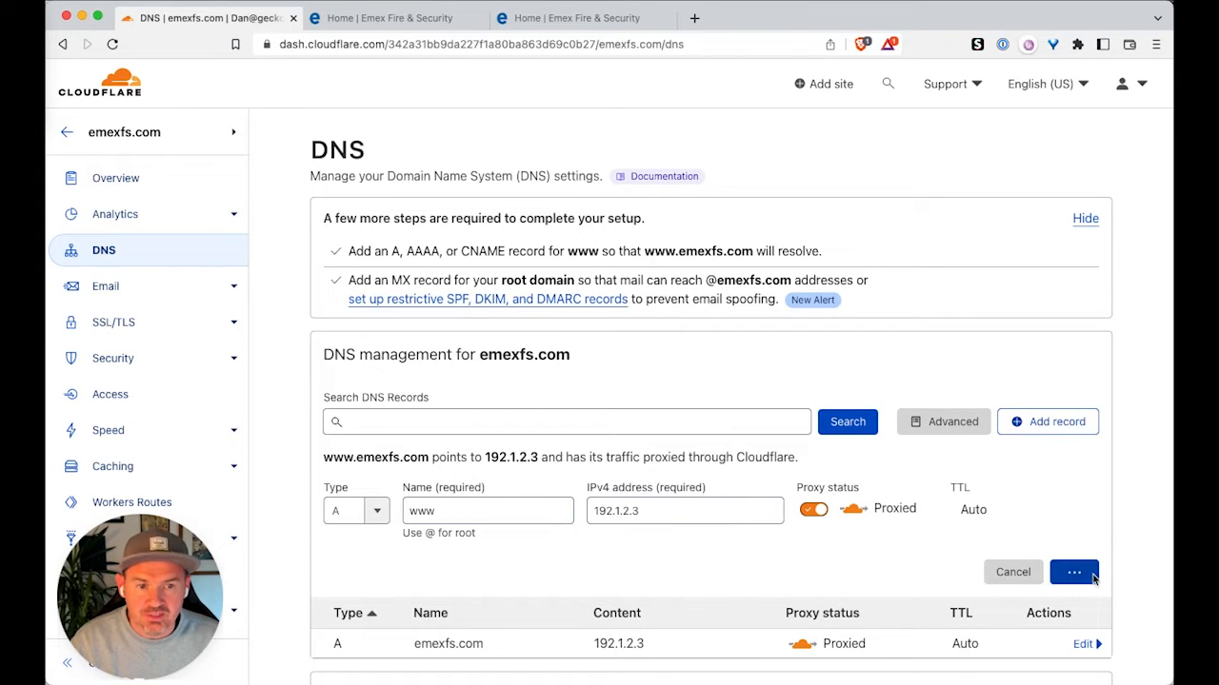
left_click(1074, 571)
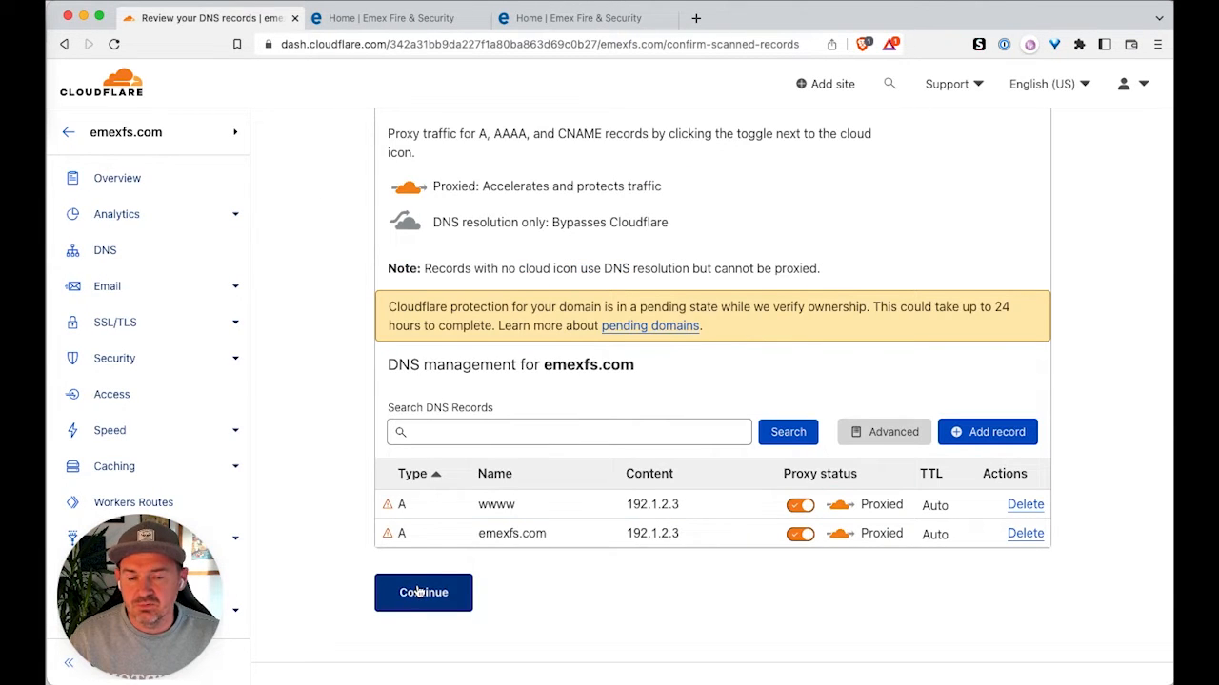
left_click(422, 593)
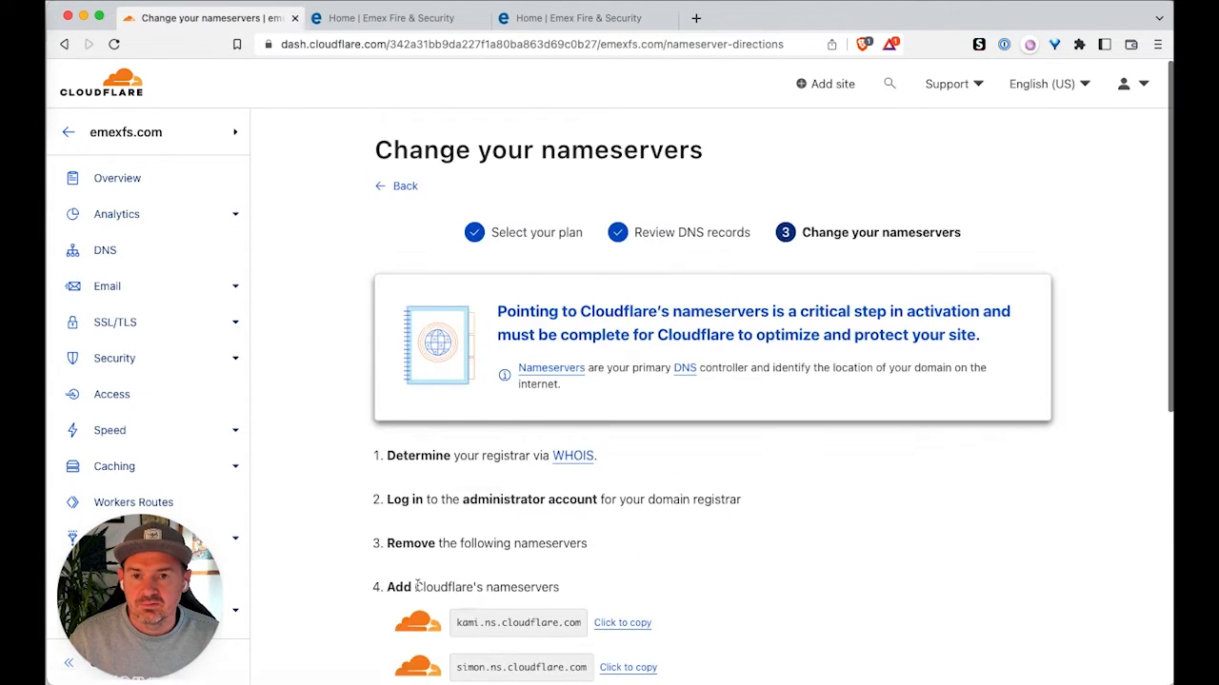
Note the kami and simon Cloudflare nameservers, then switch to the UK2 registrar tab
scroll("down", 3)
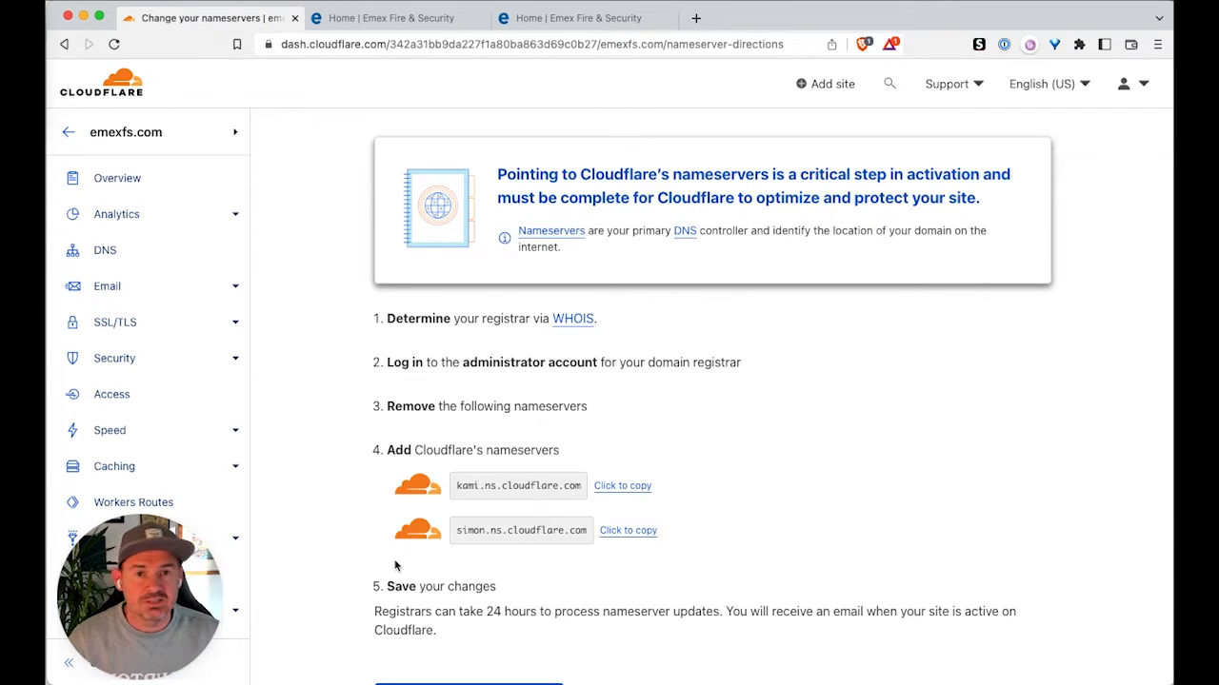
mouse_move(635, 575)
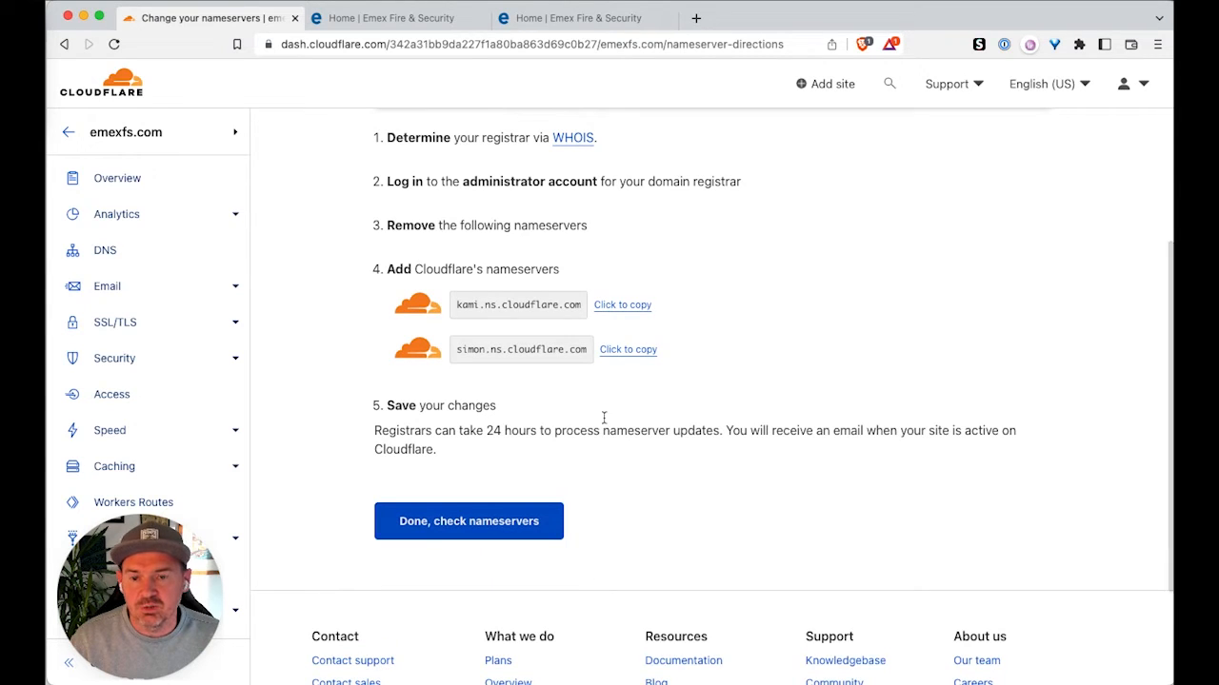
left_click(771, 17)
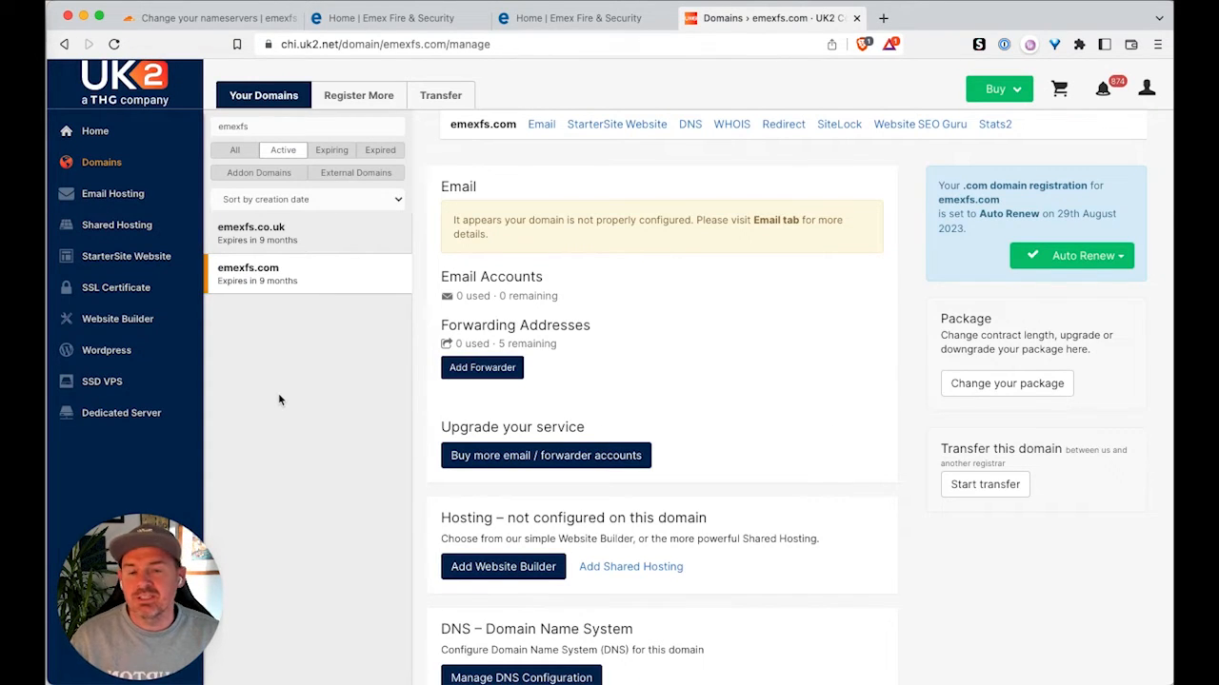
mouse_move(483, 198)
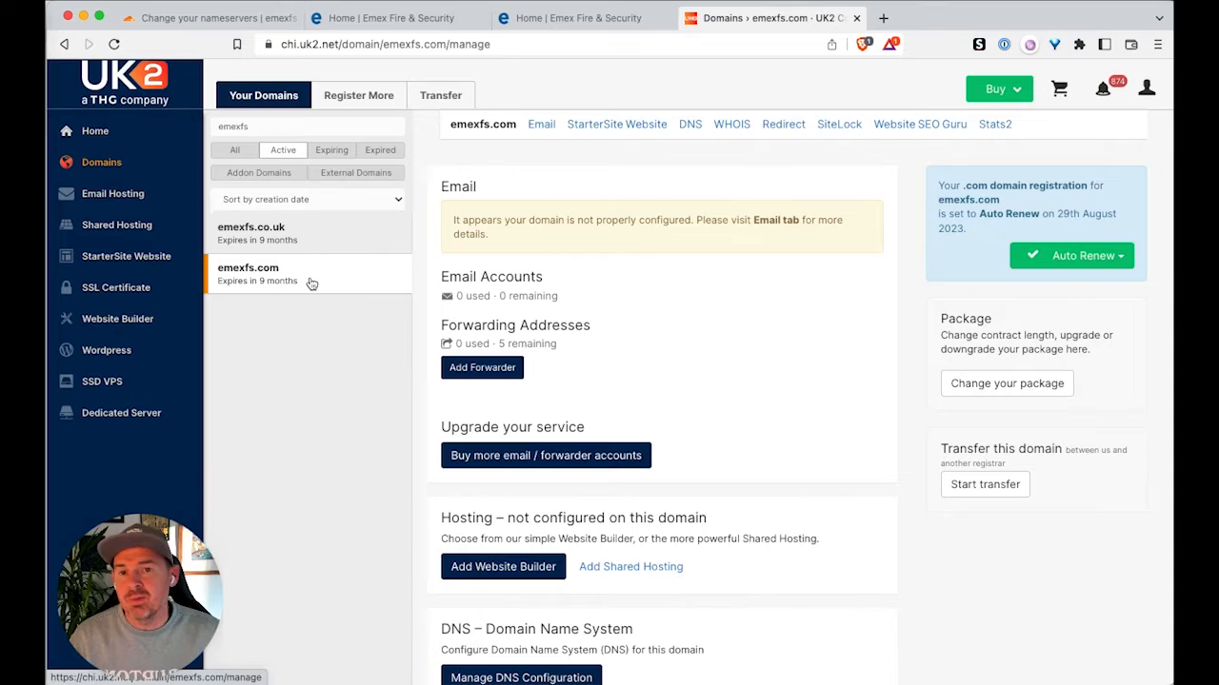
Replace the ukfast nameservers with simon.ns.cloudflare.com and kami.ns.cloudflare.com and save
left_click(688, 124)
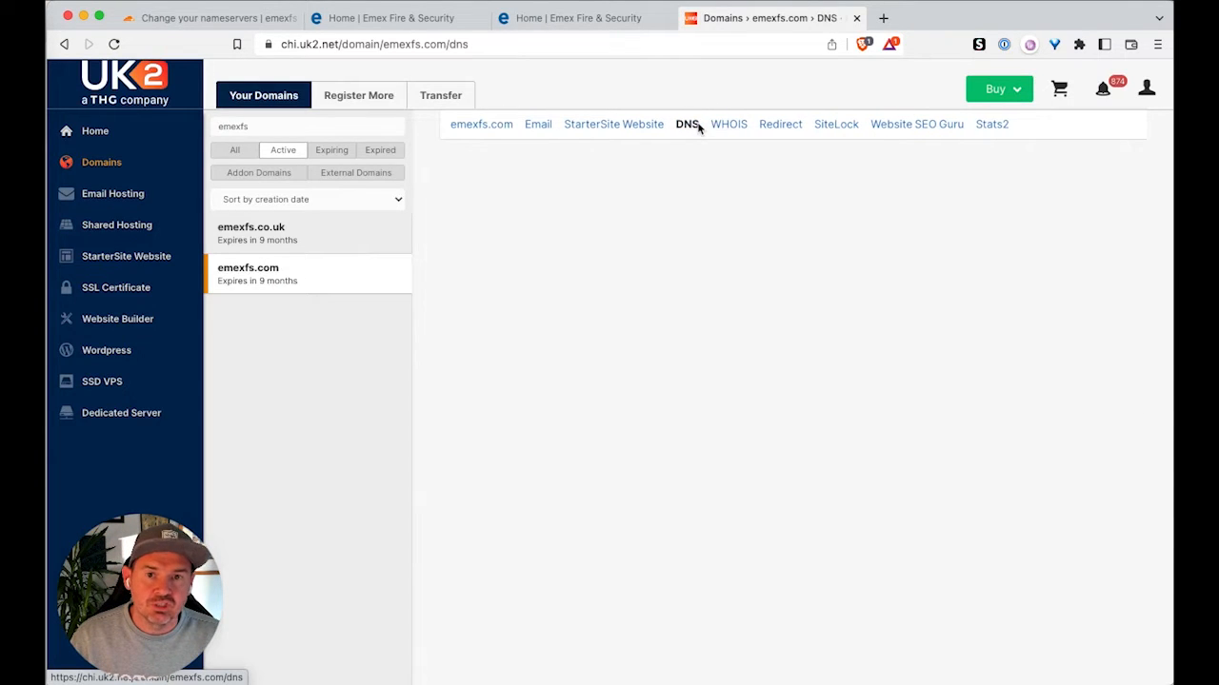
left_click(686, 124)
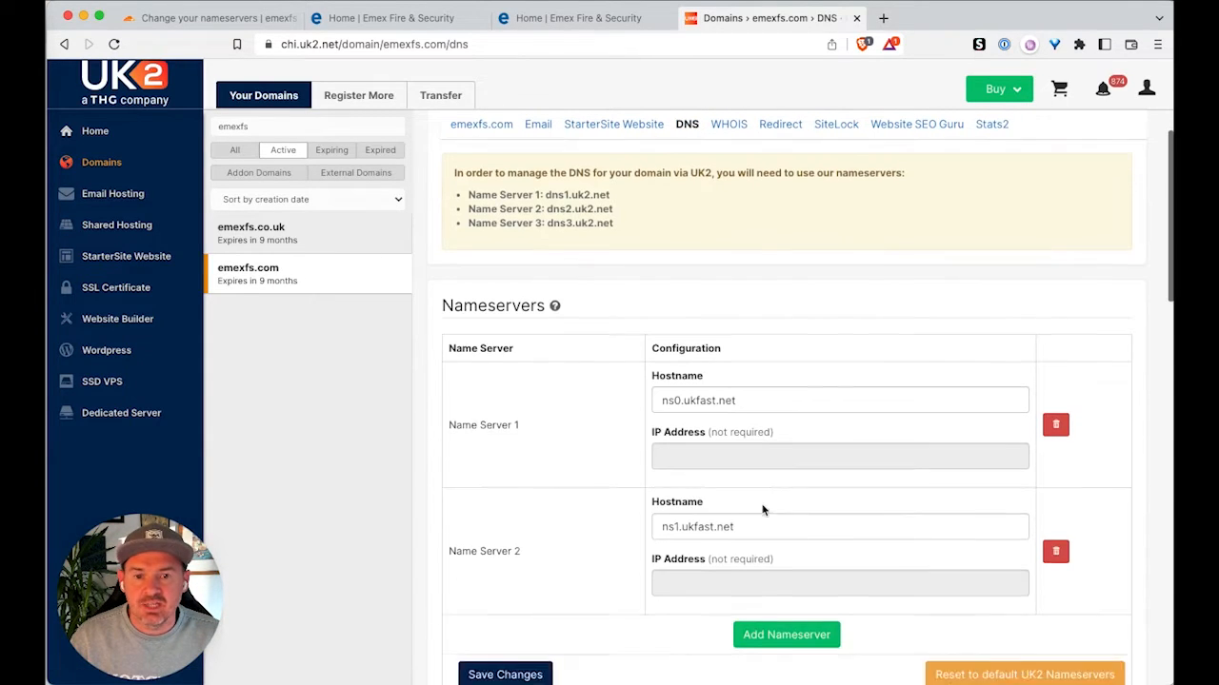
scroll("down", 3)
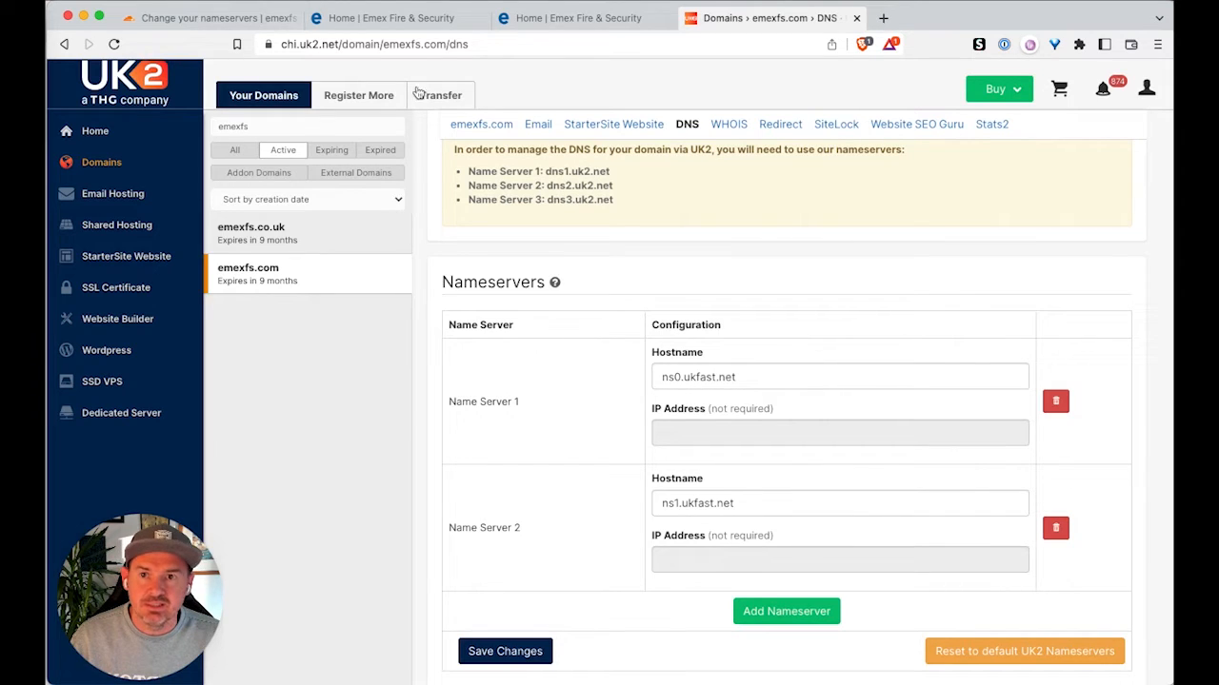
left_click(206, 17)
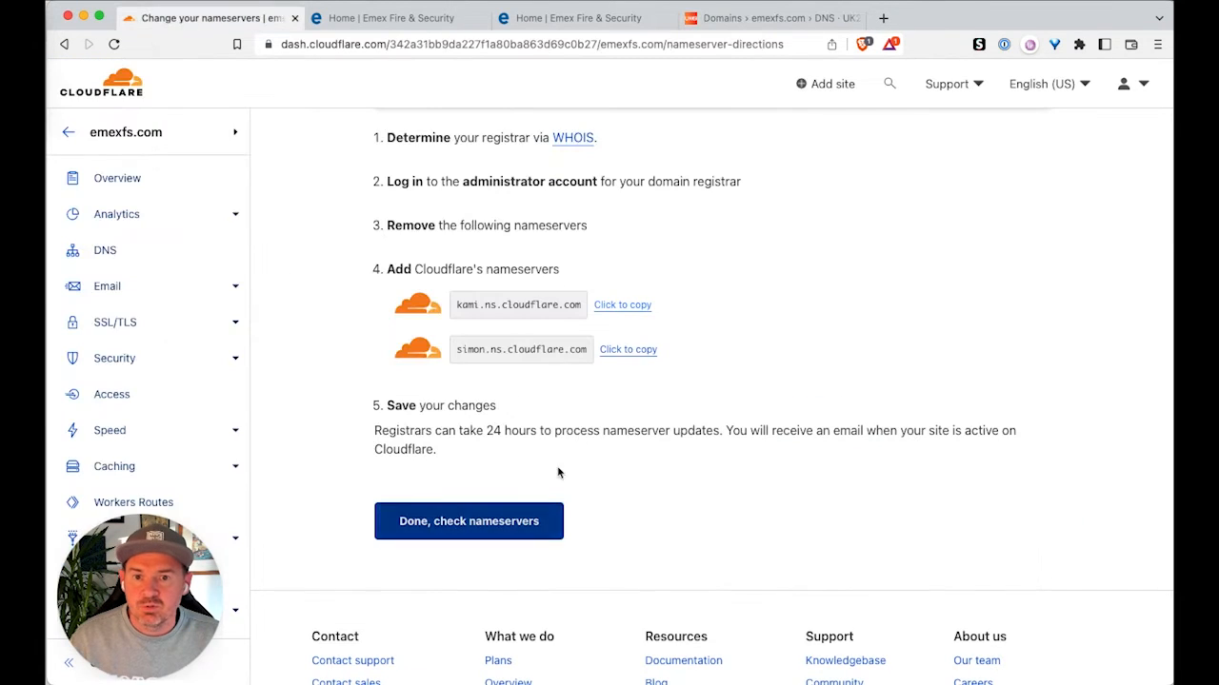
left_click(627, 349)
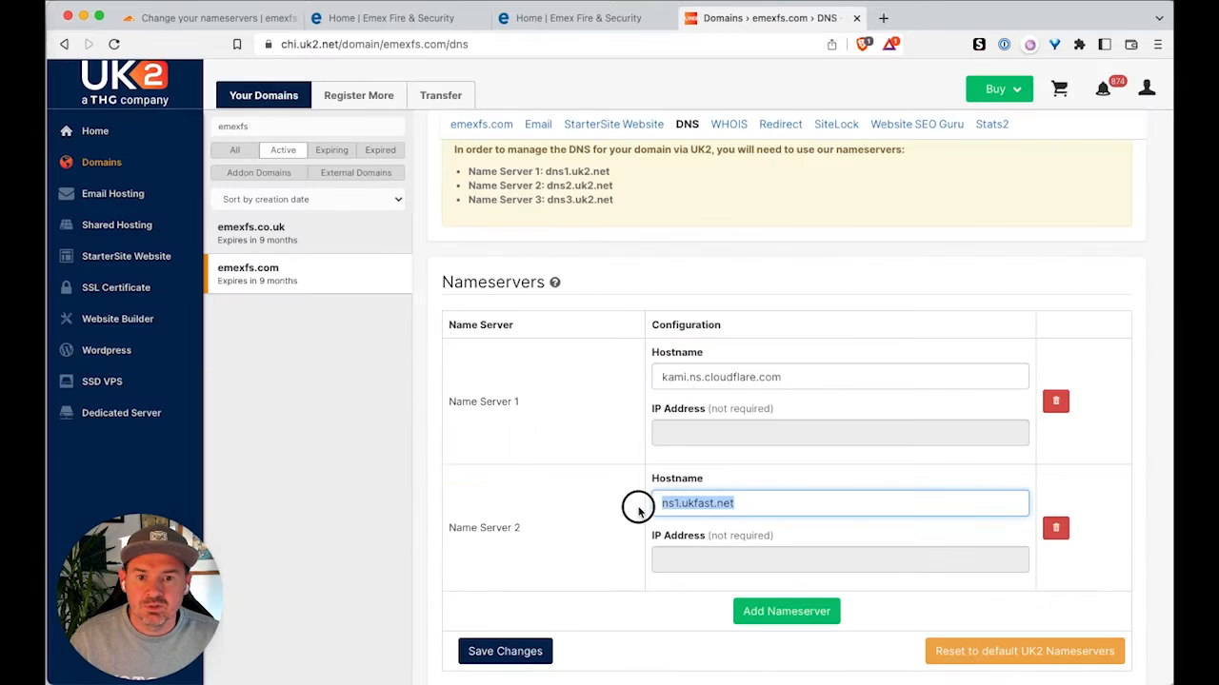
type("simon.ns.cloudflare.com")
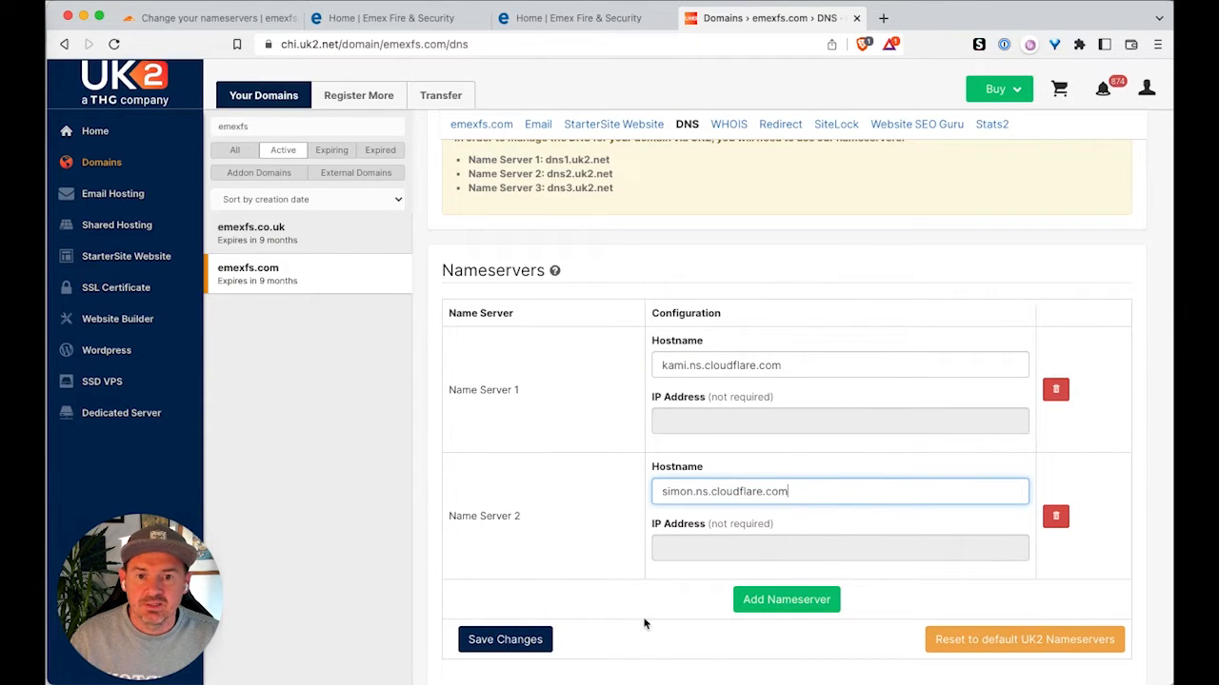
left_click(504, 639)
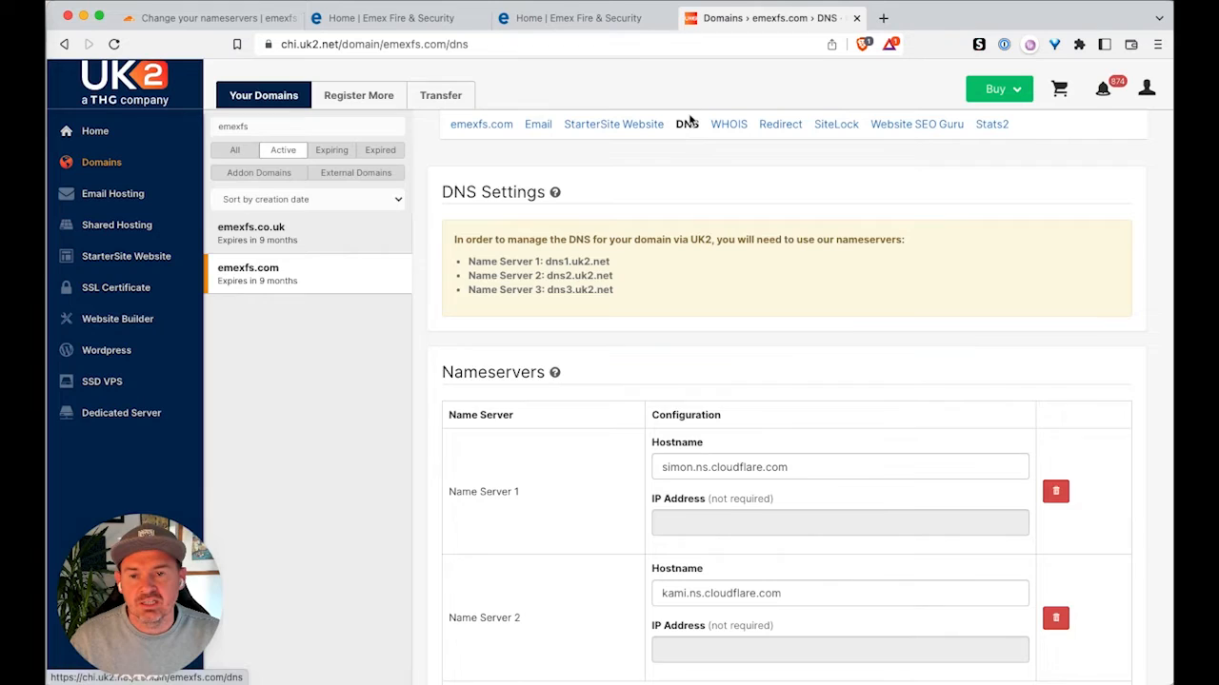
Confirm the nameservers have been changed and begin the Quick Start Guide
left_click(210, 17)
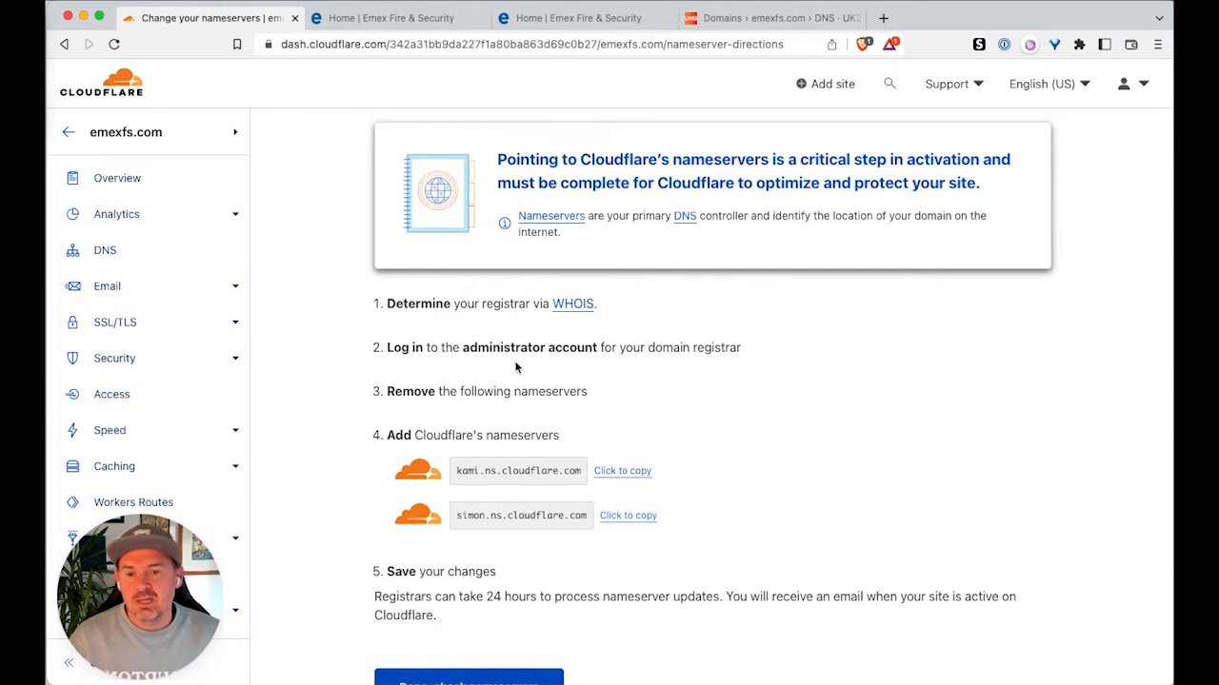
scroll("down", 3)
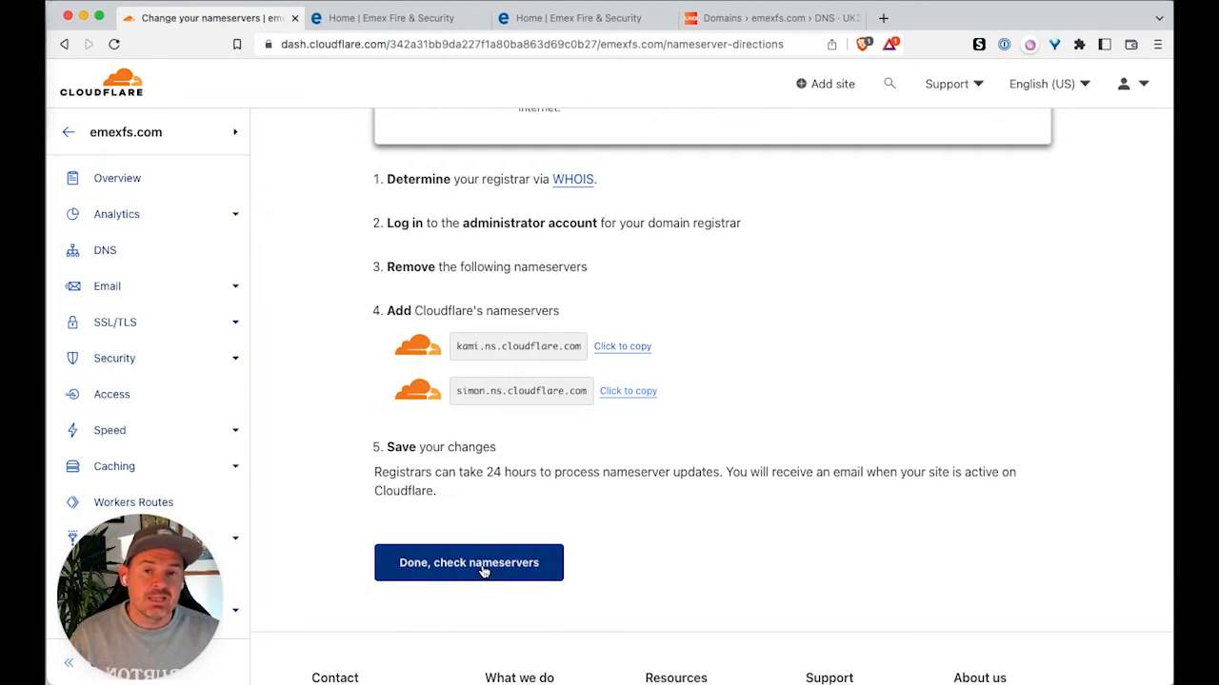
left_click(467, 563)
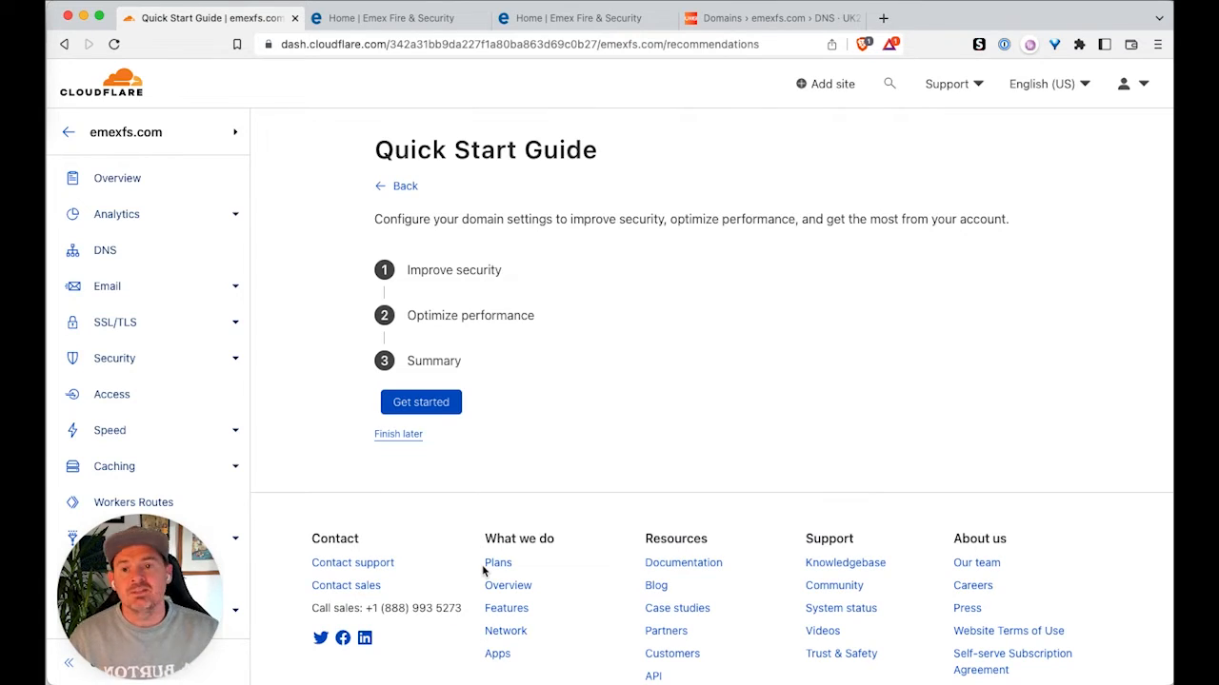
left_click(421, 402)
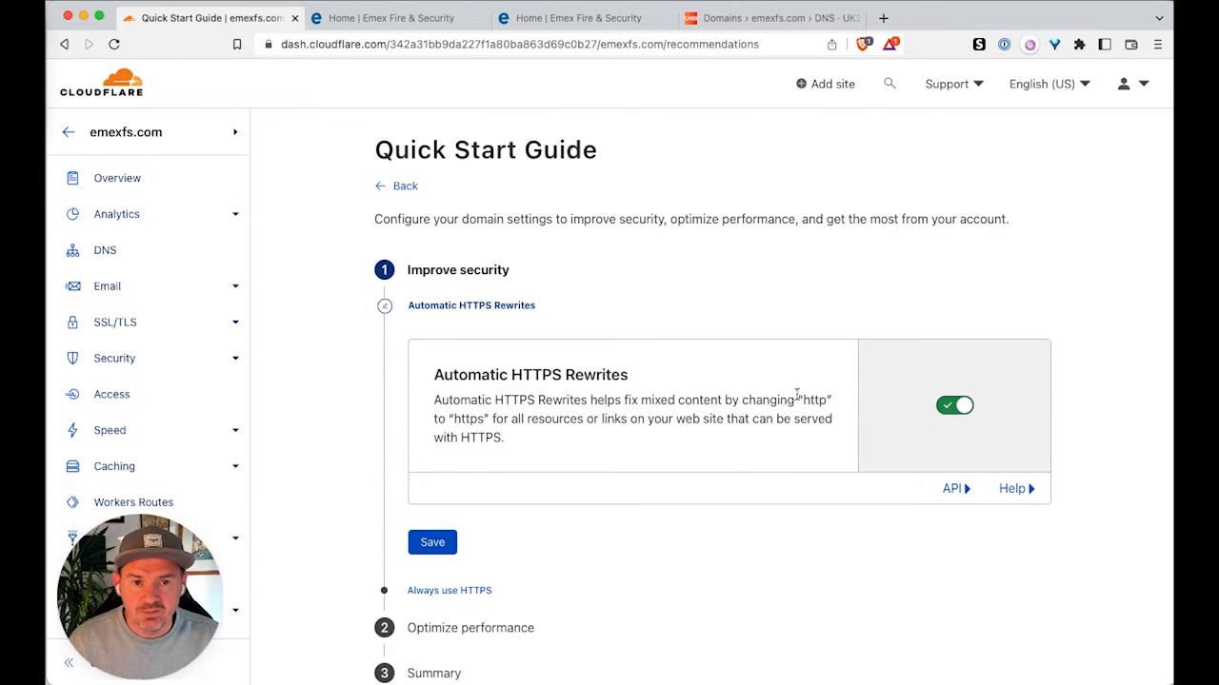
mouse_move(1018, 406)
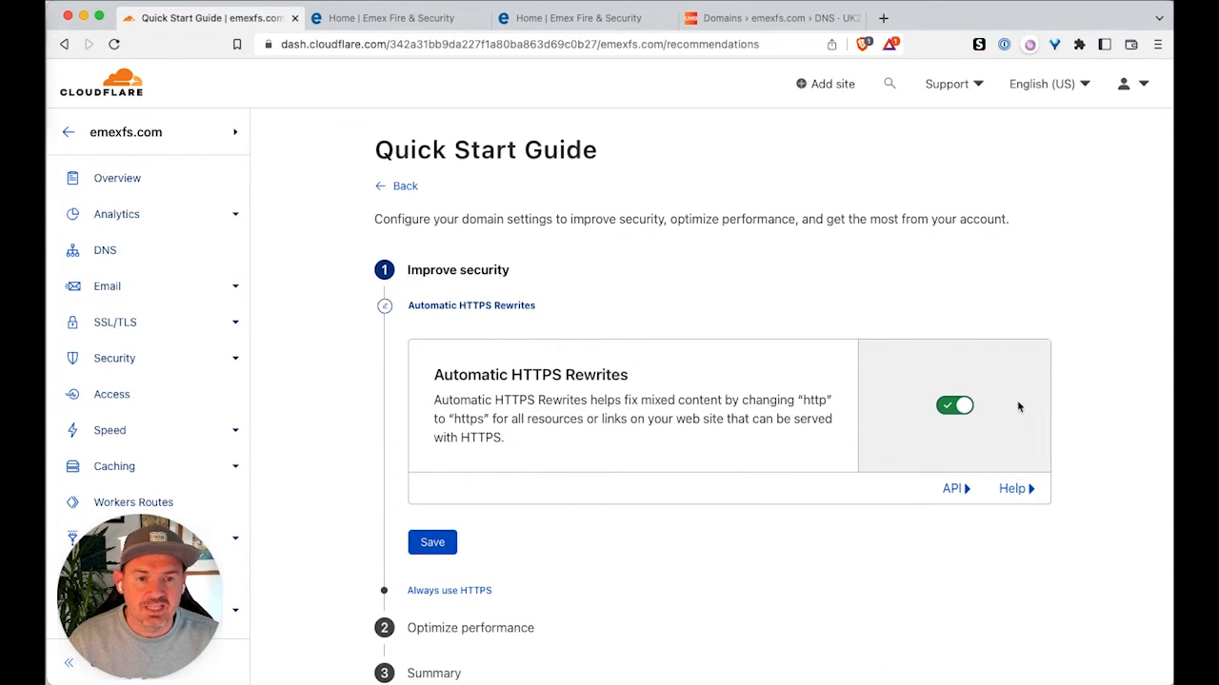
mouse_move(728, 472)
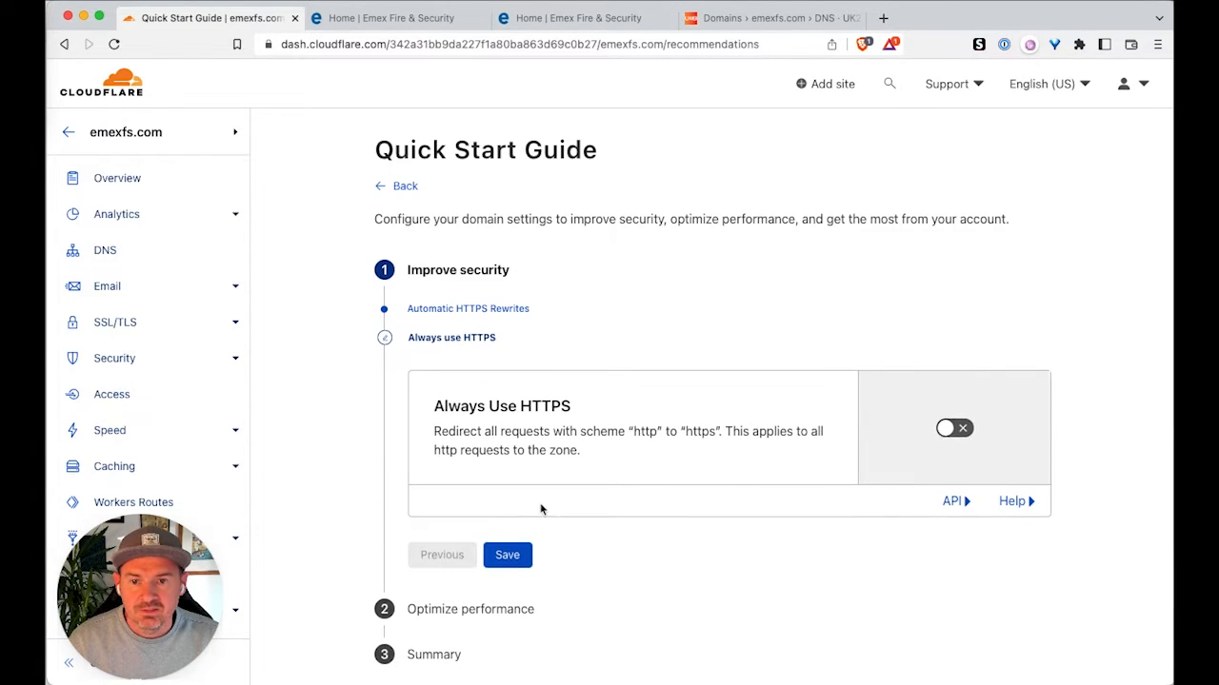
Turn on Always Use HTTPS, leave Auto Minify unchanged, save Brotli, and finish the guide
left_click(953, 427)
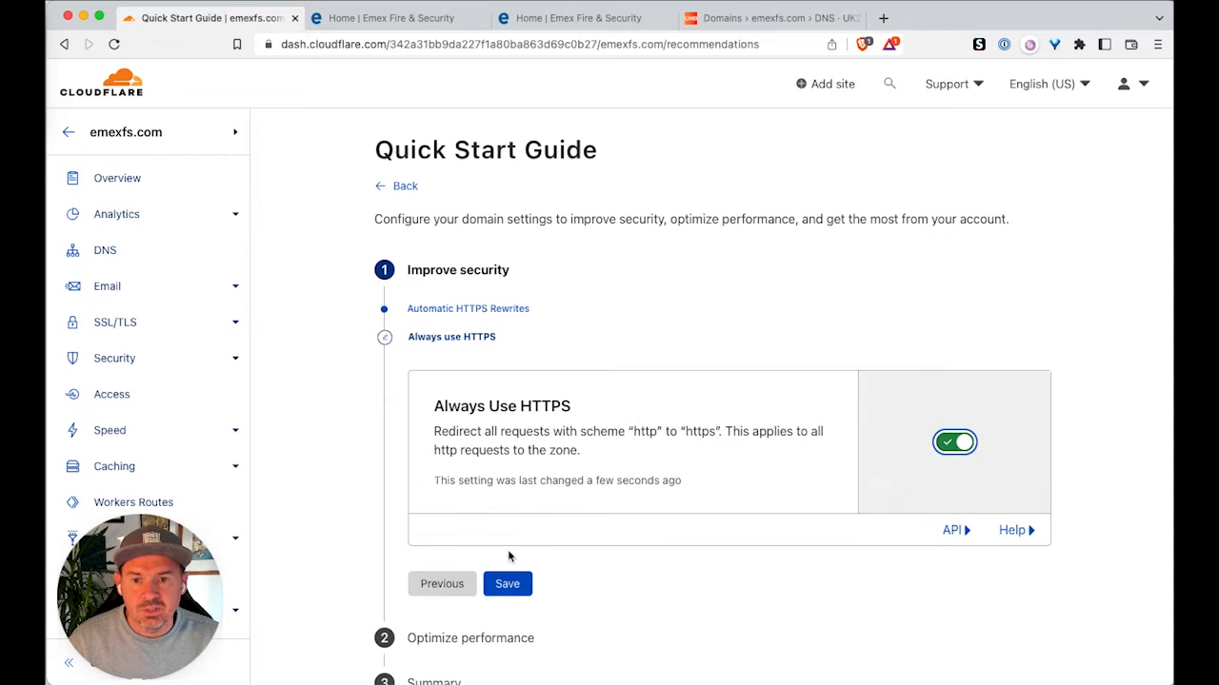
left_click(506, 583)
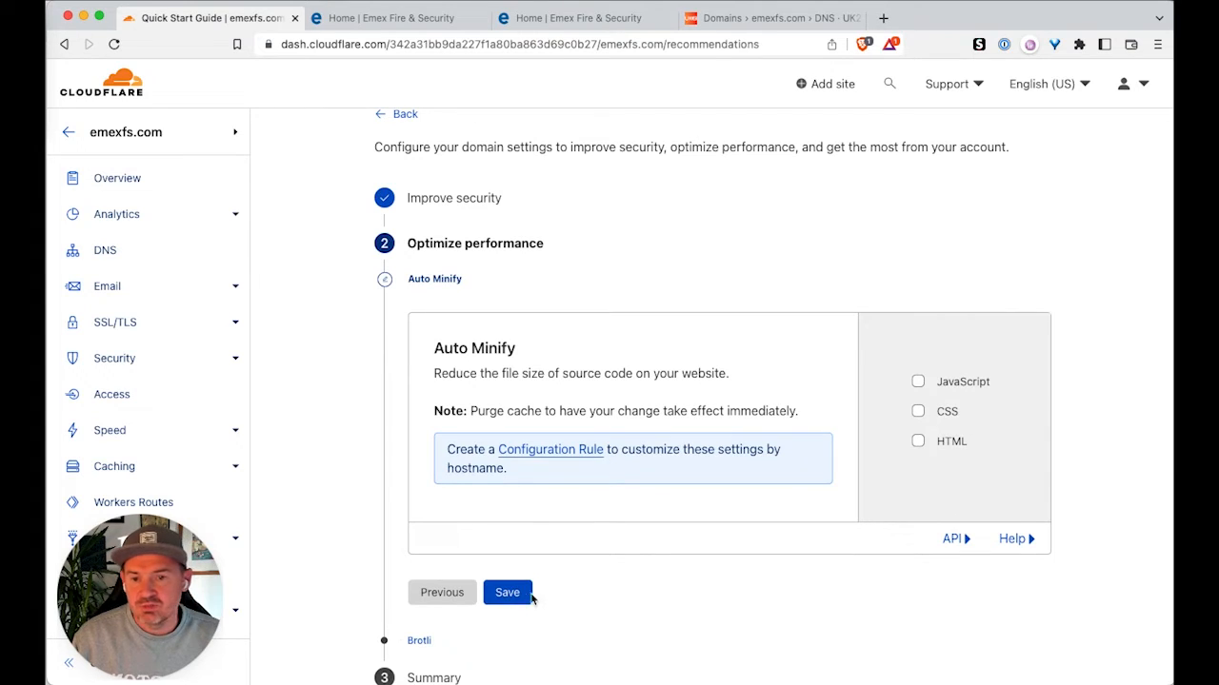
left_click(506, 591)
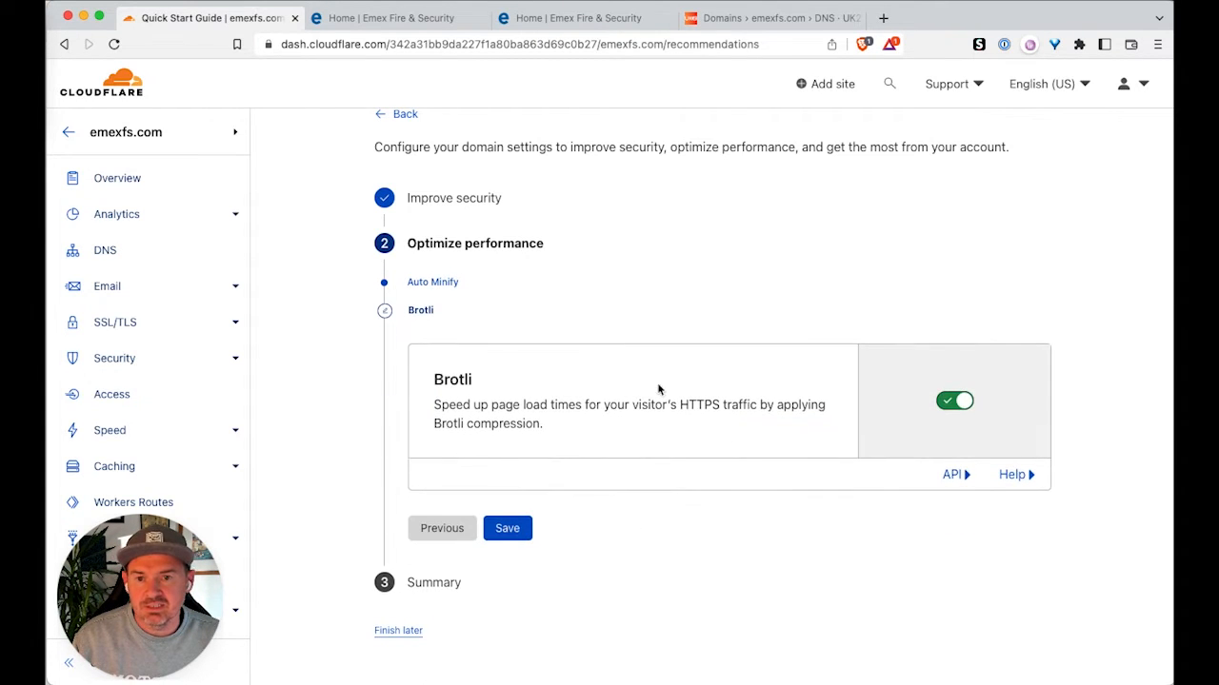
left_click(507, 528)
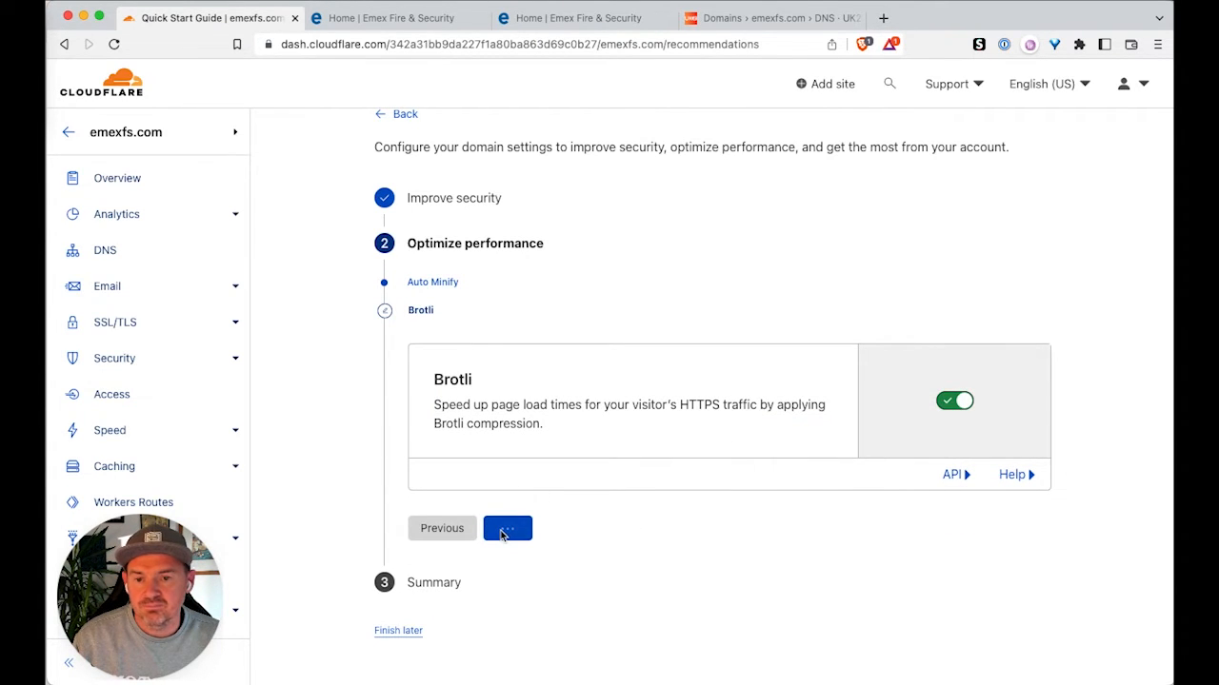
left_click(507, 528)
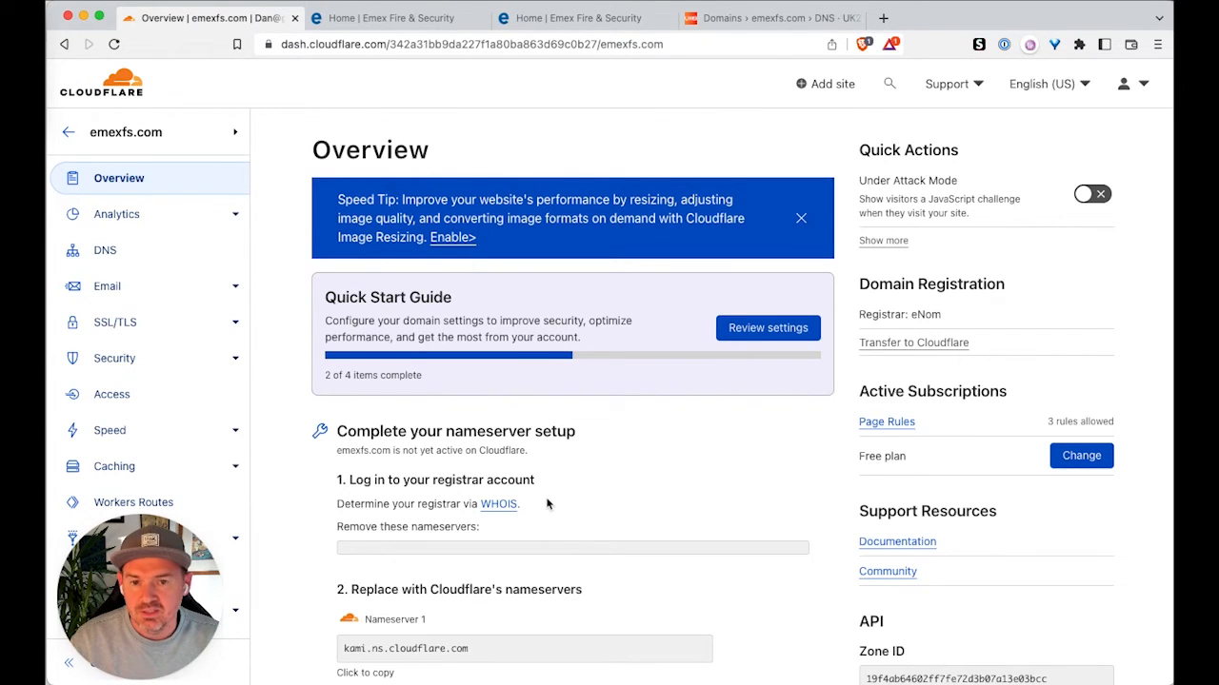
Request an immediate nameserver check from the emexfs.com Overview page
scroll("down", 3)
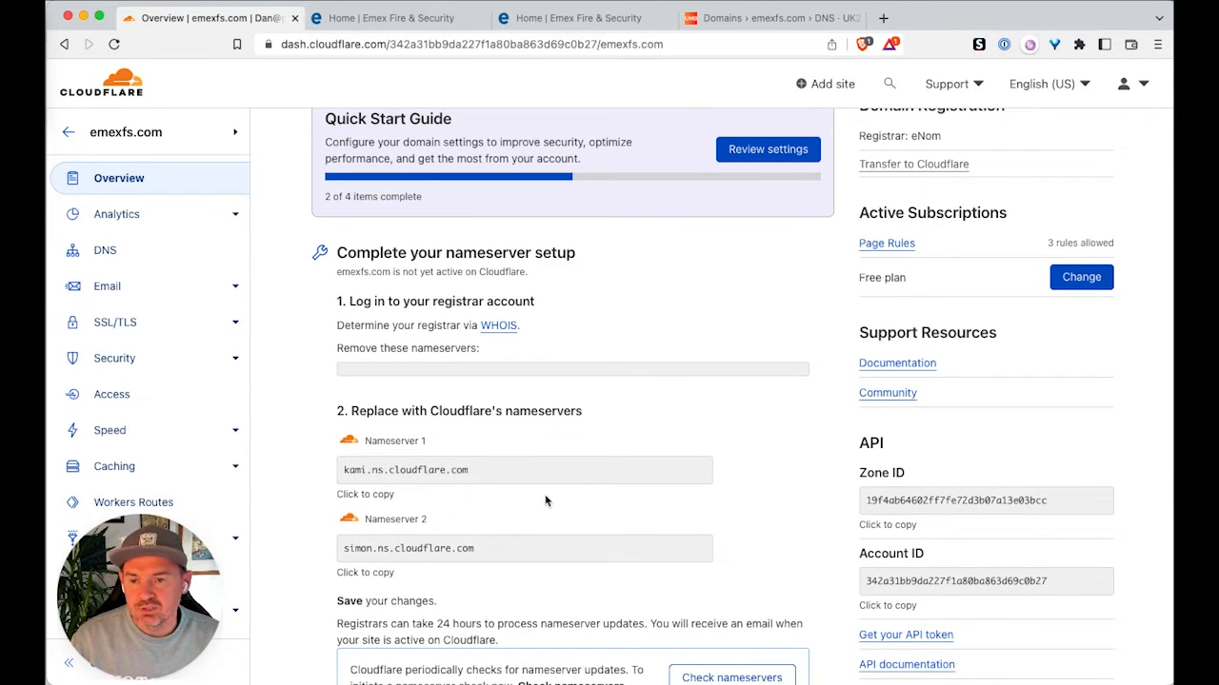
scroll("down", 3)
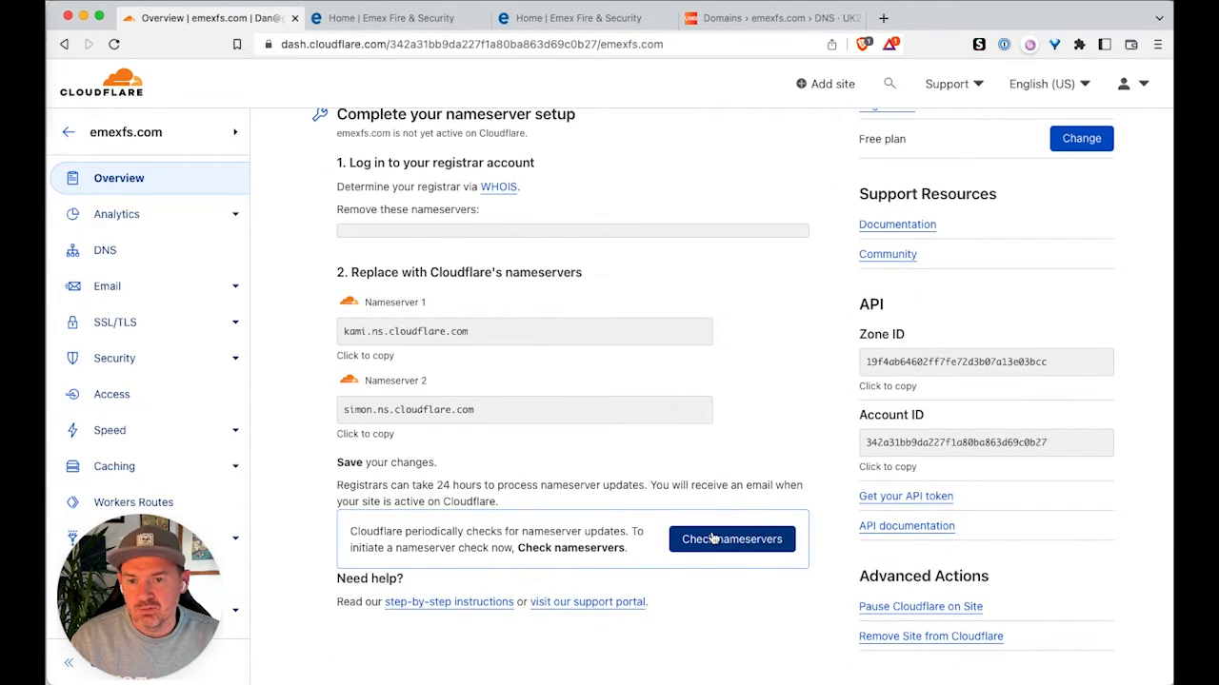
left_click(731, 539)
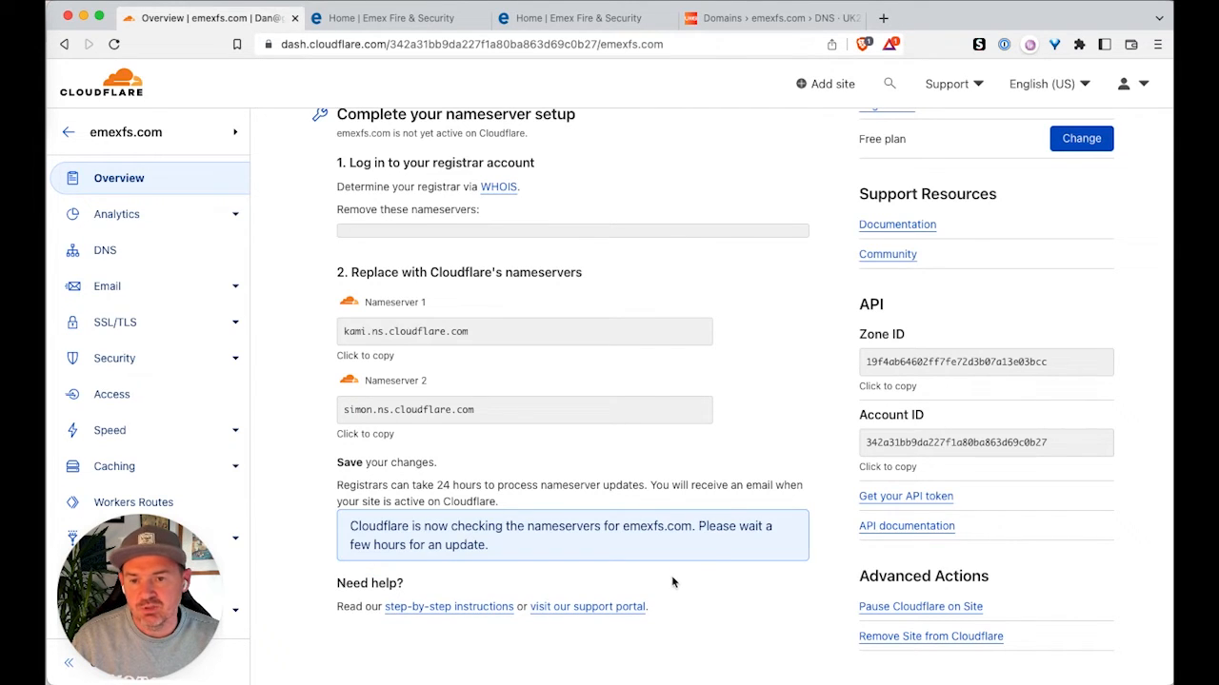
scroll("down", 3)
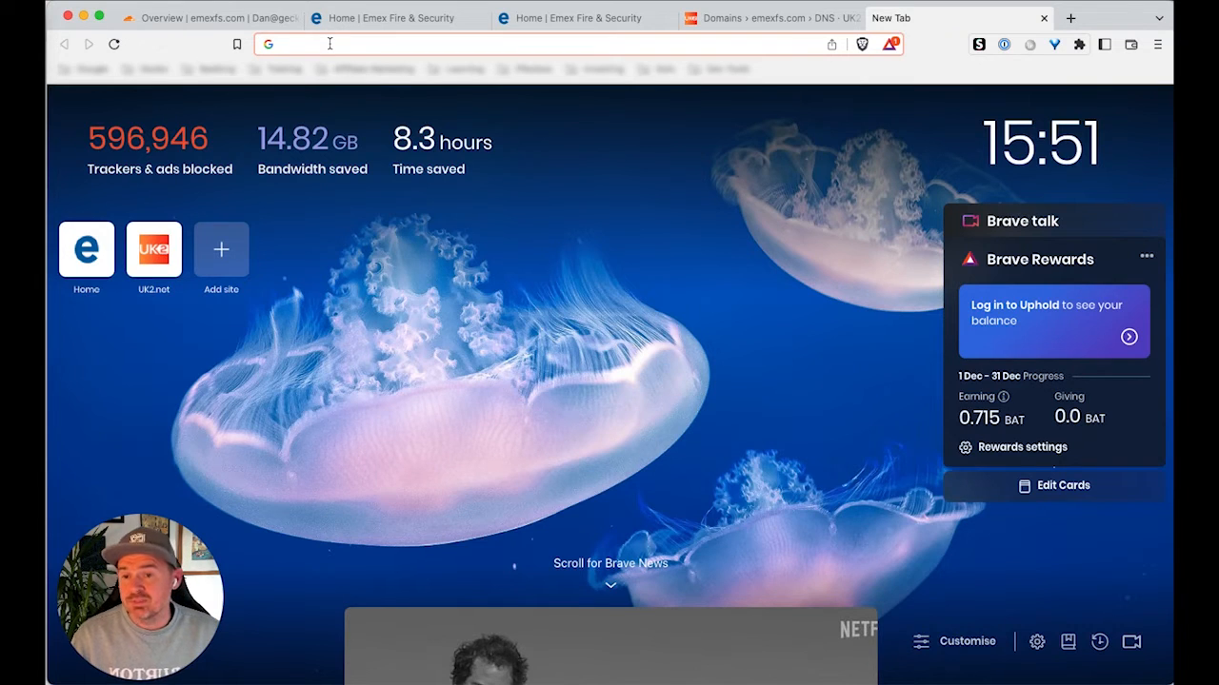
Search whatsmydns.net for emexfs.com A records, showing 192.1.2.3 in most locations
type("whatsmydns.net")
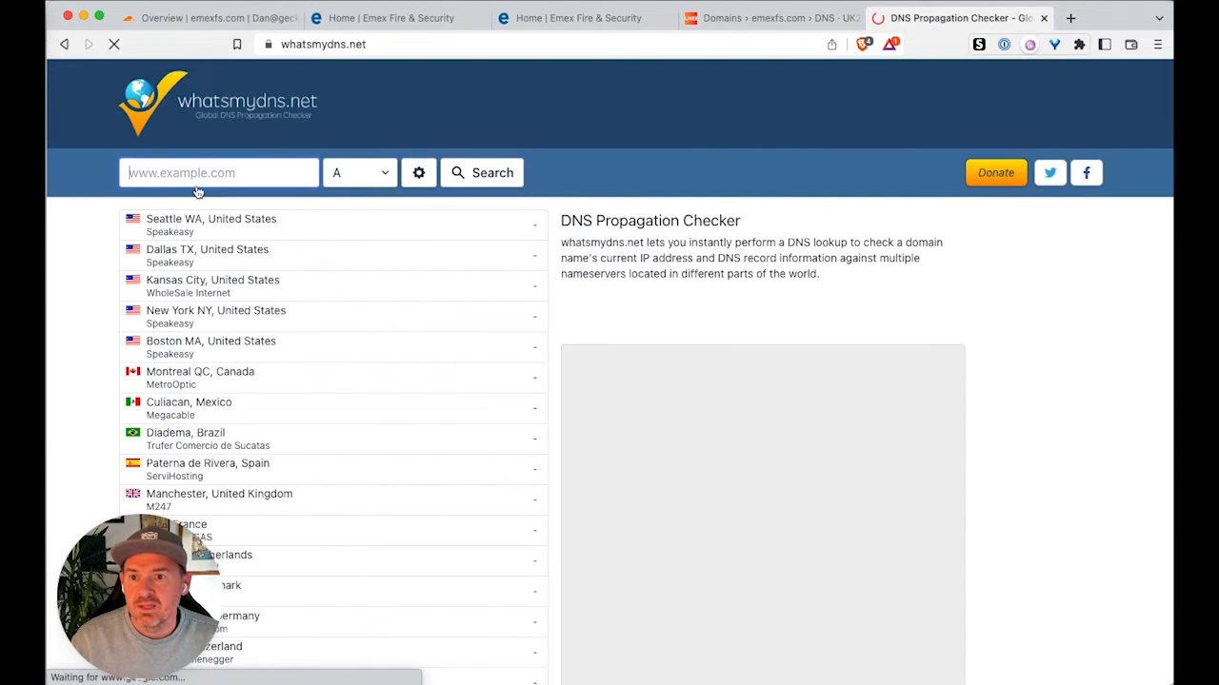
type("emec")
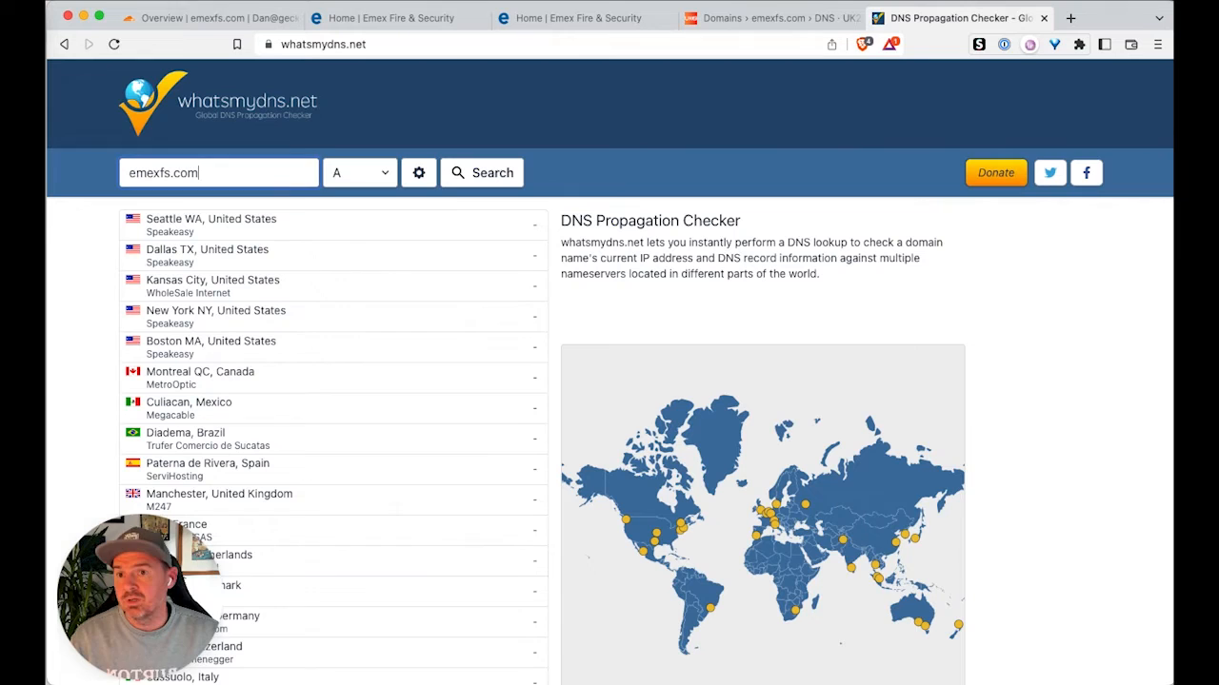
left_click(481, 172)
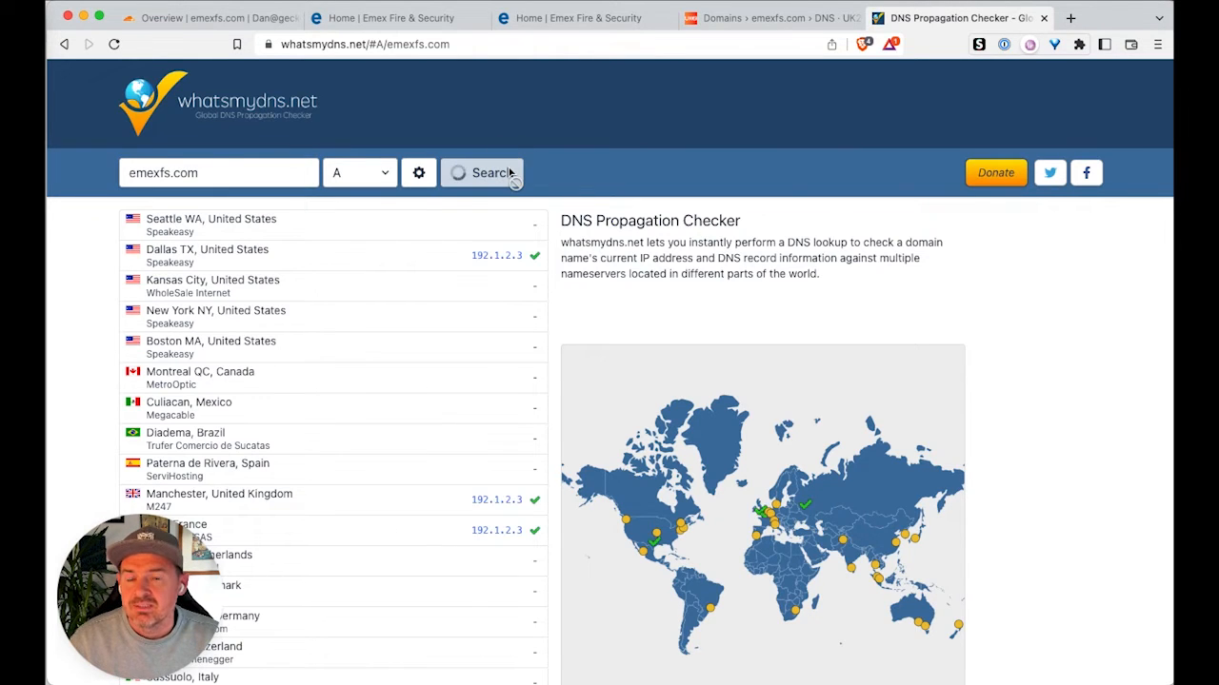
left_click(488, 173)
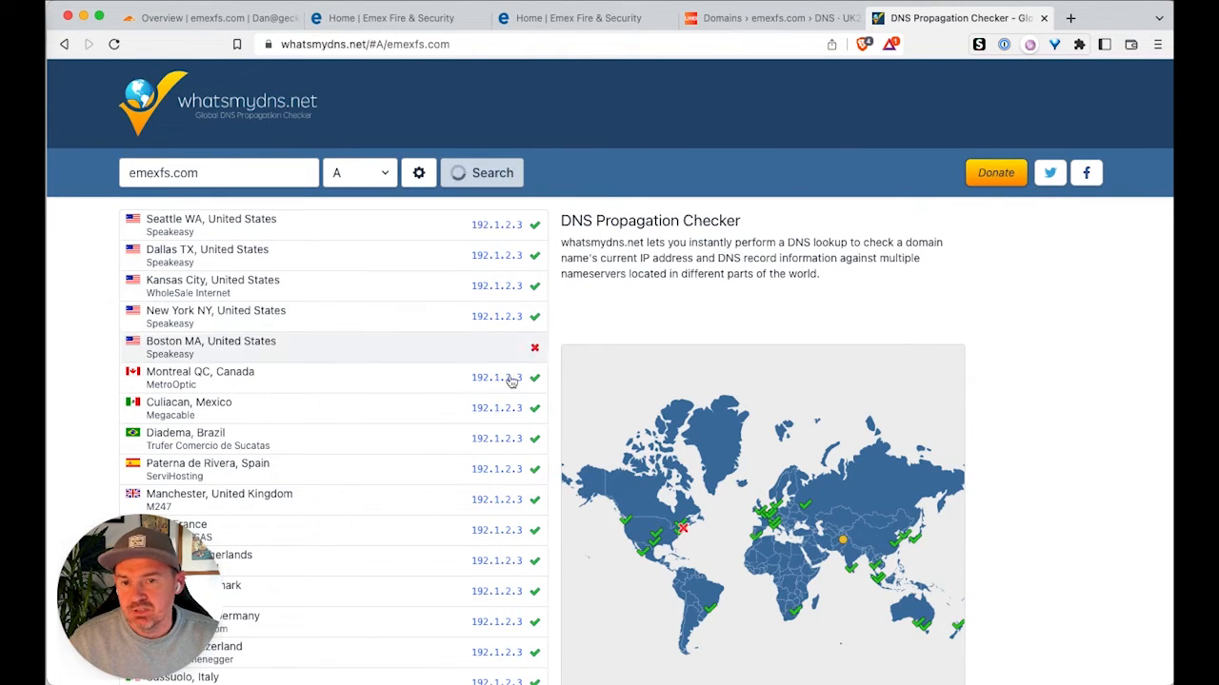
scroll("down", 3)
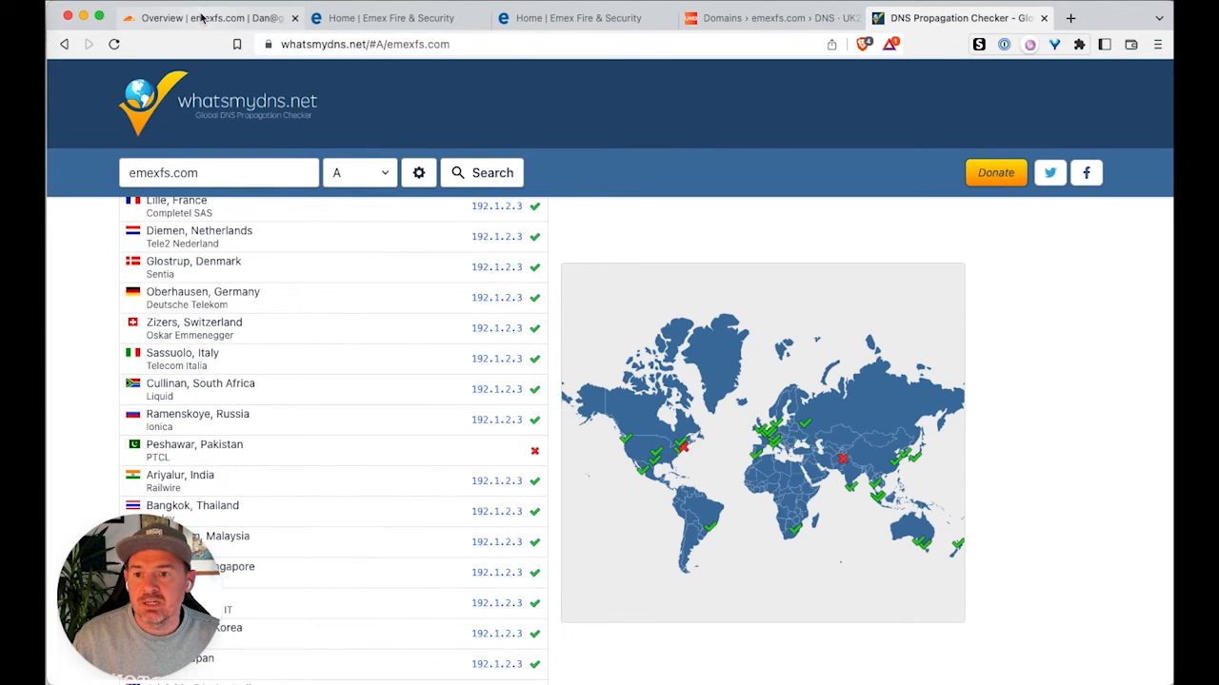
Switch to the Cloudflare tab showing 'Cloudflare is now protecting your site'
left_click(210, 18)
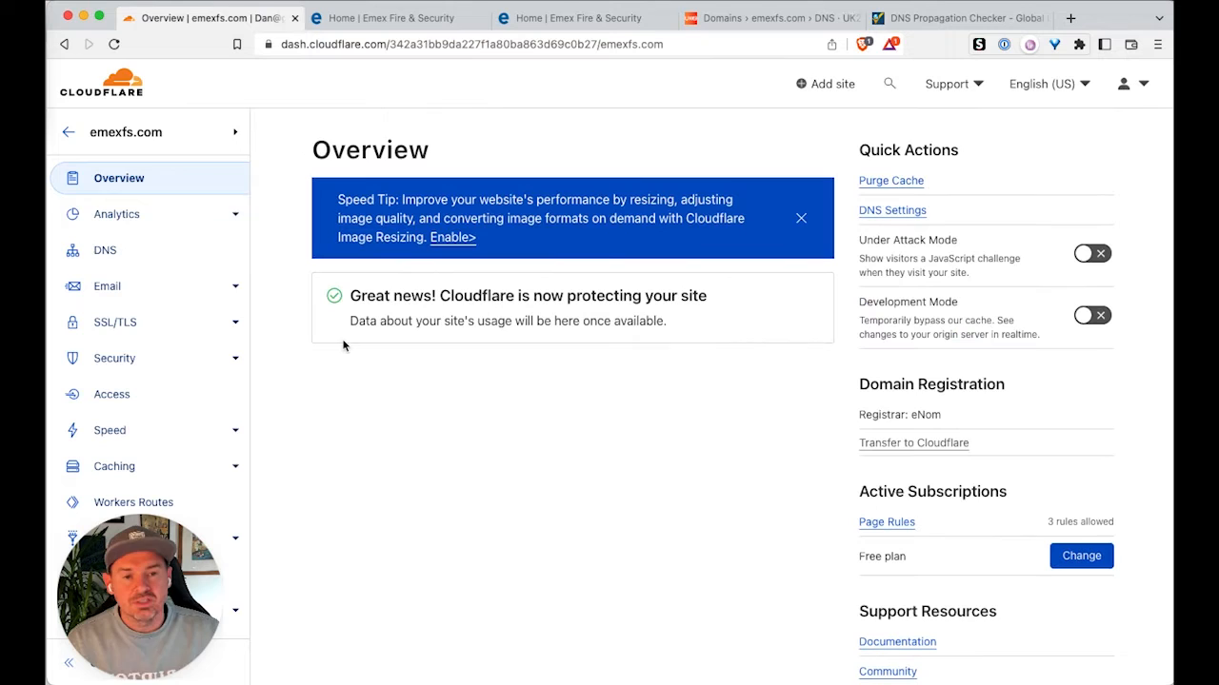
mouse_move(410, 348)
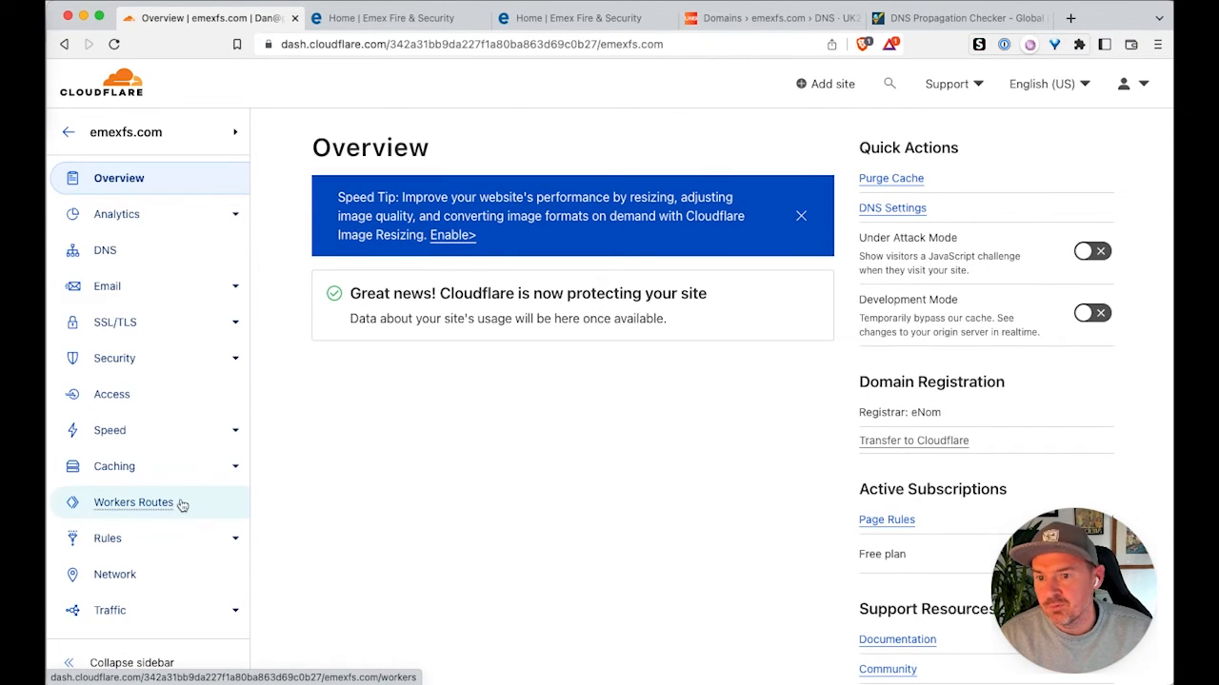
Create a new Page Rule and enter the URL pattern *emexfs.com/*
left_click(107, 538)
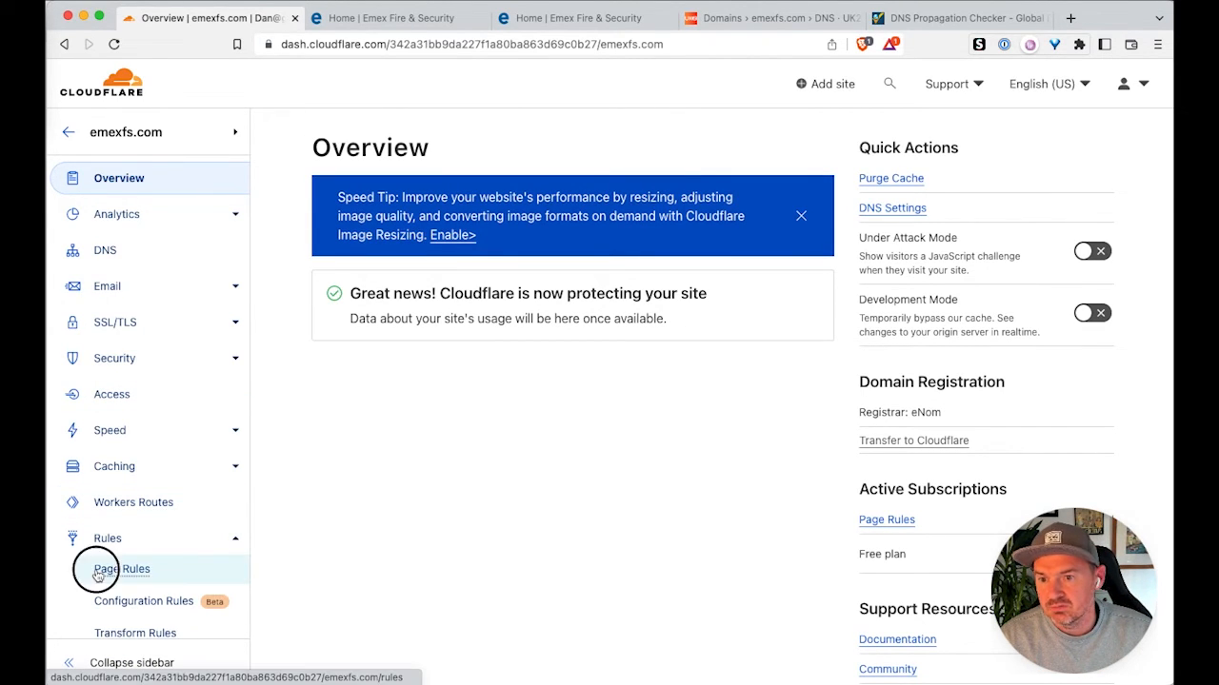
left_click(121, 568)
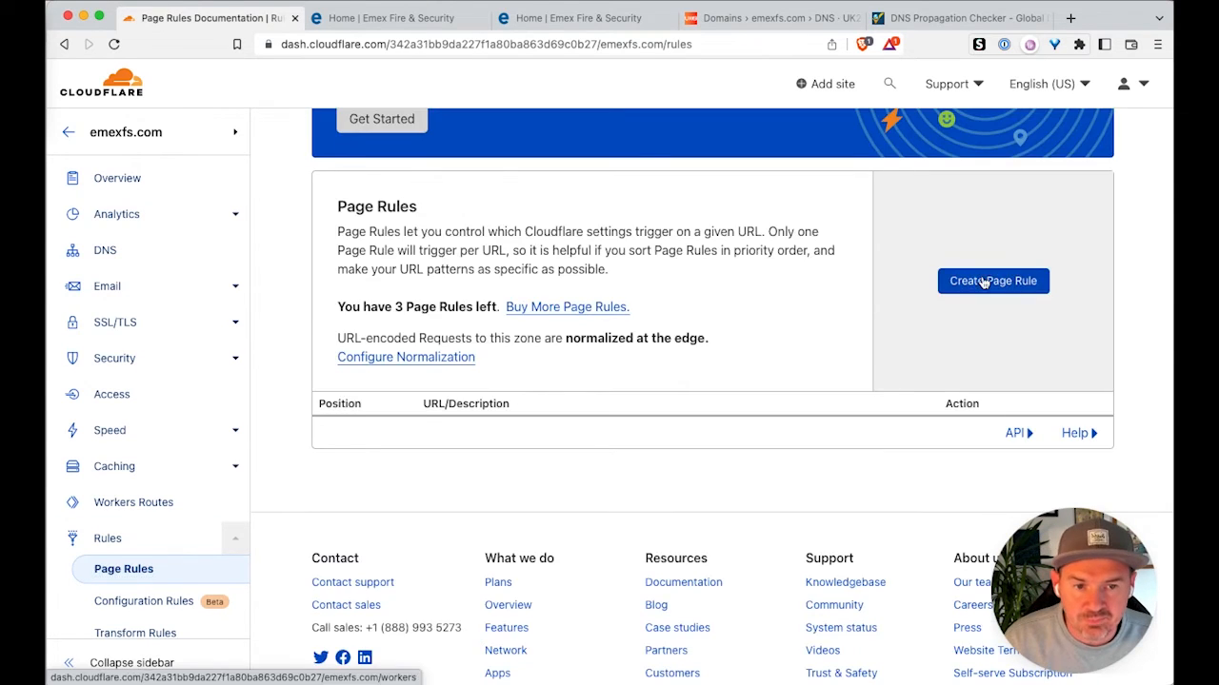
left_click(993, 280)
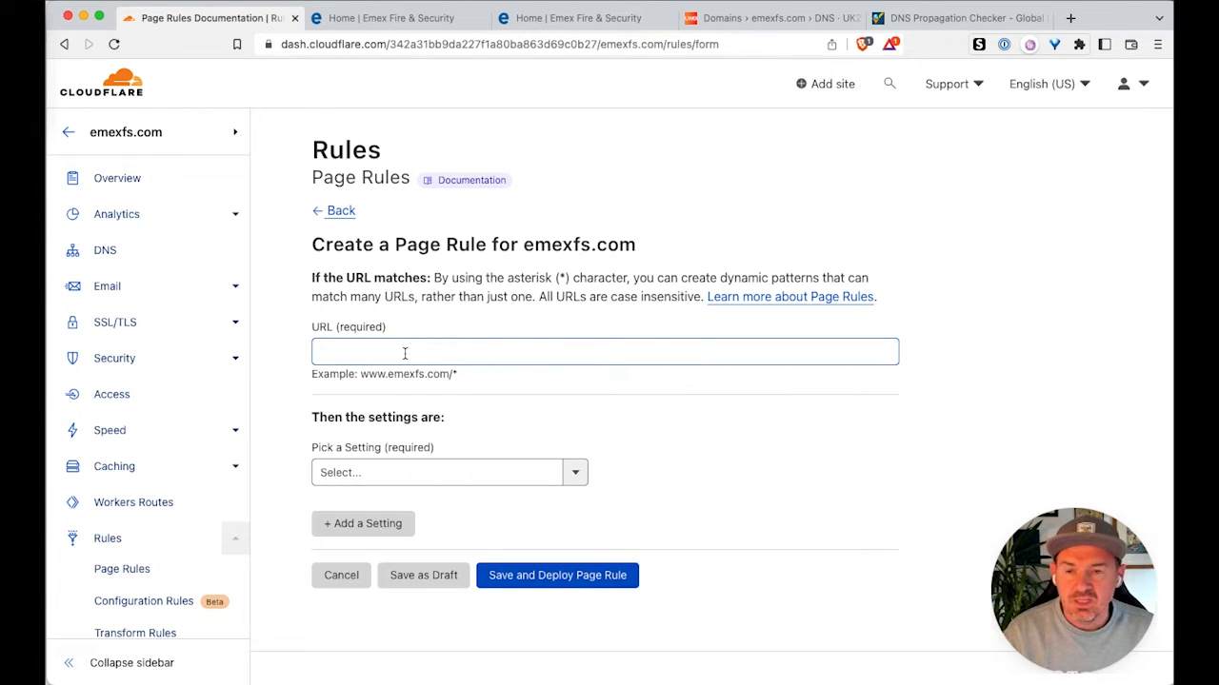
left_click(604, 352)
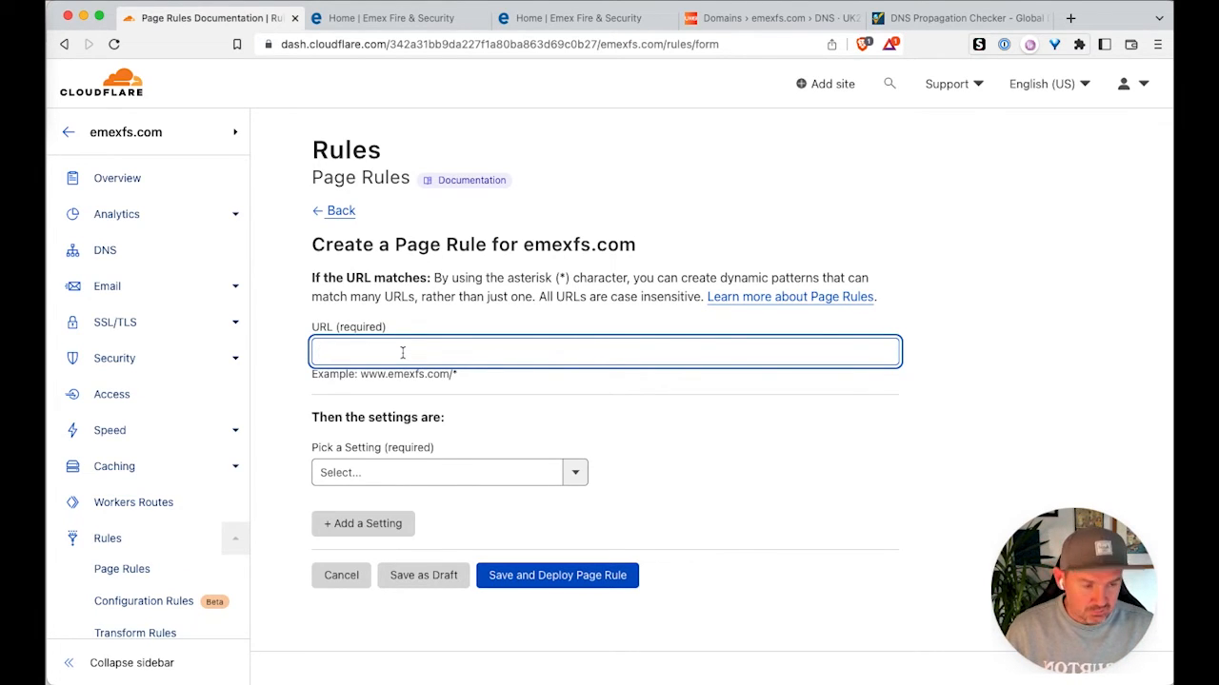
type("*")
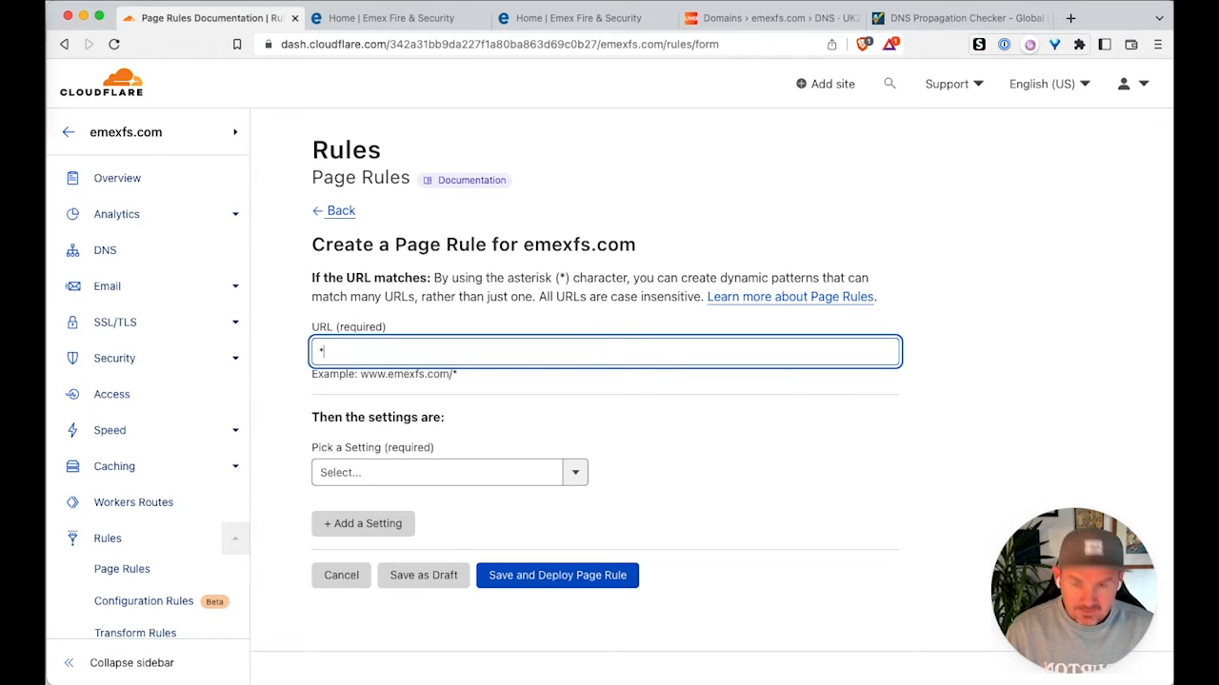
type("em")
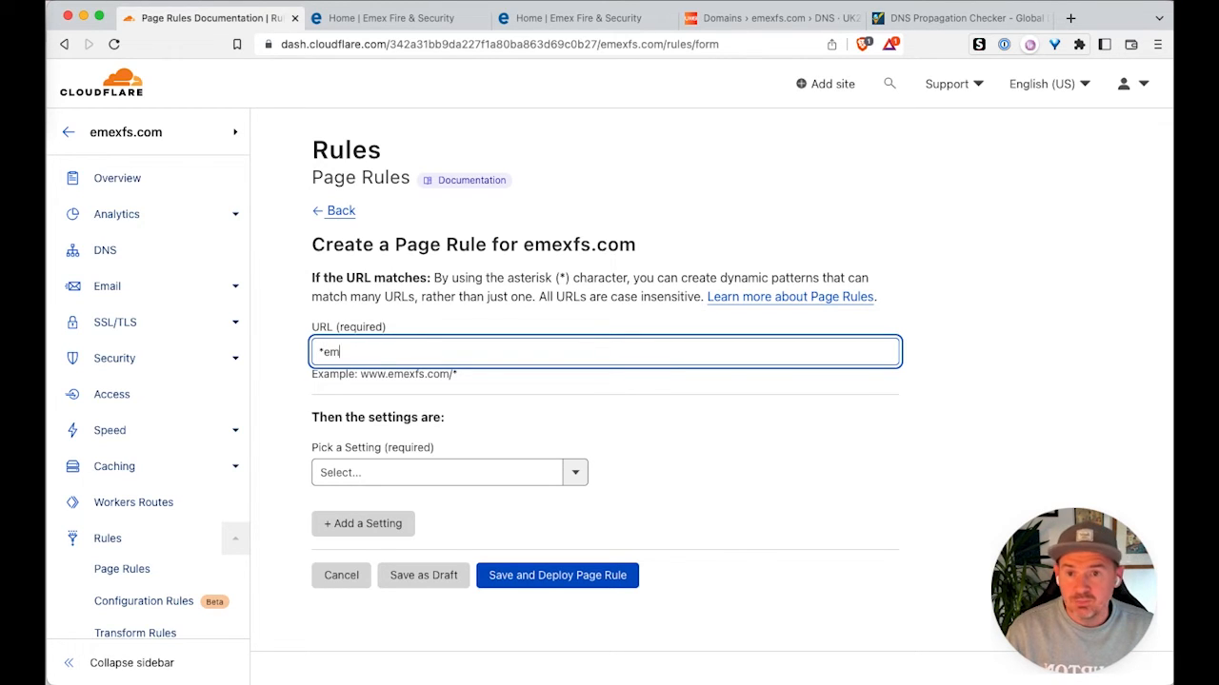
type("exfs")
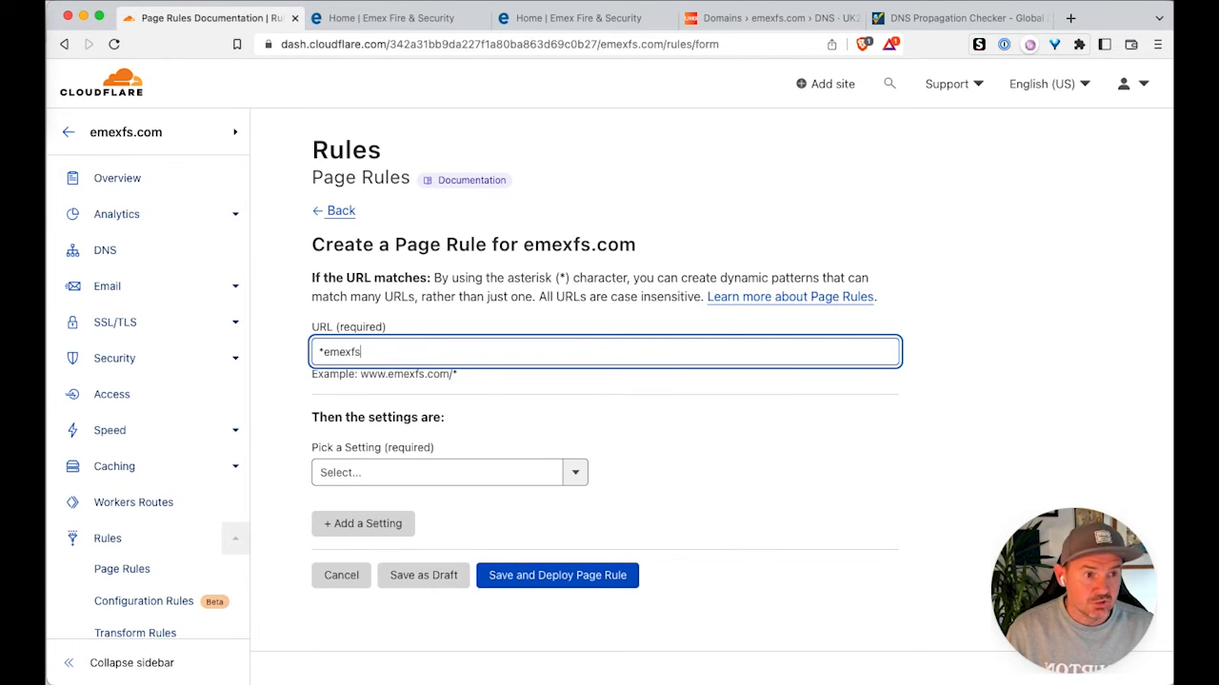
type(".")
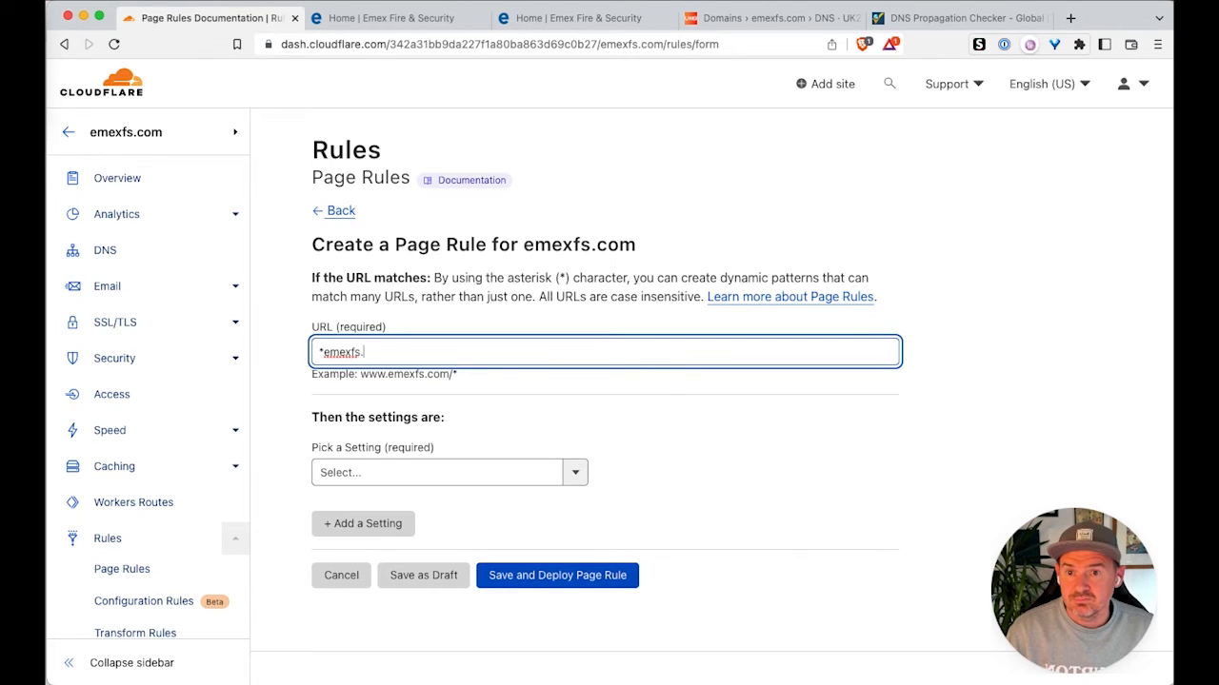
type("com/*")
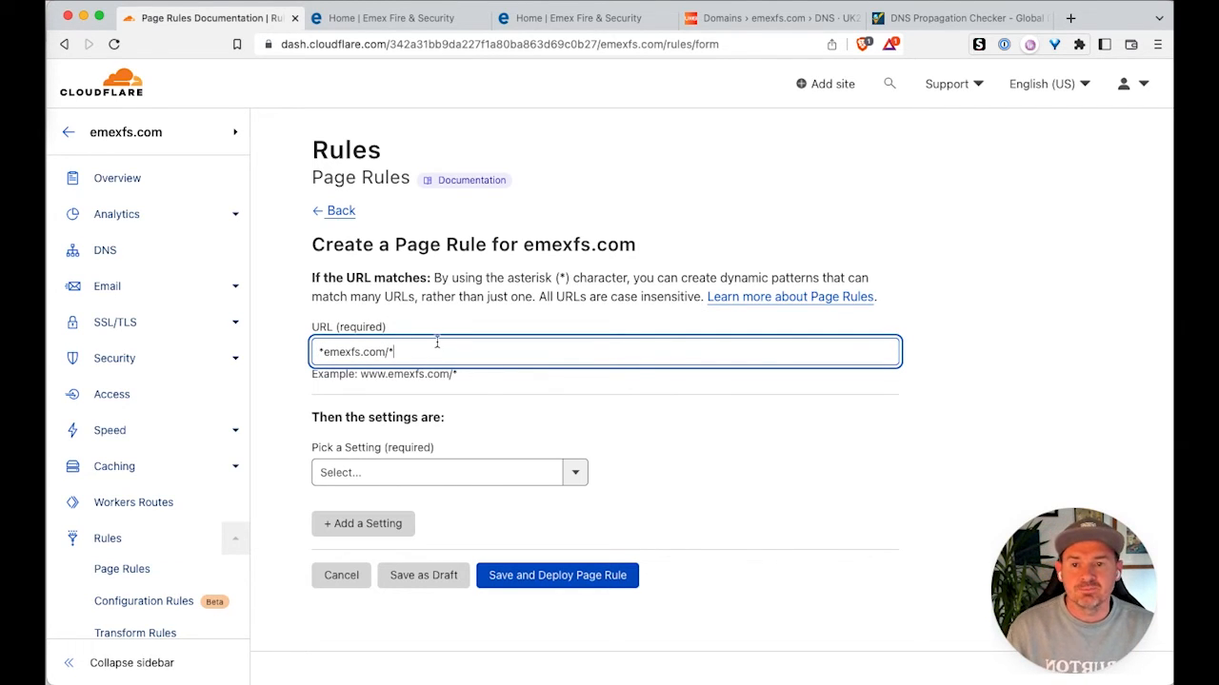
Add a Forwarding URL setting to the rule with a 301 Permanent Redirect status
left_click(447, 473)
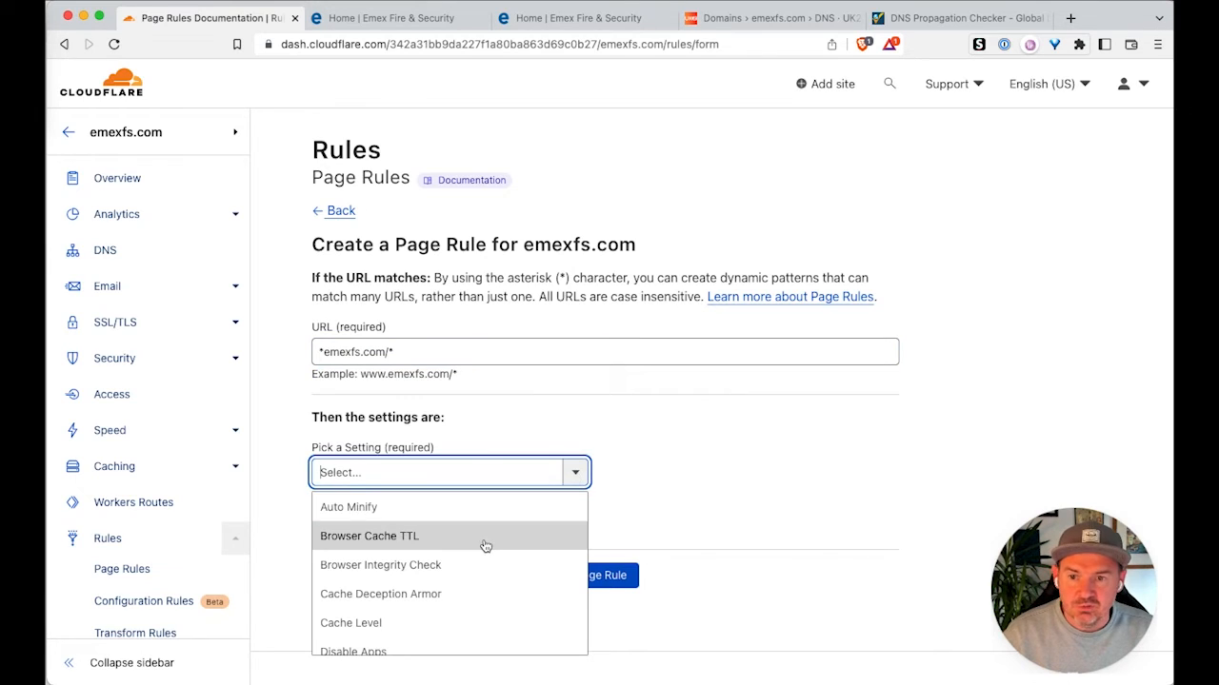
scroll("down", 3)
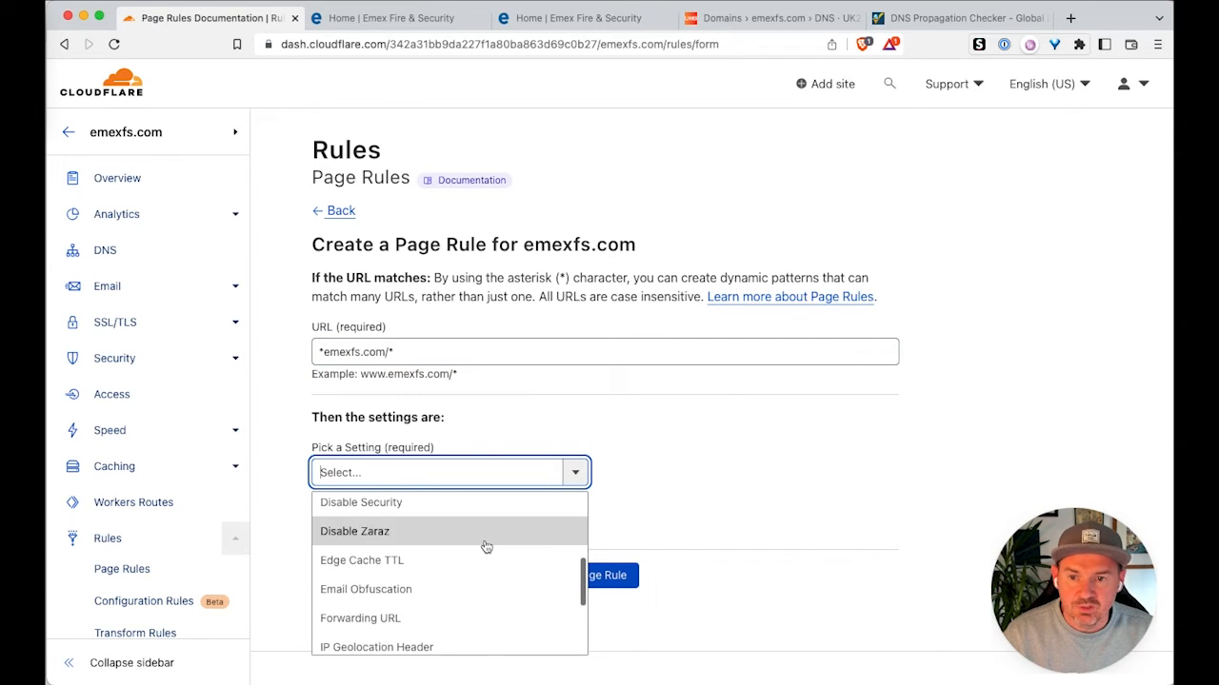
left_click(360, 618)
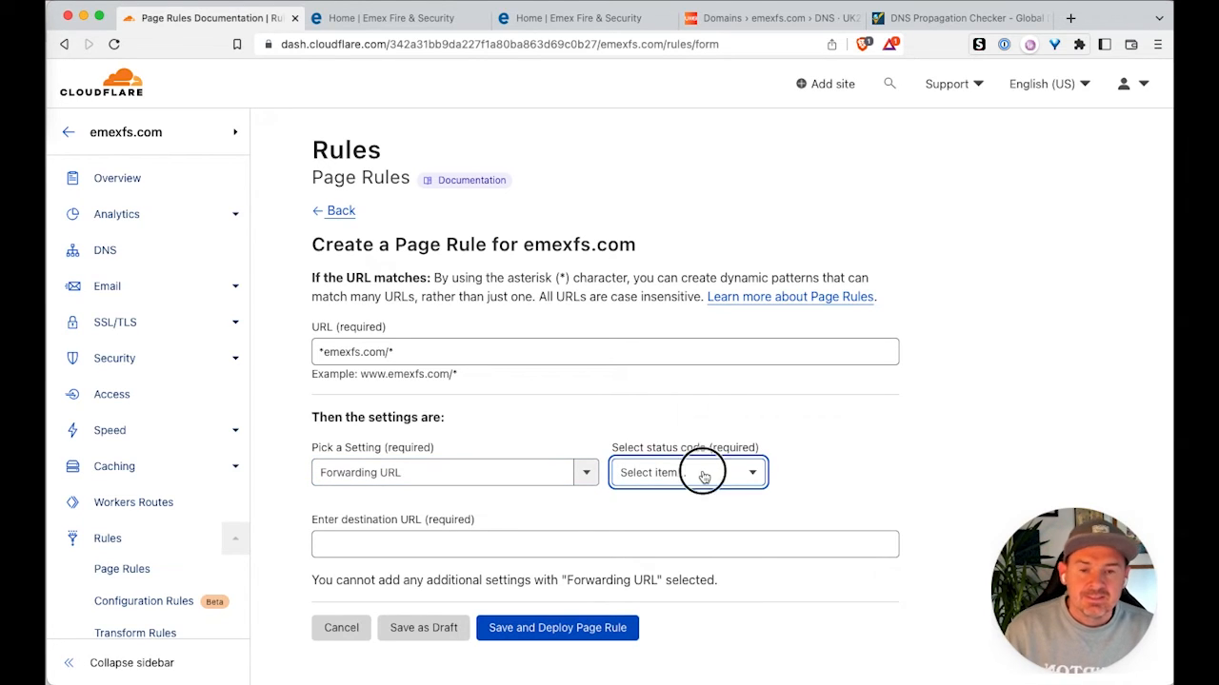
left_click(685, 472)
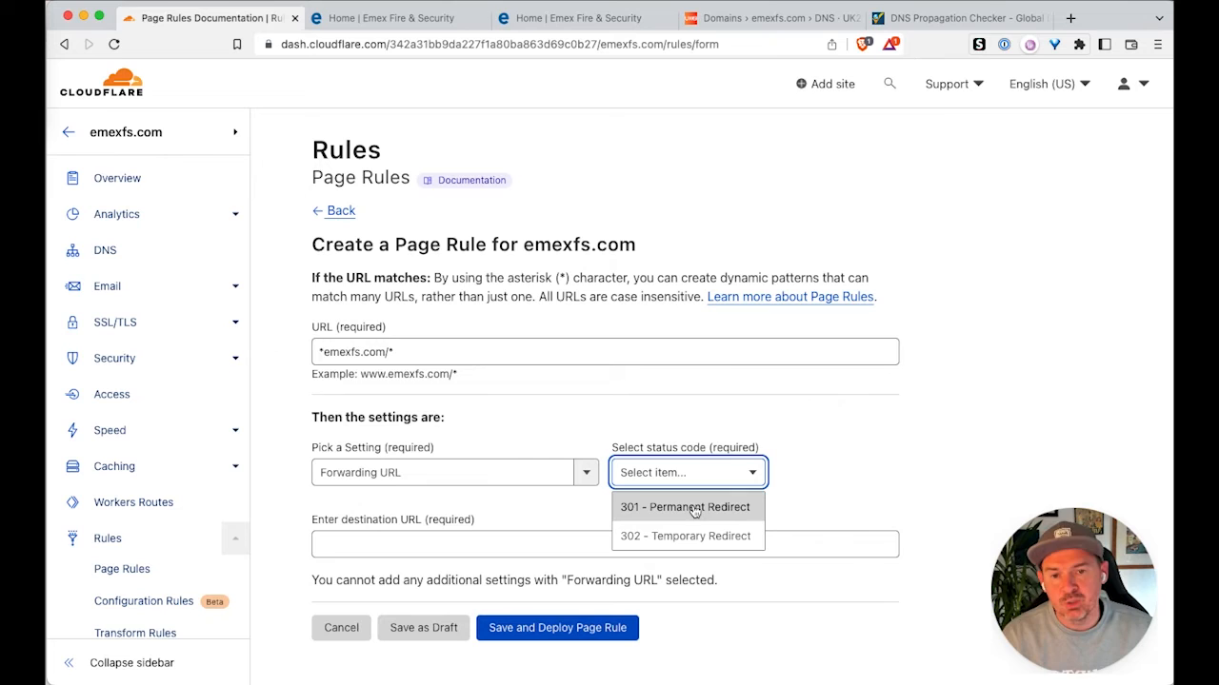
left_click(684, 507)
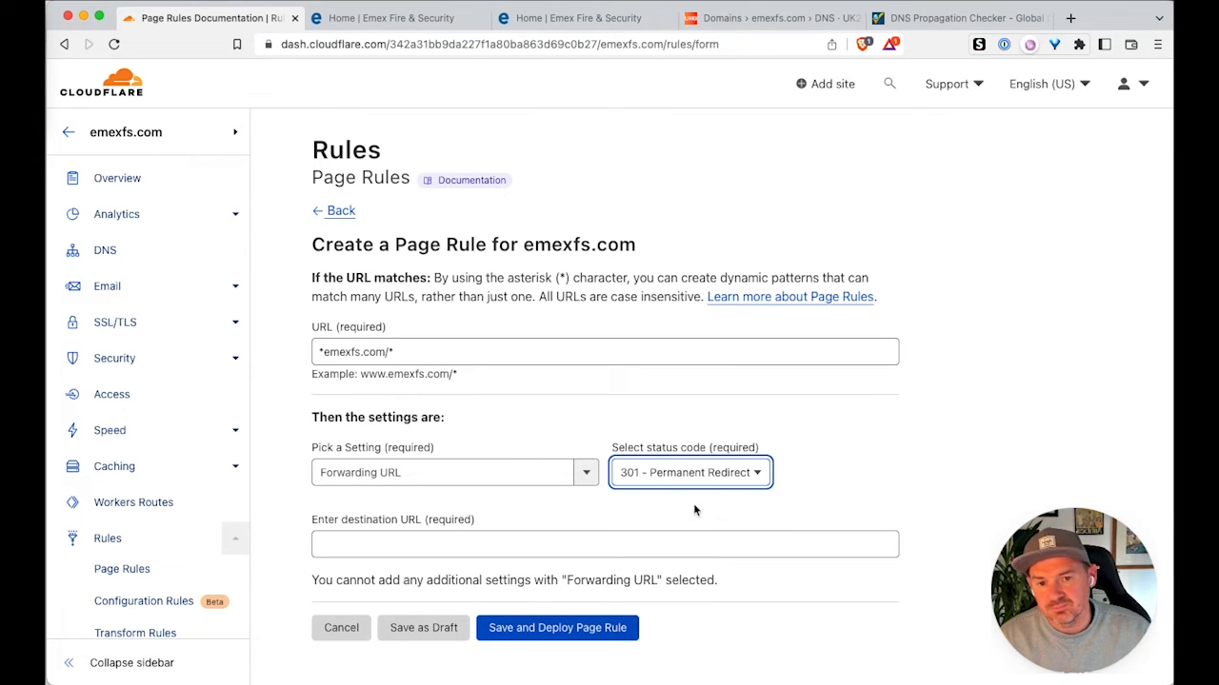
left_click(604, 543)
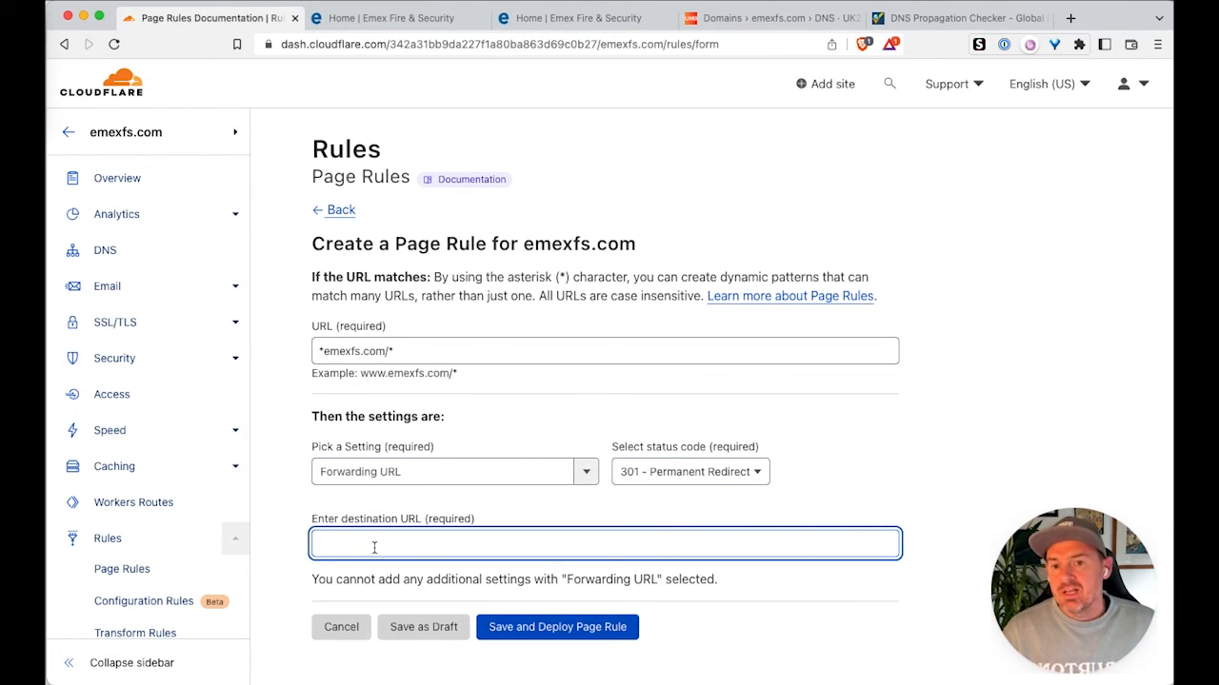
left_click(397, 17)
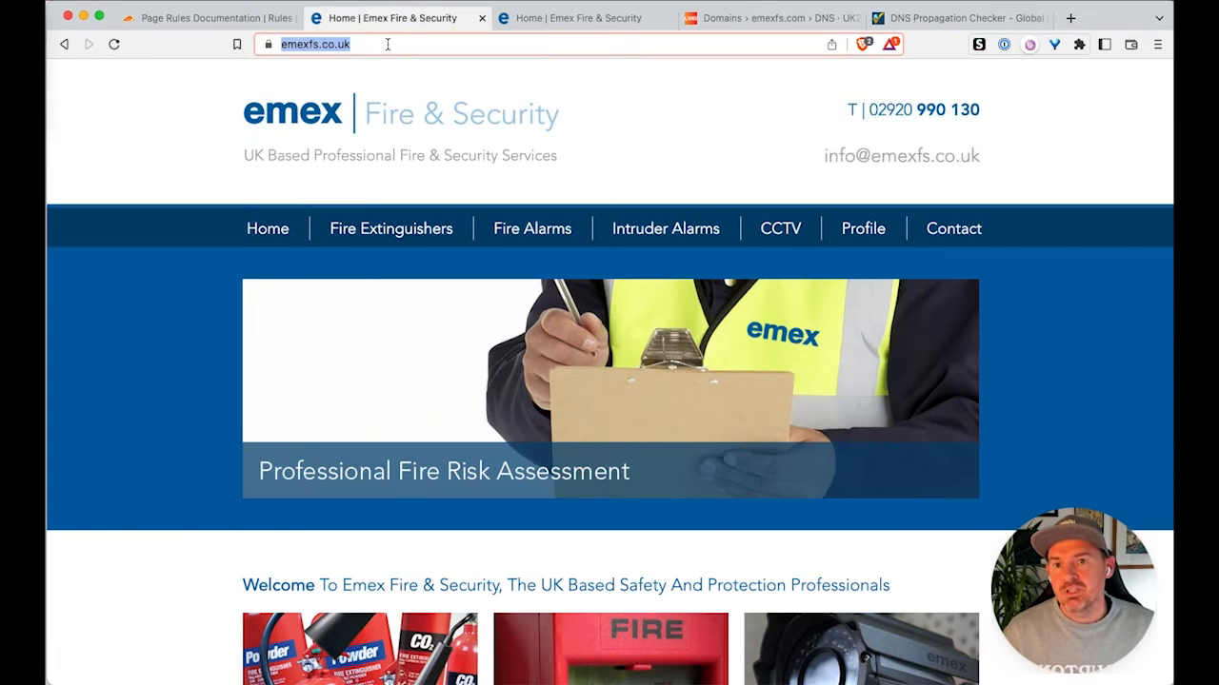
left_click(381, 44)
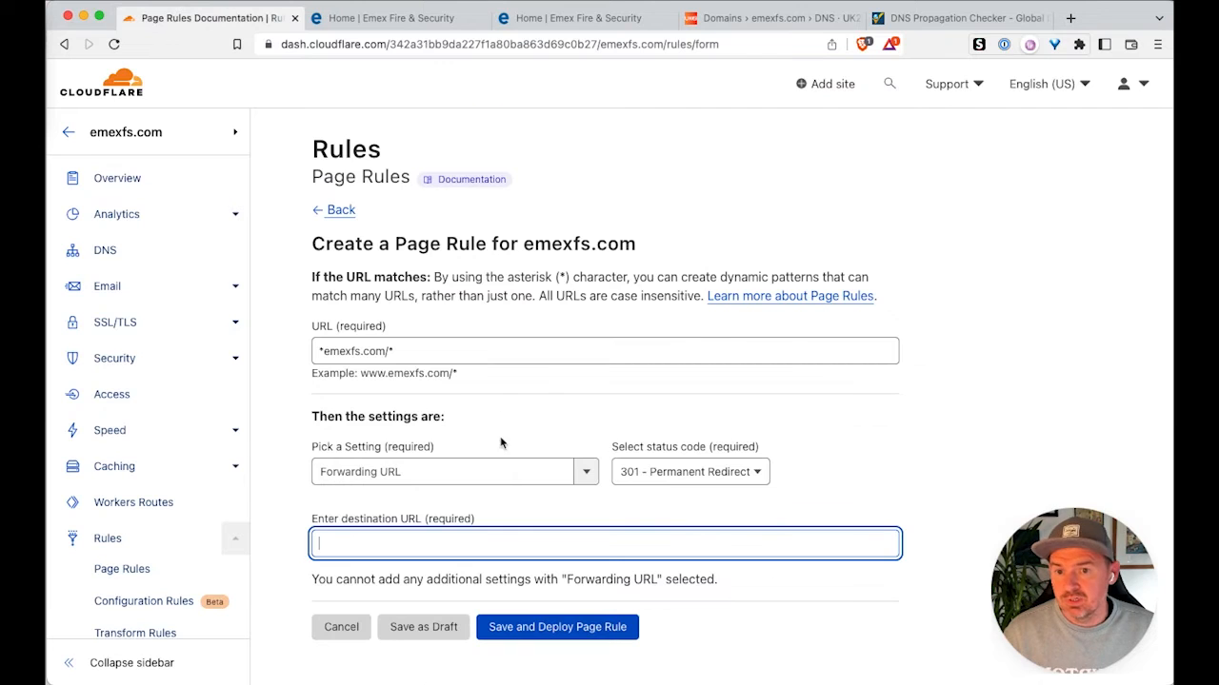
type("https://www.emexfs.co.uk/")
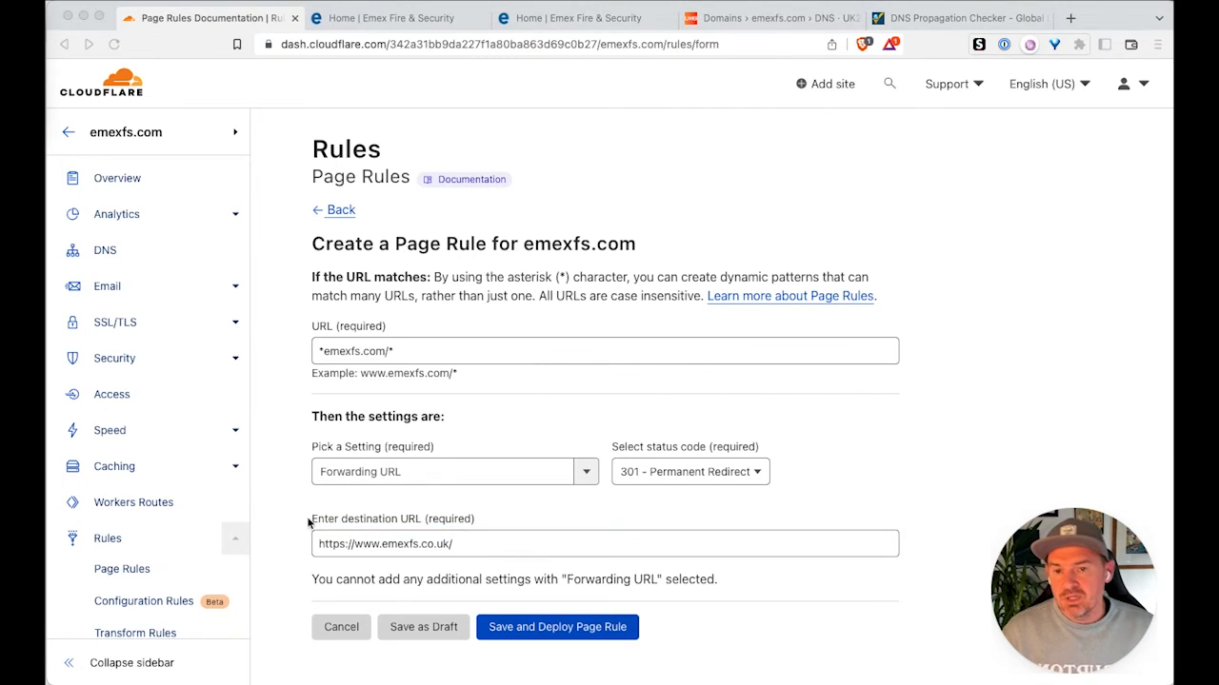
type("$")
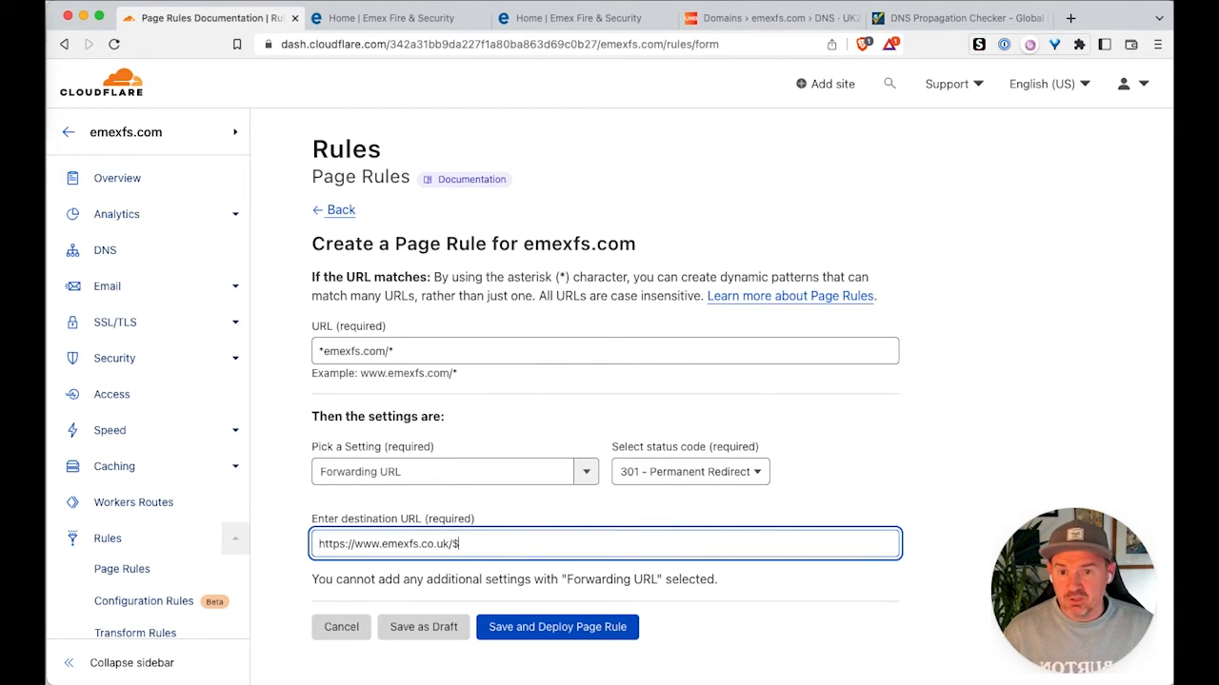
type("2")
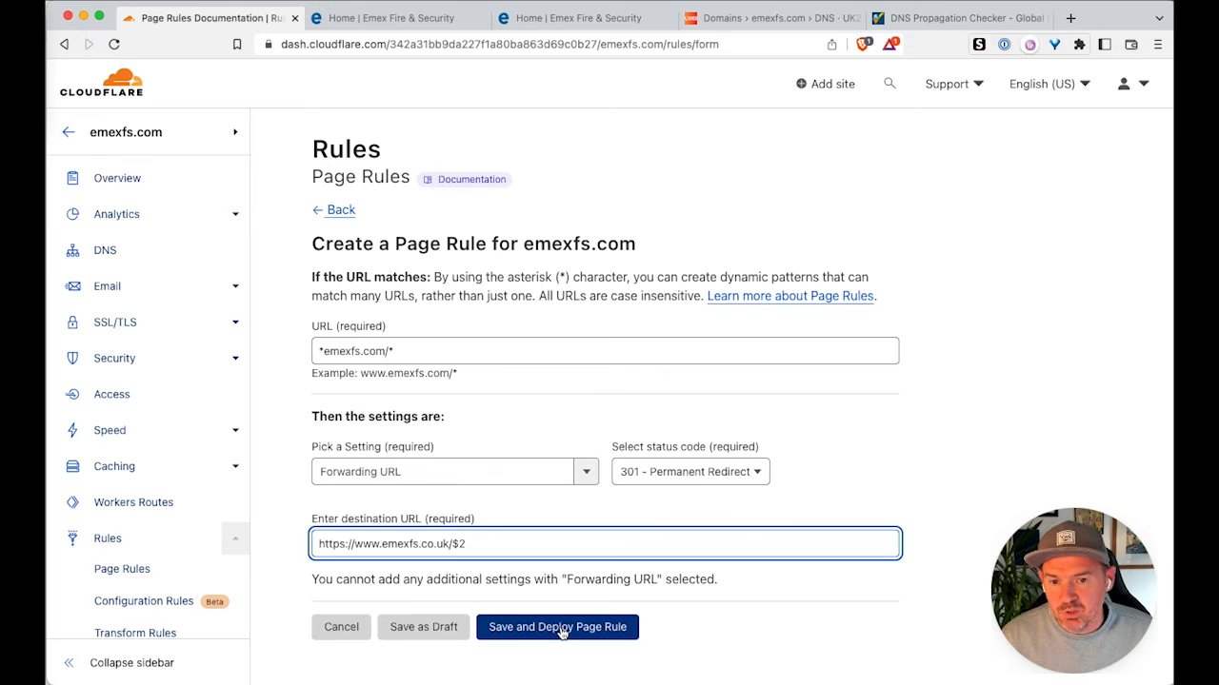
Deploy the *emexfs.com/* forwarding rule, review the Page Rules list, then go to the Emex site
left_click(557, 627)
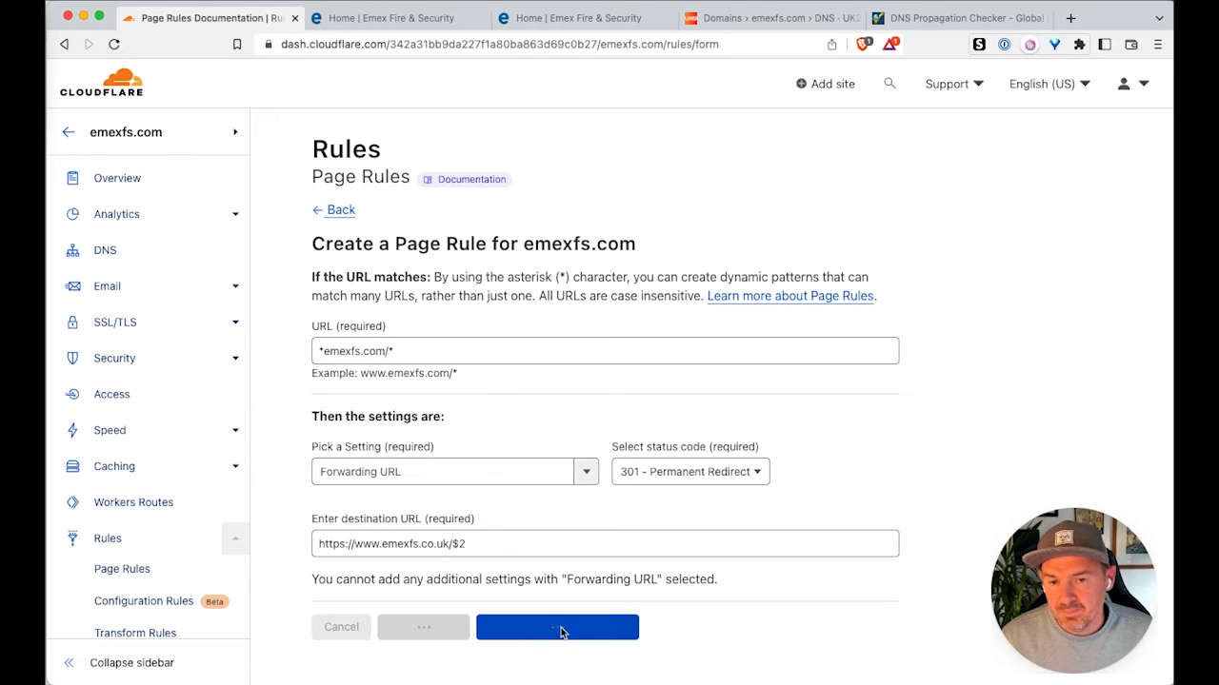
left_click(556, 627)
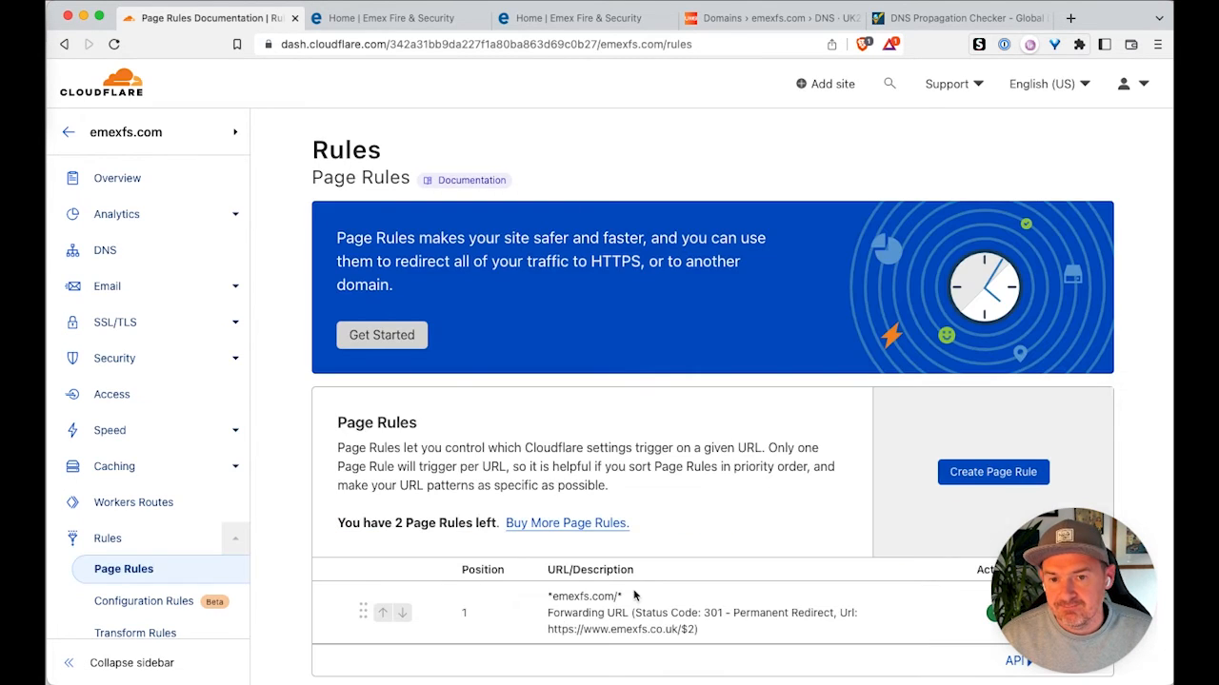
scroll("down", 3)
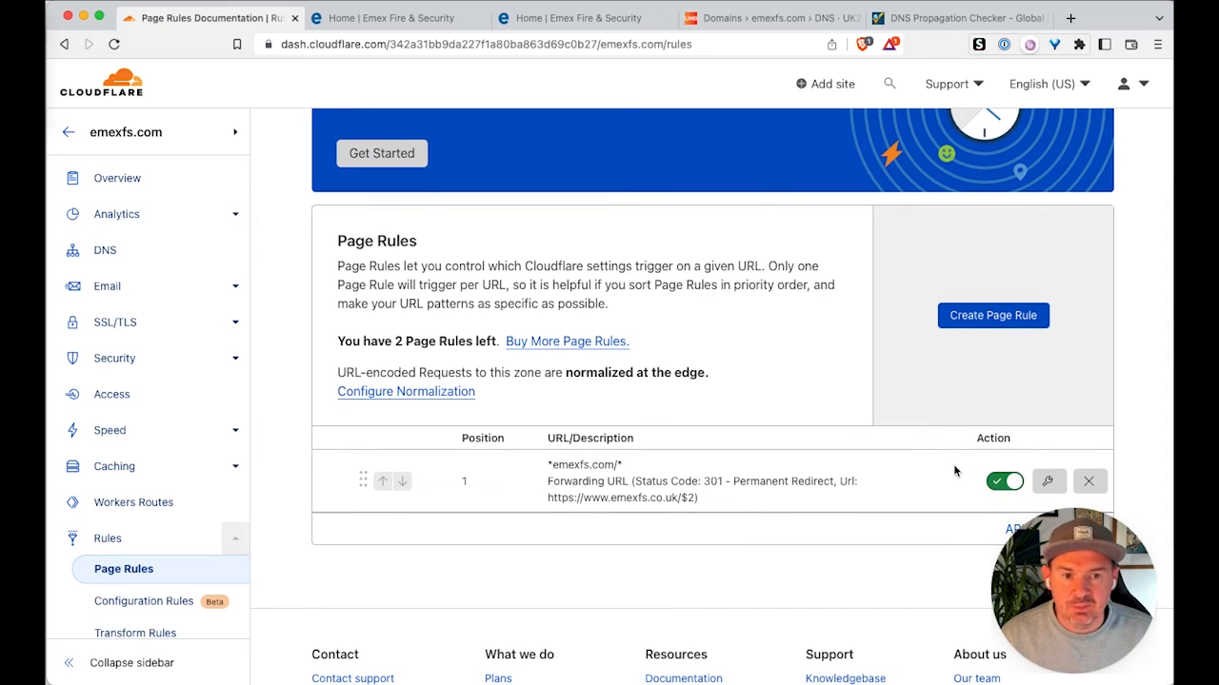
mouse_move(800, 503)
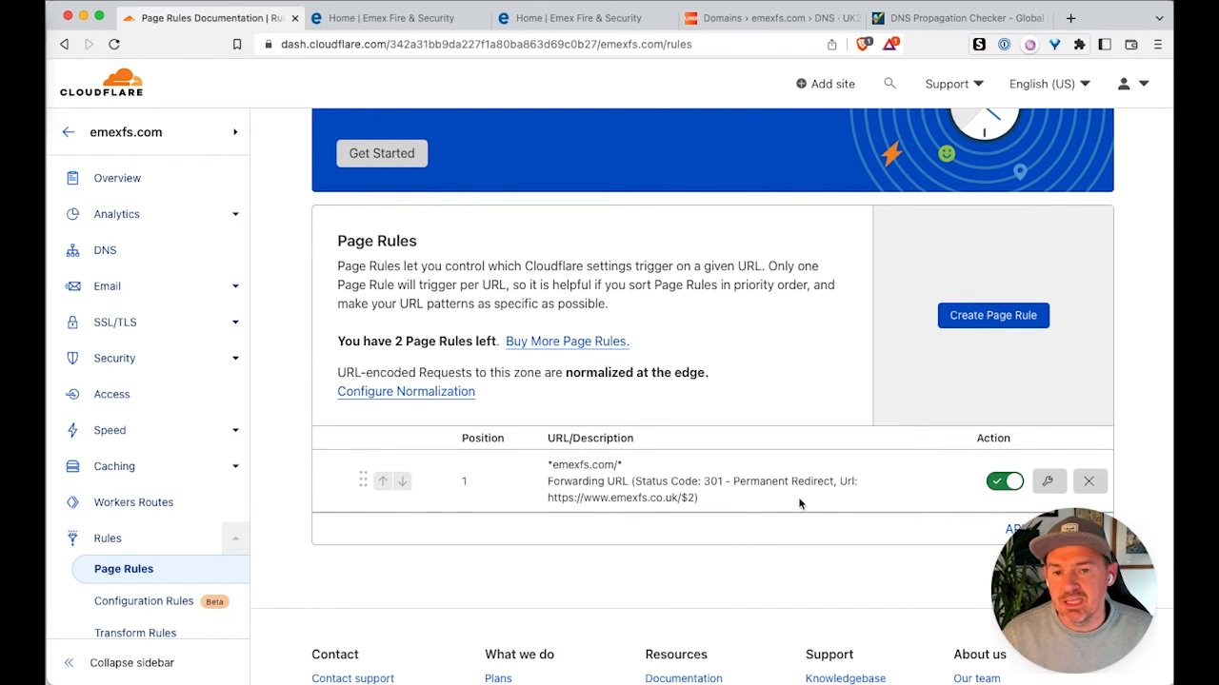
mouse_move(867, 481)
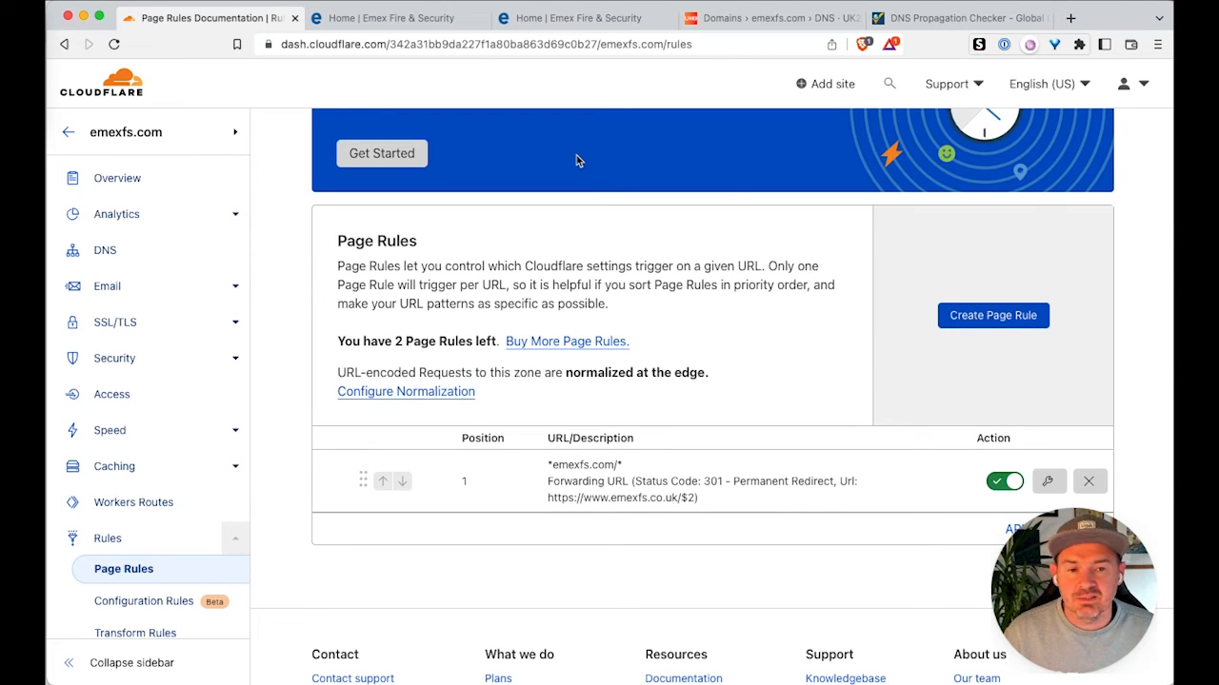
left_click(580, 17)
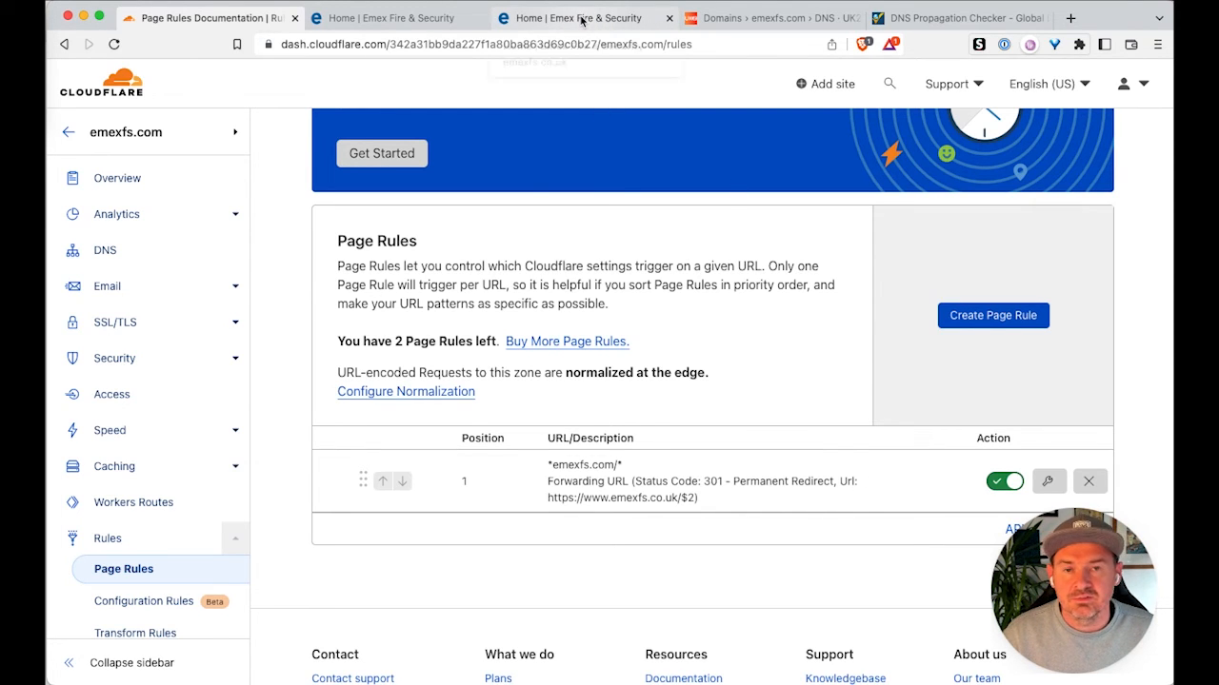
left_click(104, 250)
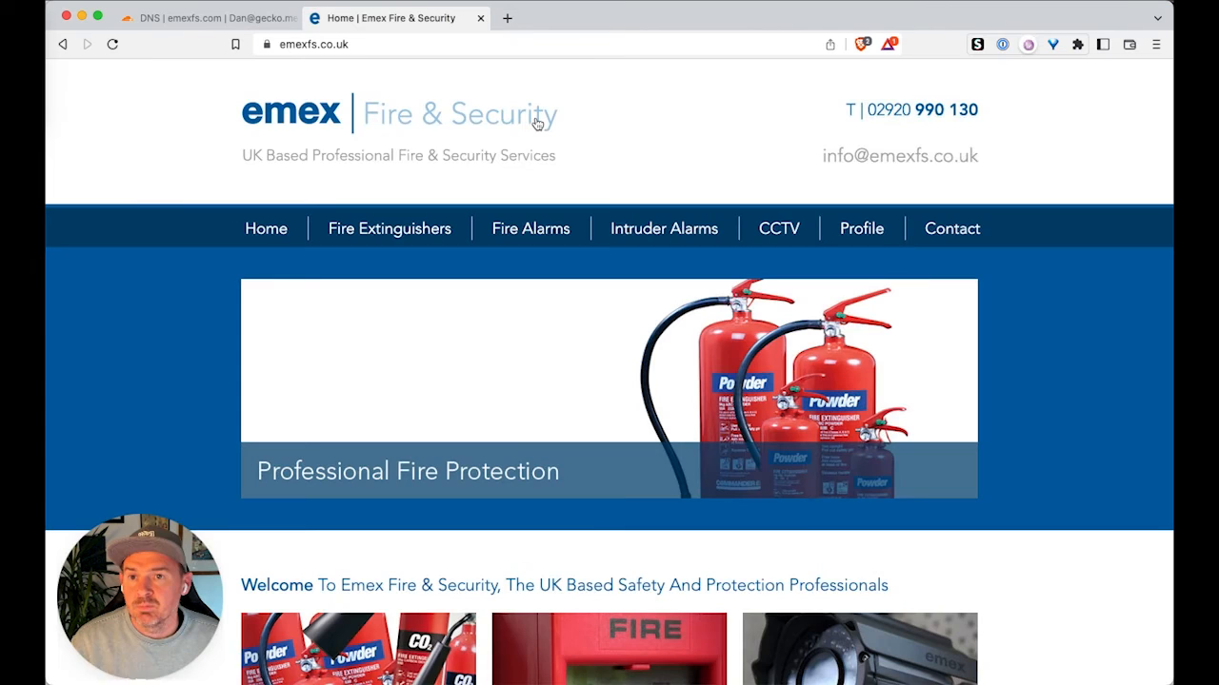
left_click(314, 43)
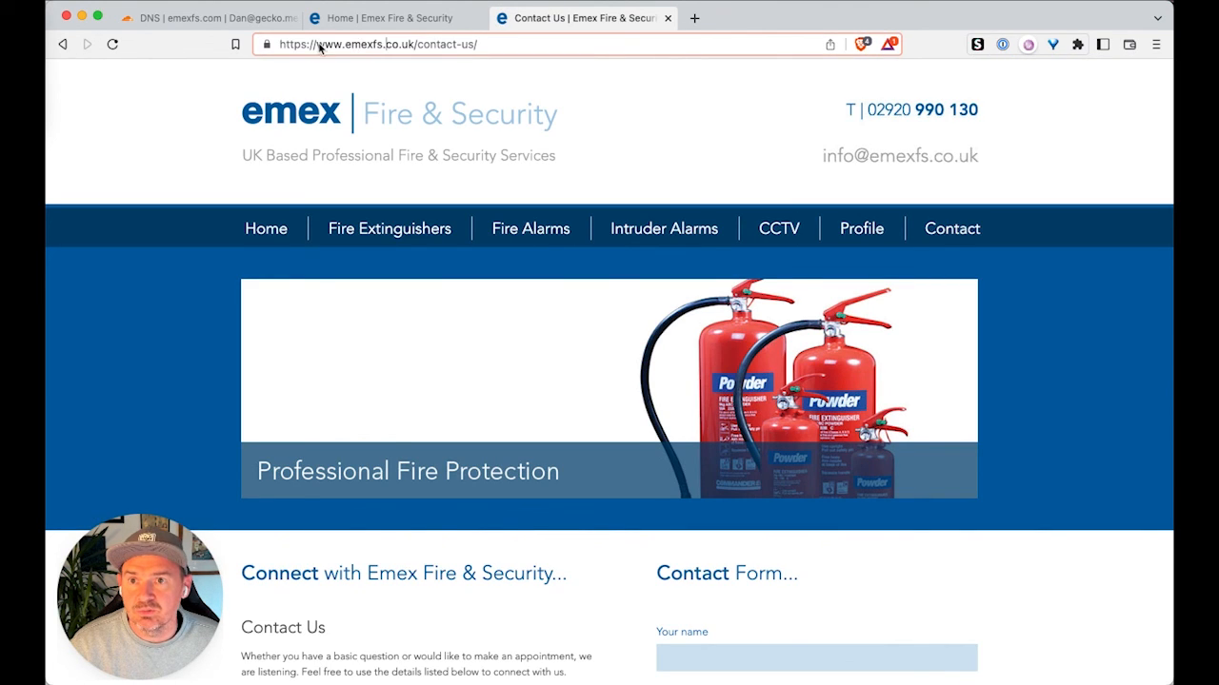
mouse_move(696, 244)
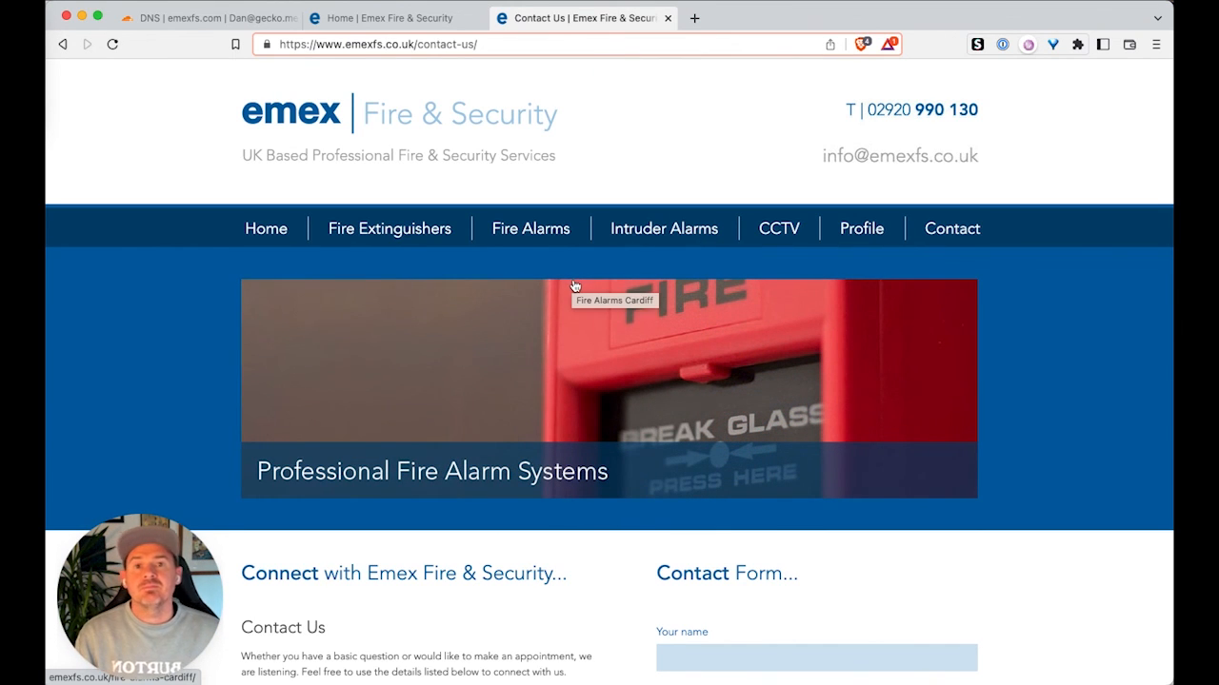
mouse_move(607, 276)
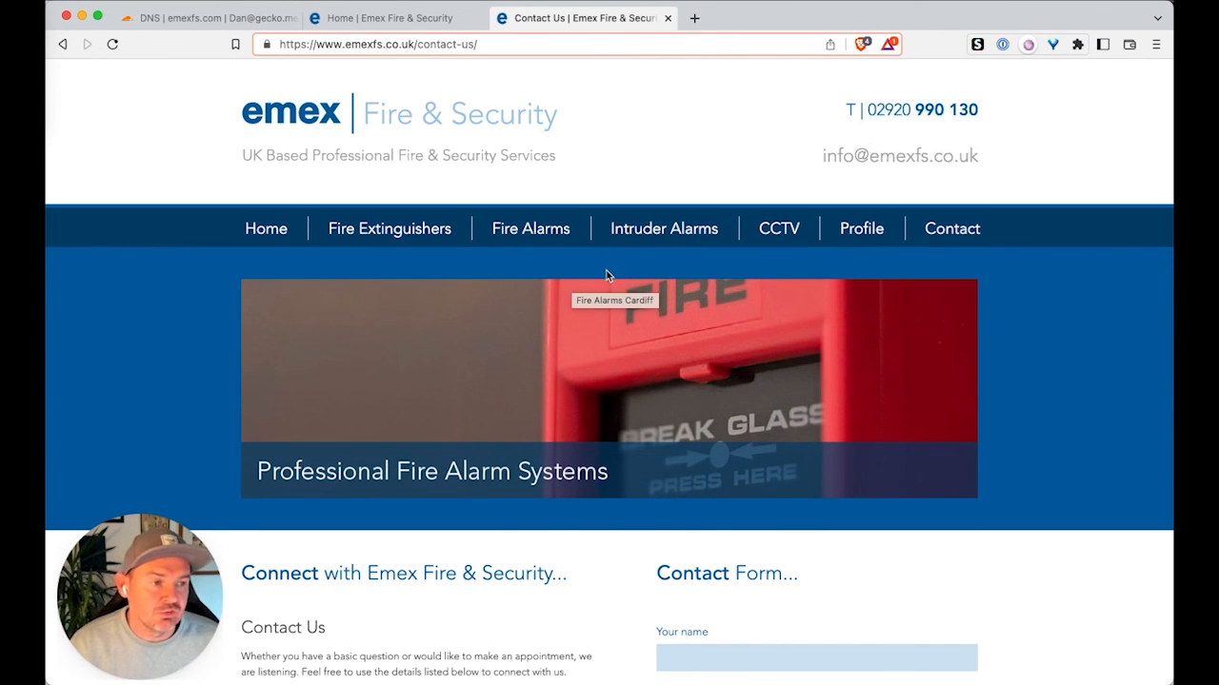